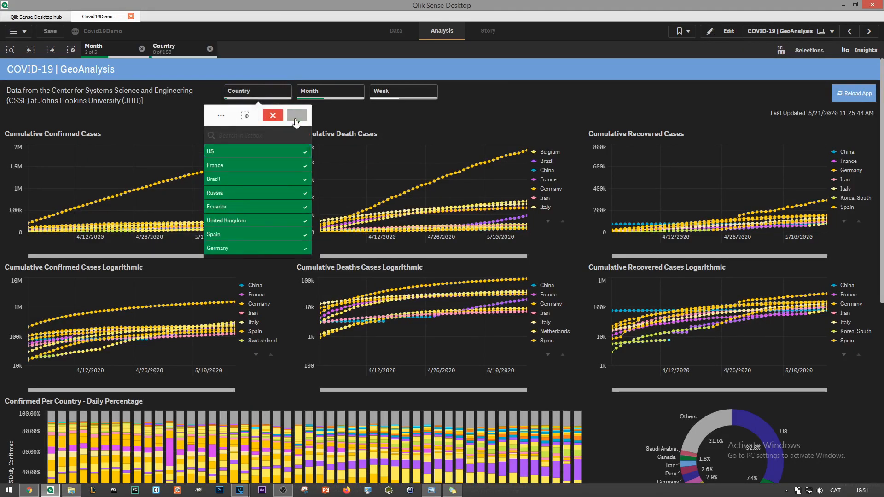
# - Confirm the Country selection of US, France, Brazil, Russia, Ecuador, United Kingdom, Spain and Germany
pyautogui.click(297, 115)
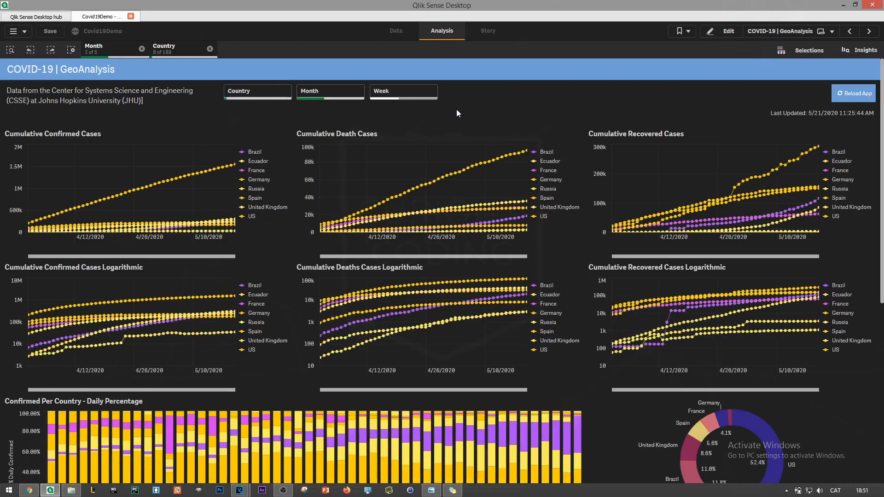
pyautogui.moveTo(517, 156)
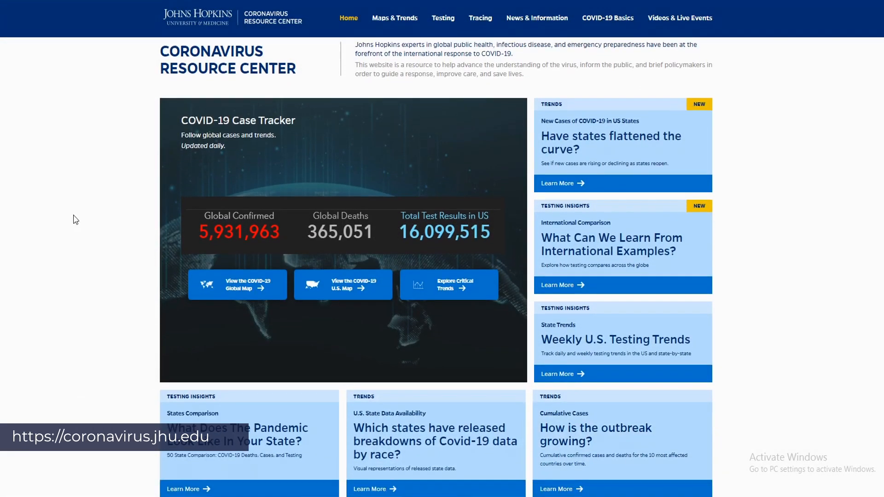
# - Browse the CSSE repository's csse_covid_19_data folder and its daily reports subfolder
pyautogui.scroll(-3)
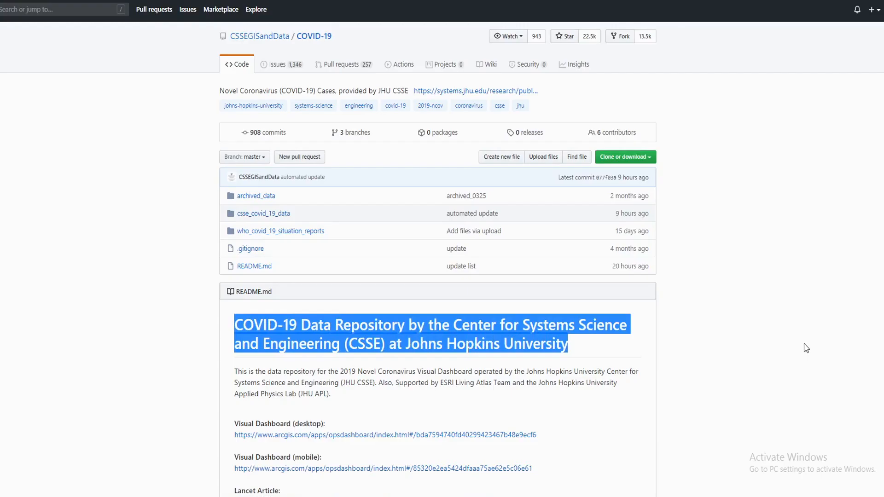
pyautogui.moveTo(276, 215)
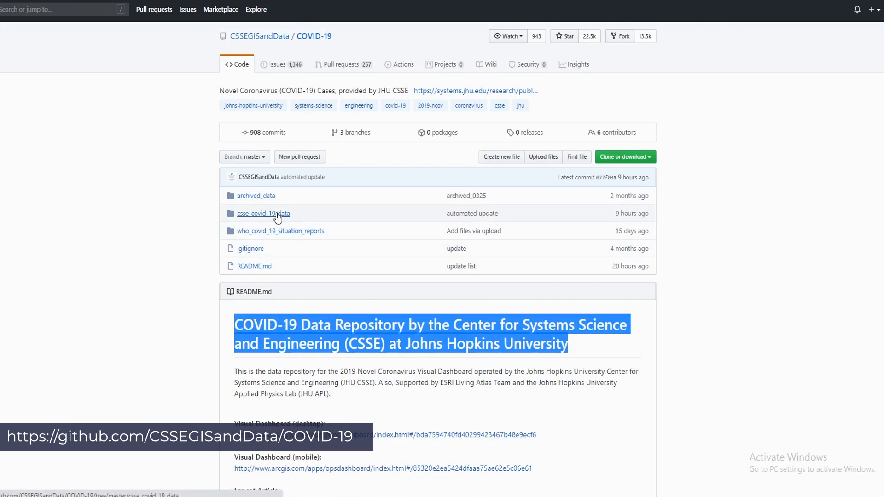
pyautogui.click(263, 213)
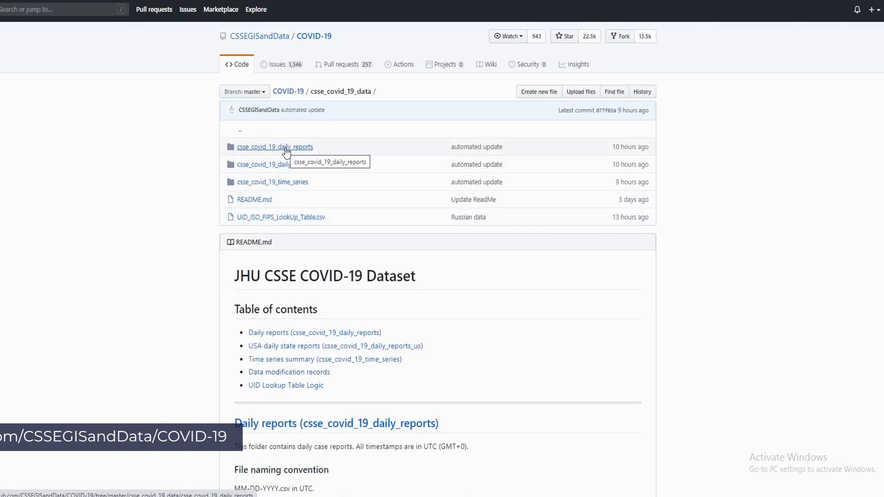
pyautogui.click(274, 146)
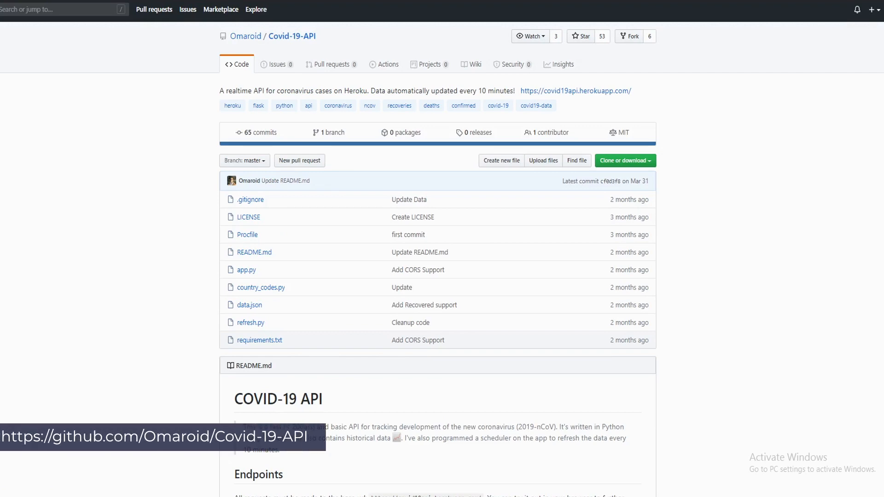
pyautogui.scroll(-3)
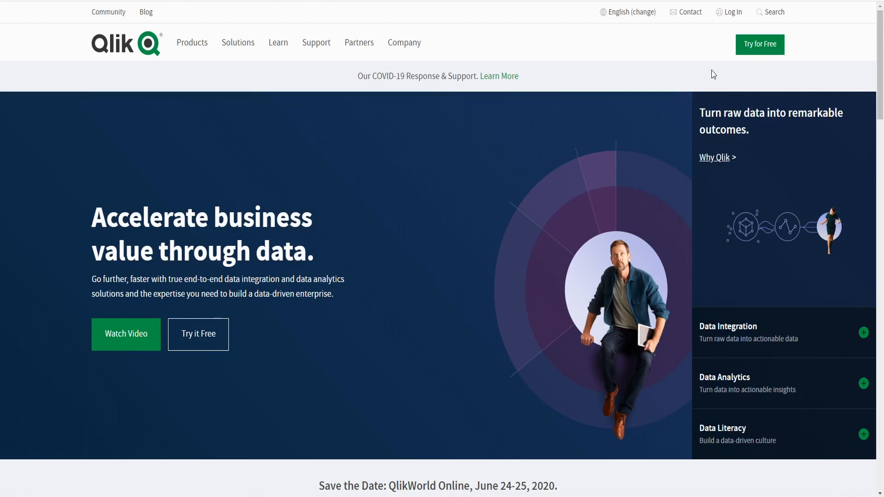
# - Reveal the Support menu on qlik.com, listing Downloads
pyautogui.click(732, 12)
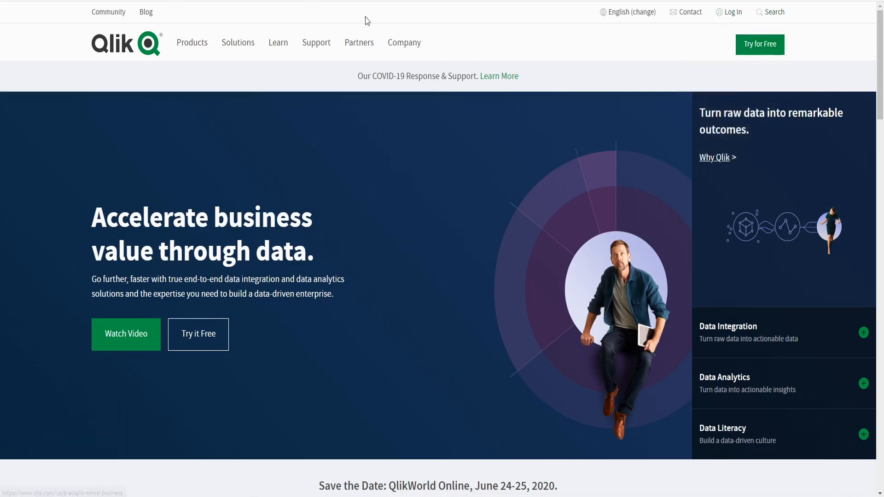
pyautogui.click(316, 42)
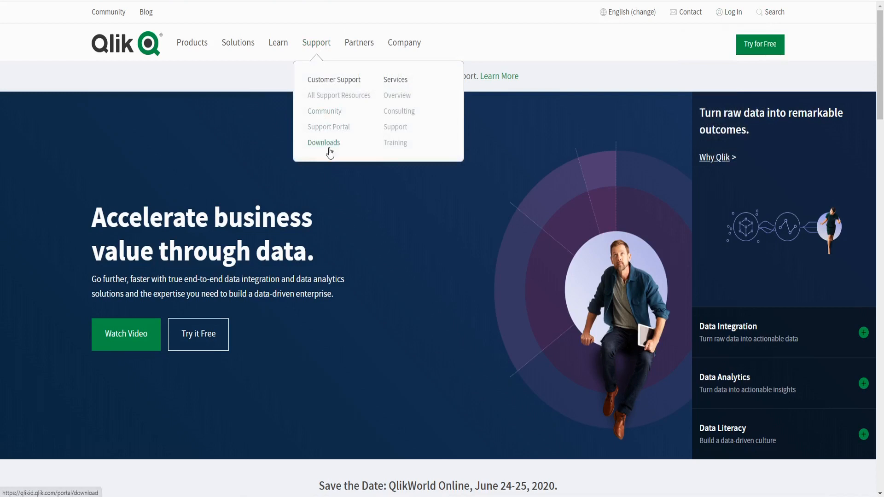
pyautogui.moveTo(575, 66)
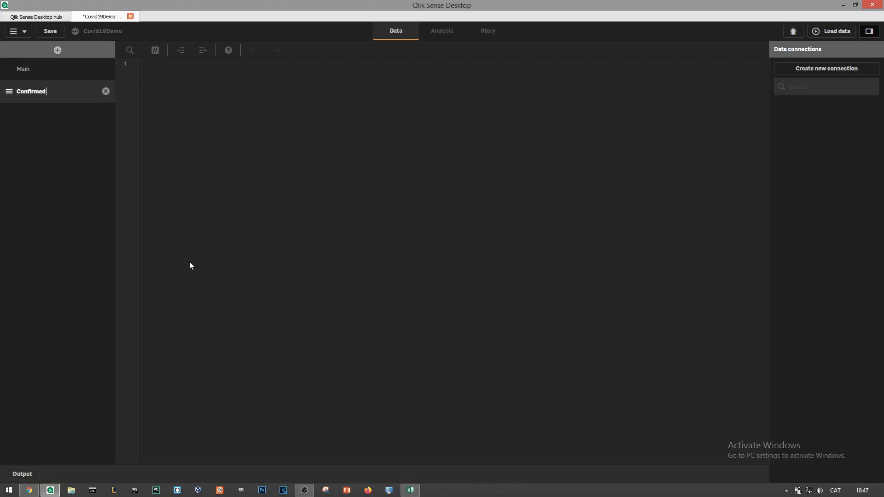
# - Name the section 'Confirmed Cases' and create REST connection 'JHU REST' to the covid19api address
pyautogui.write('Cases')
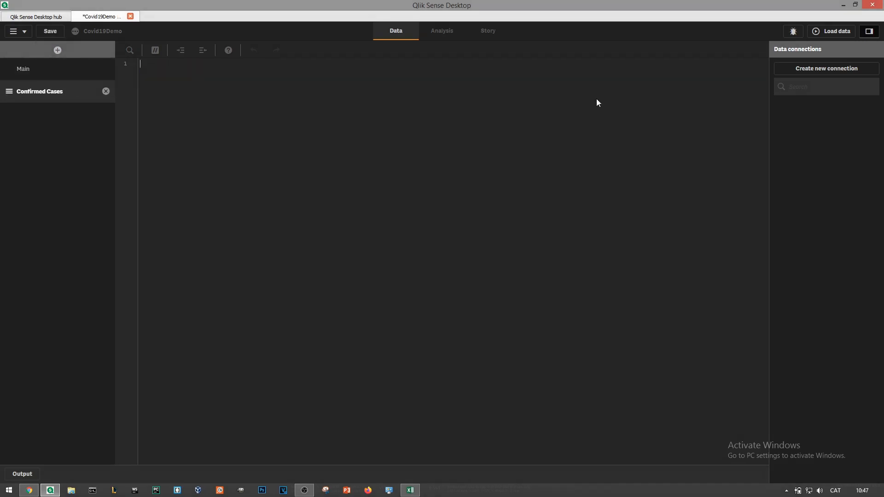
pyautogui.click(826, 68)
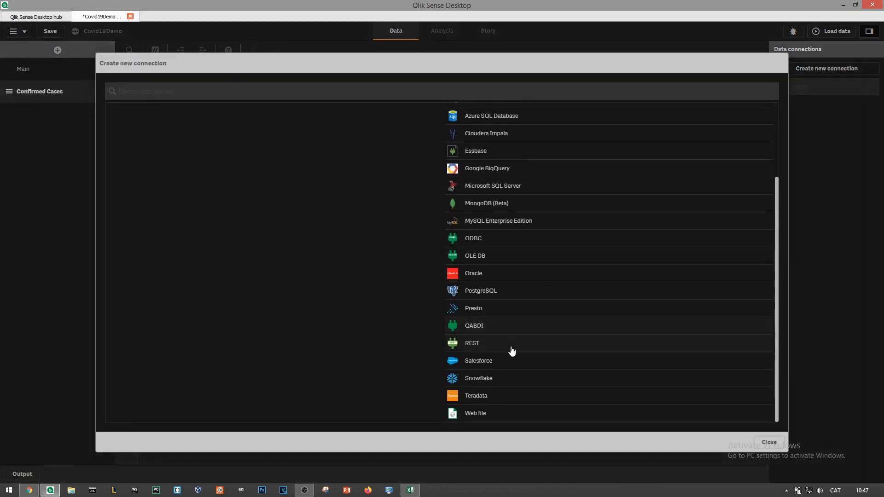
pyautogui.click(472, 343)
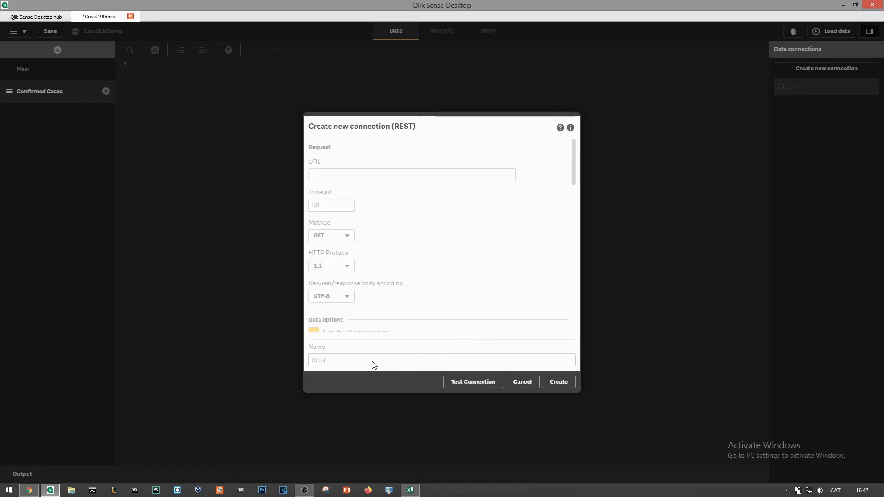
pyautogui.write('JHU')
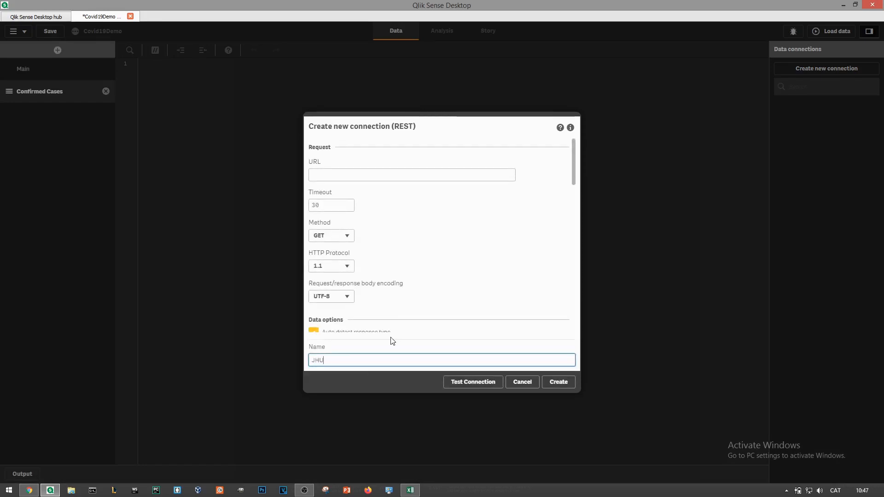
pyautogui.write('REST')
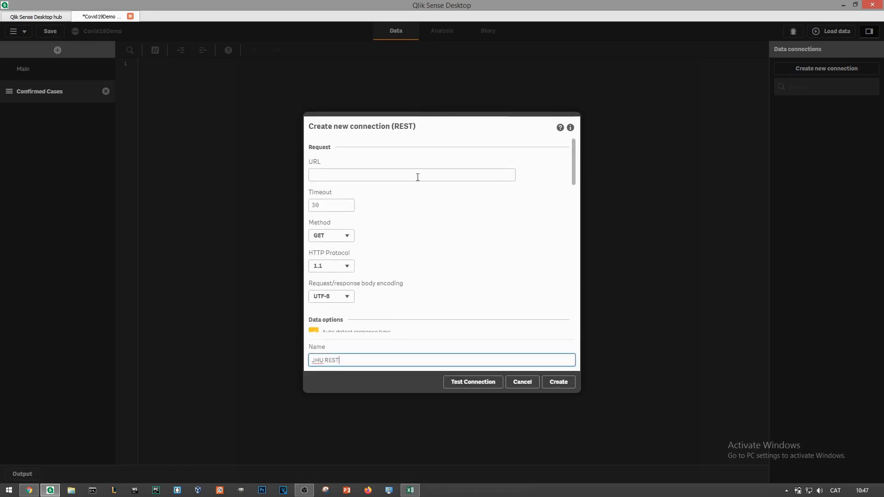
pyautogui.click(473, 381)
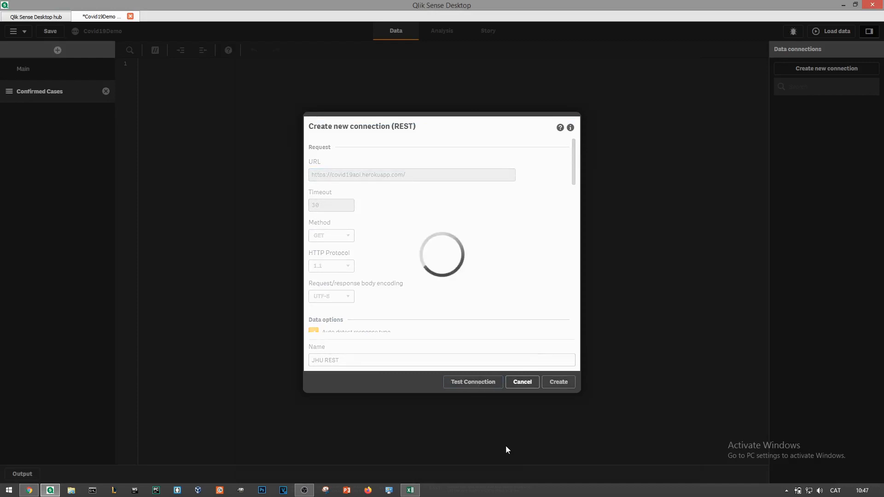
pyautogui.click(558, 382)
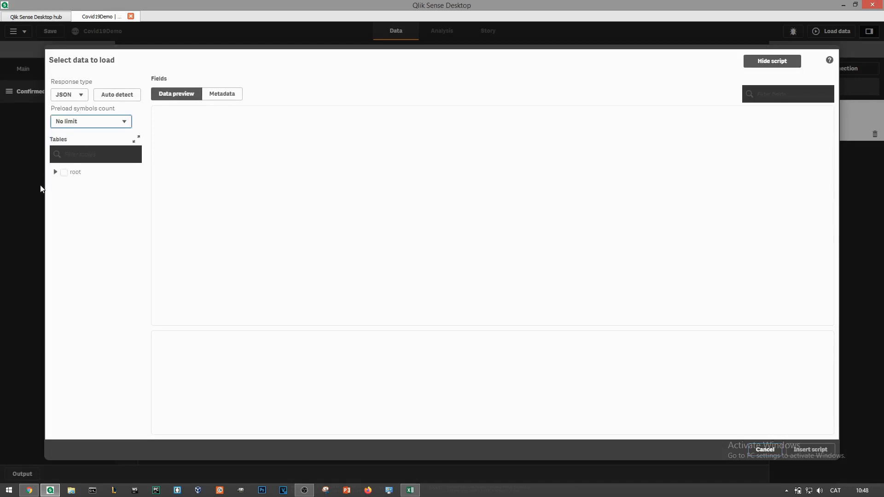
# - Select root with its locations, coordinates and history tables and insert the generated script
pyautogui.click(55, 172)
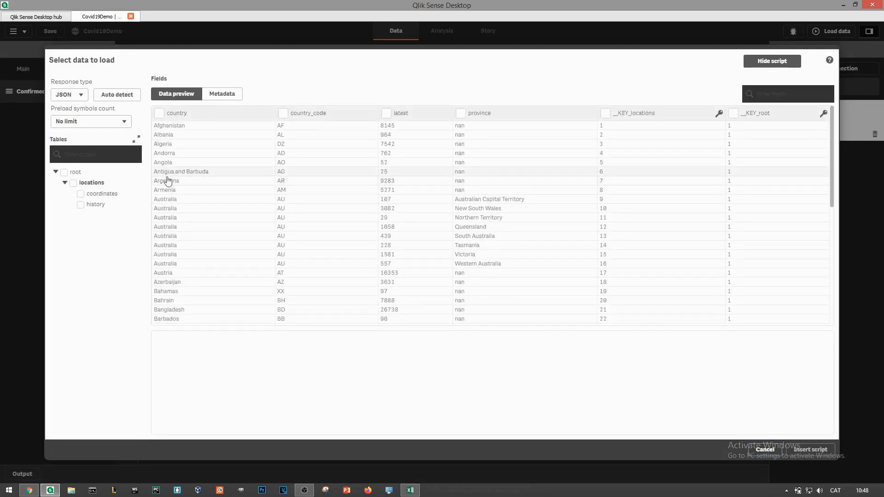
pyautogui.moveTo(284, 158)
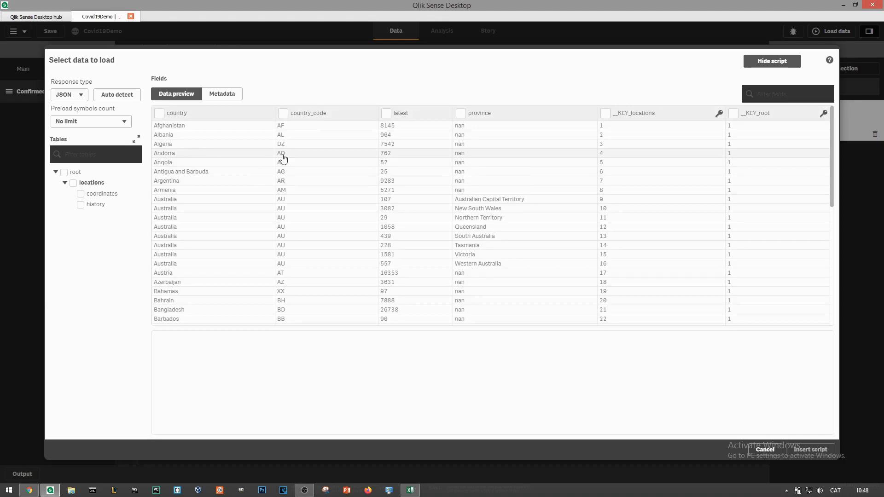
pyautogui.moveTo(658, 115)
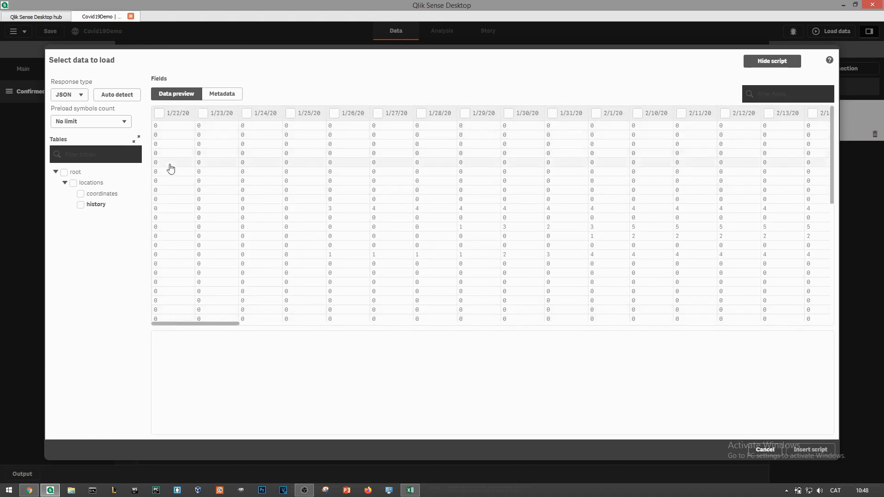
pyautogui.moveTo(191, 326)
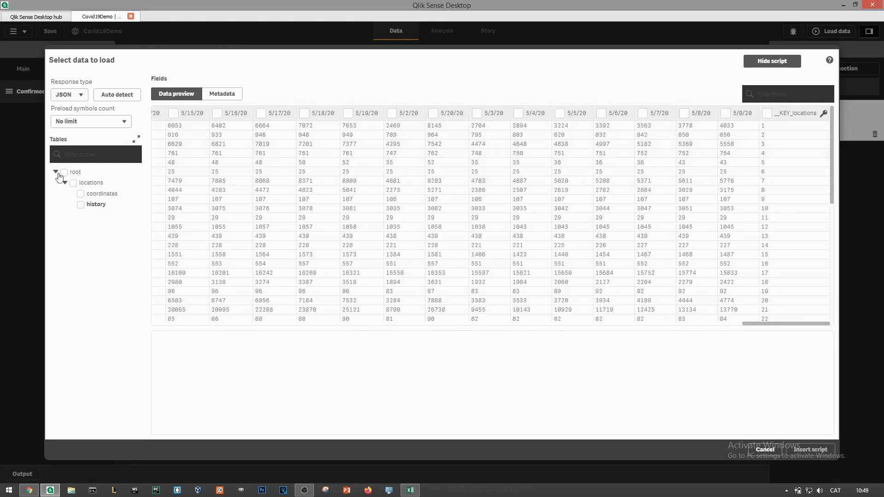
pyautogui.click(63, 172)
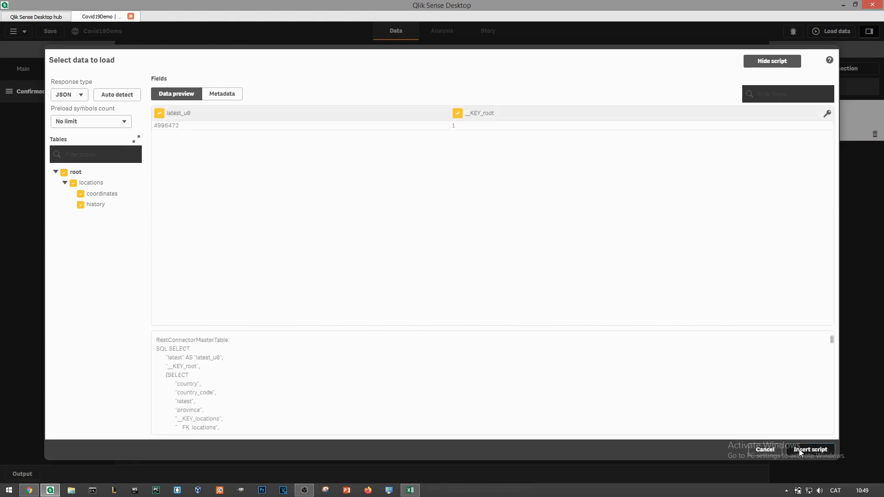
pyautogui.click(811, 450)
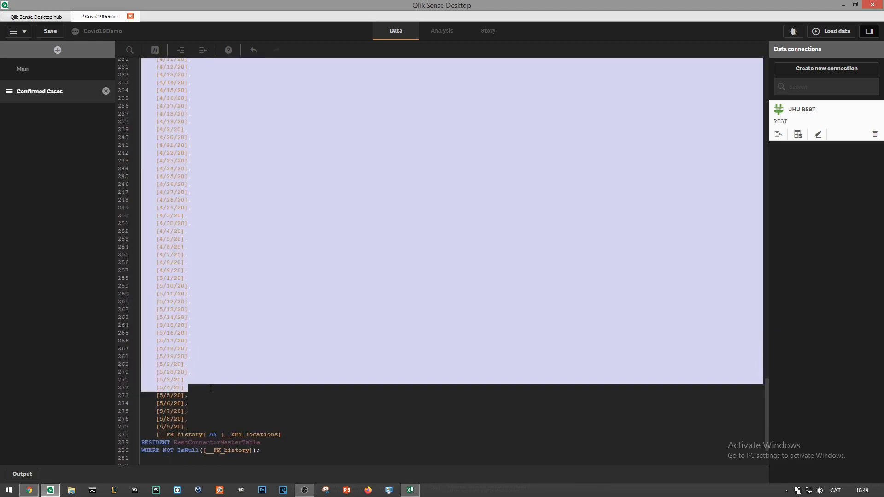
# - Reload the app with the JHU REST script and close the finished progress report
pyautogui.click(830, 31)
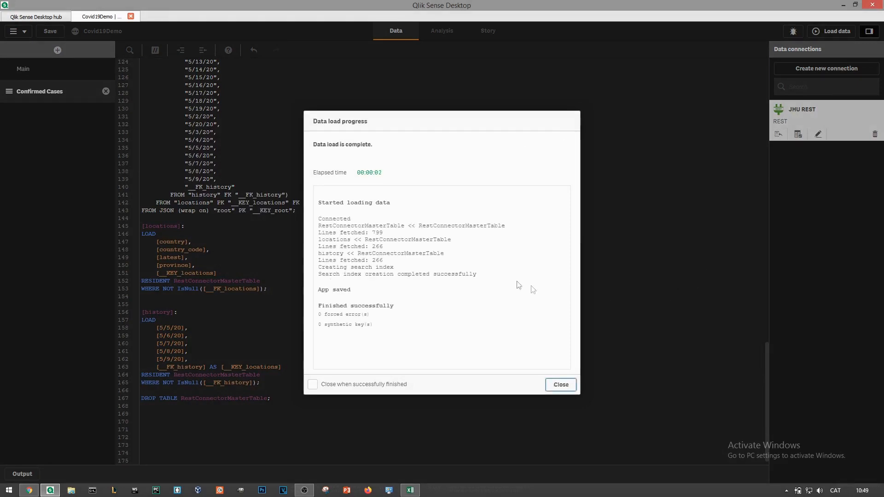
pyautogui.click(14, 32)
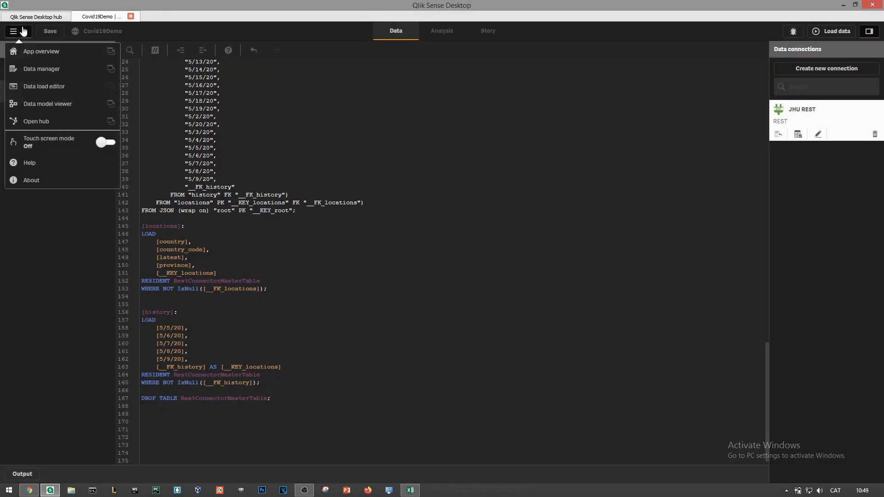
pyautogui.moveTo(111, 104)
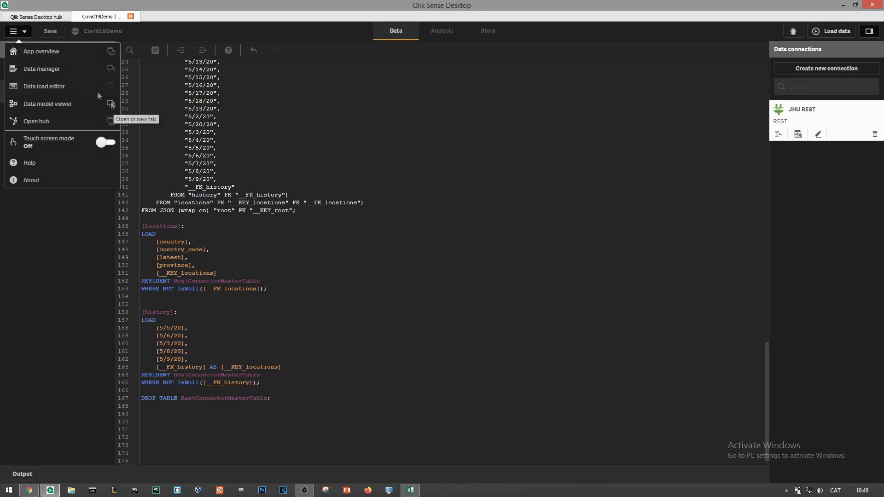
pyautogui.click(112, 103)
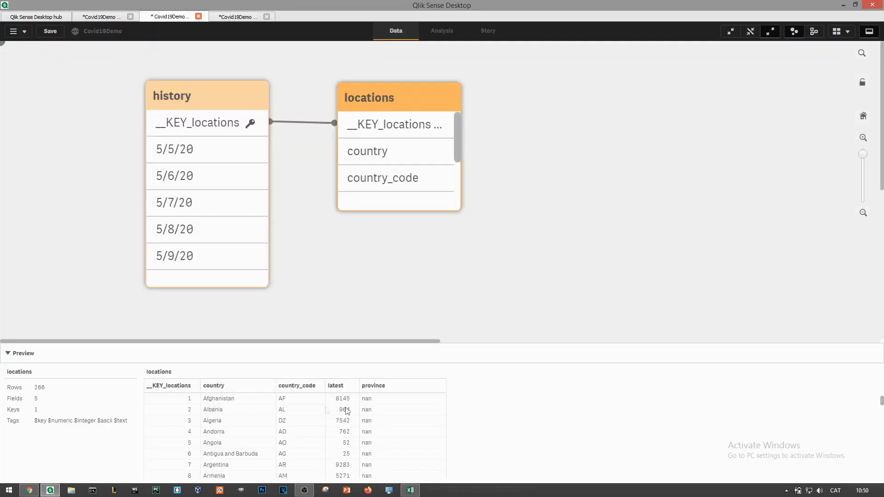
pyautogui.moveTo(373, 443)
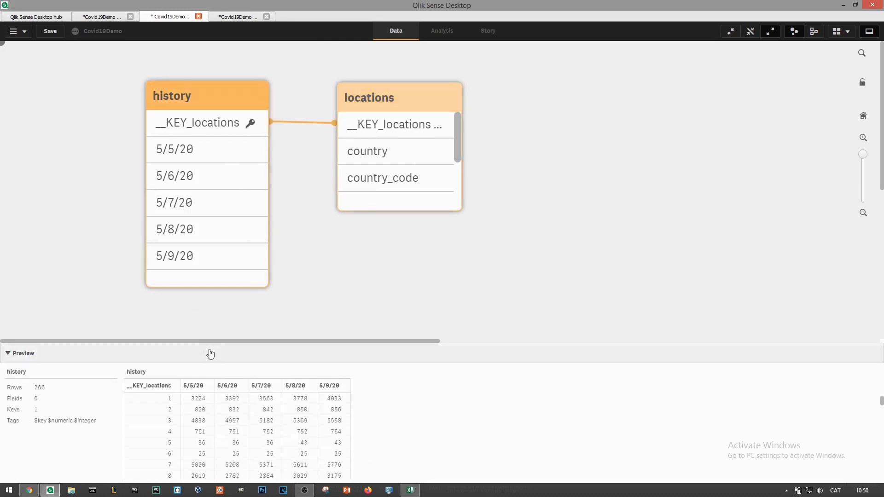
pyautogui.moveTo(330, 386)
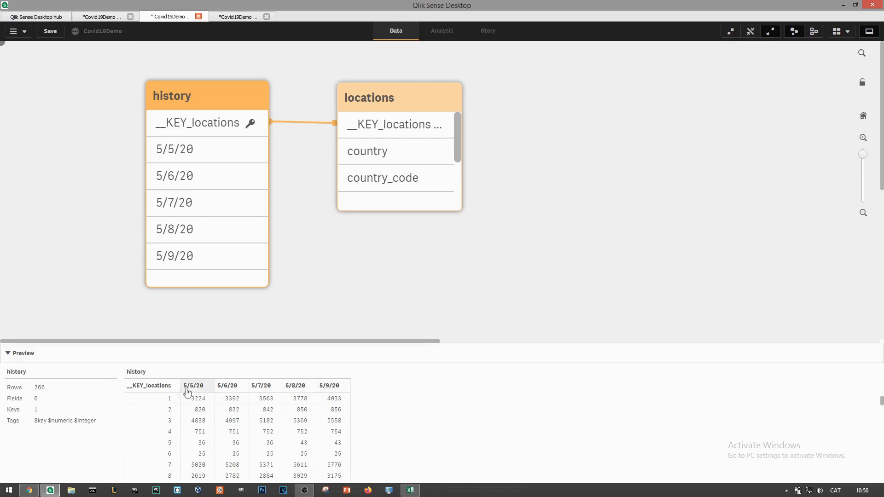
pyautogui.moveTo(273, 449)
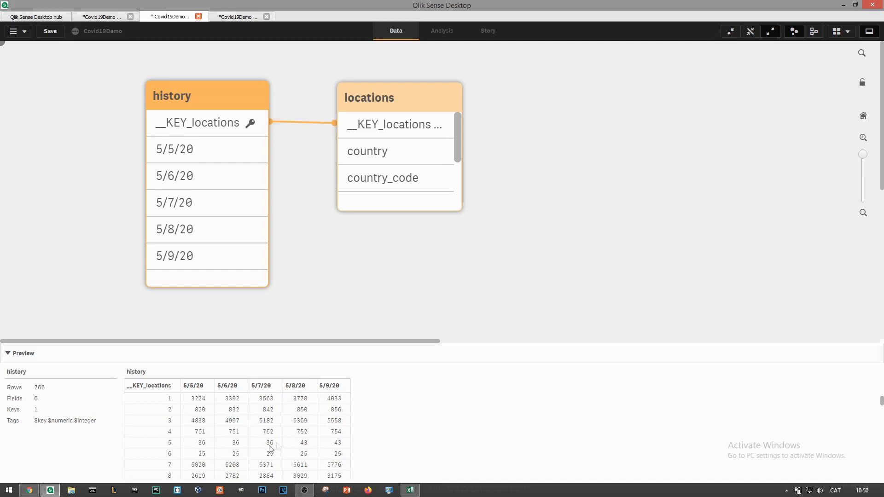
pyautogui.moveTo(333, 389)
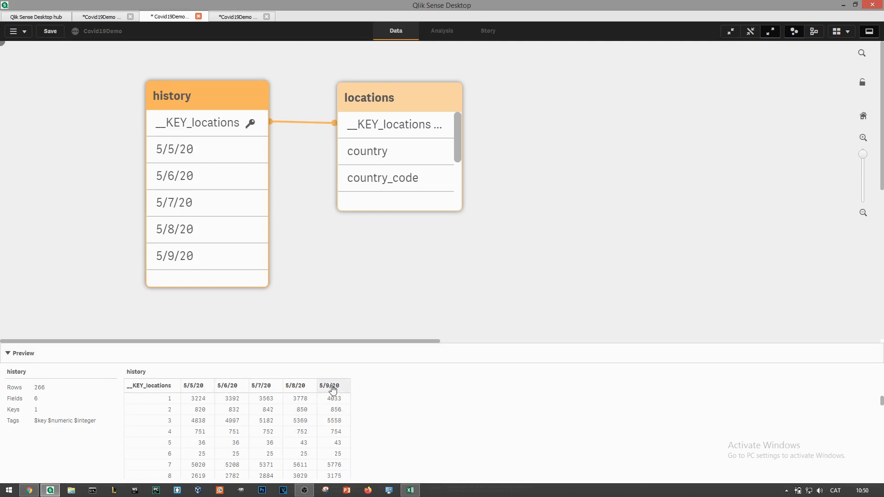
pyautogui.moveTo(381, 411)
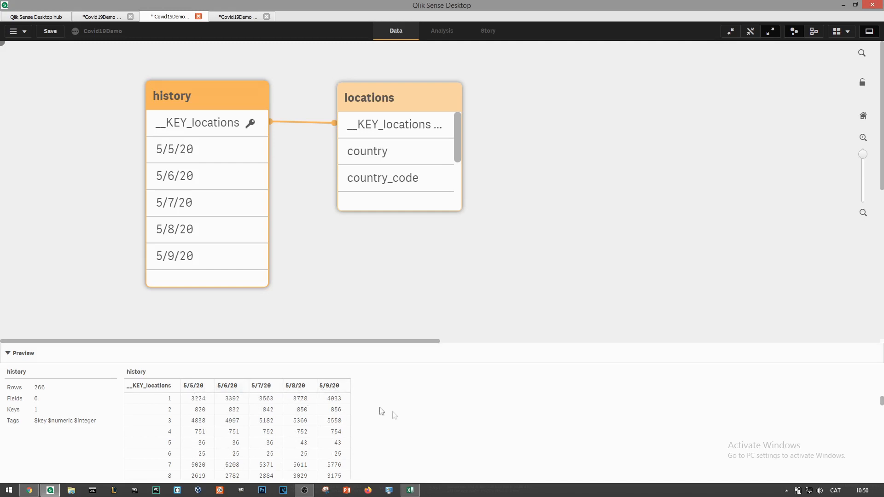
pyautogui.moveTo(209, 413)
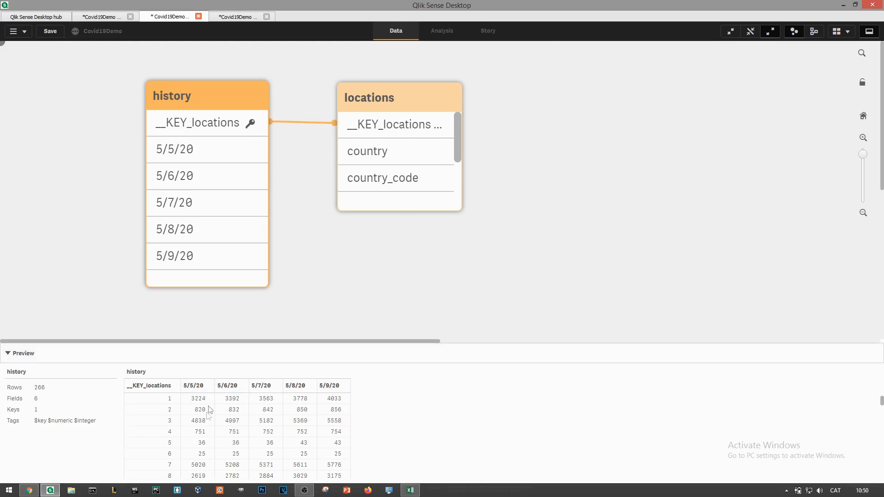
pyautogui.moveTo(199, 409)
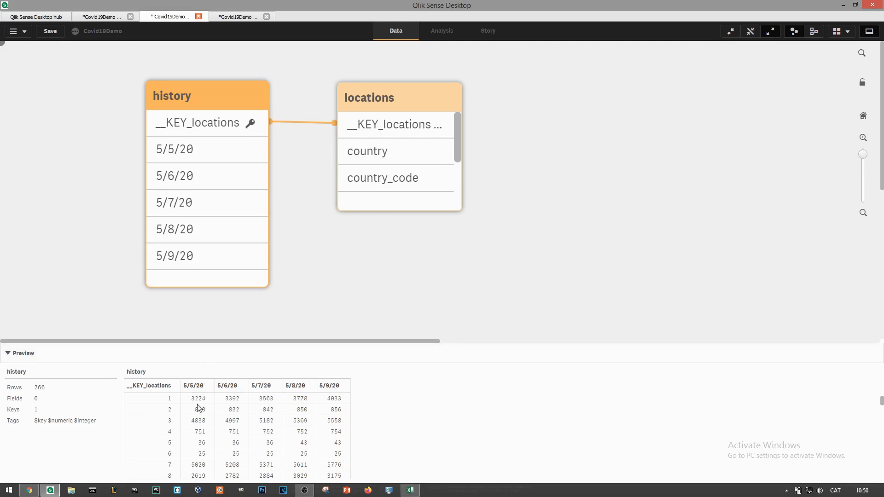
pyautogui.moveTo(211, 415)
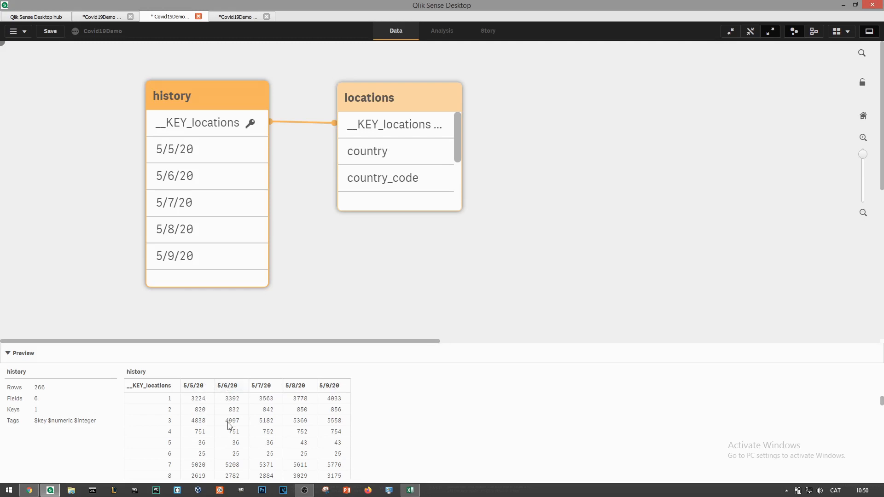
pyautogui.click(410, 490)
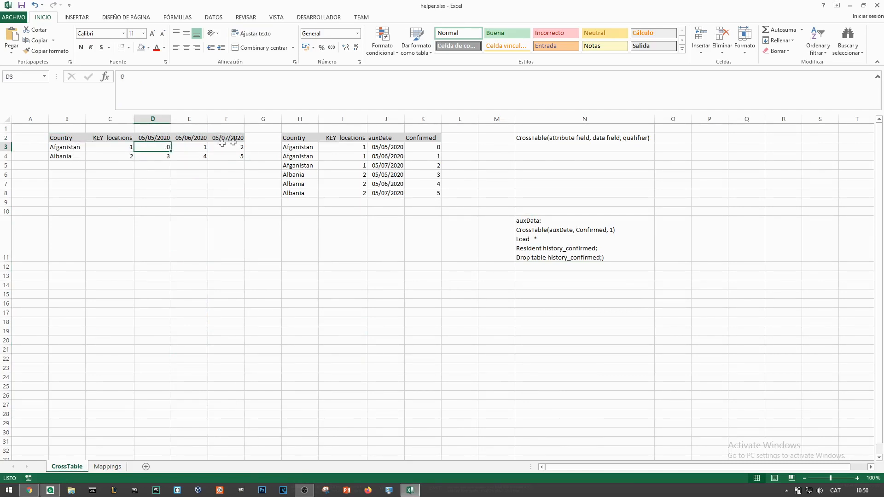
pyautogui.moveTo(230, 153)
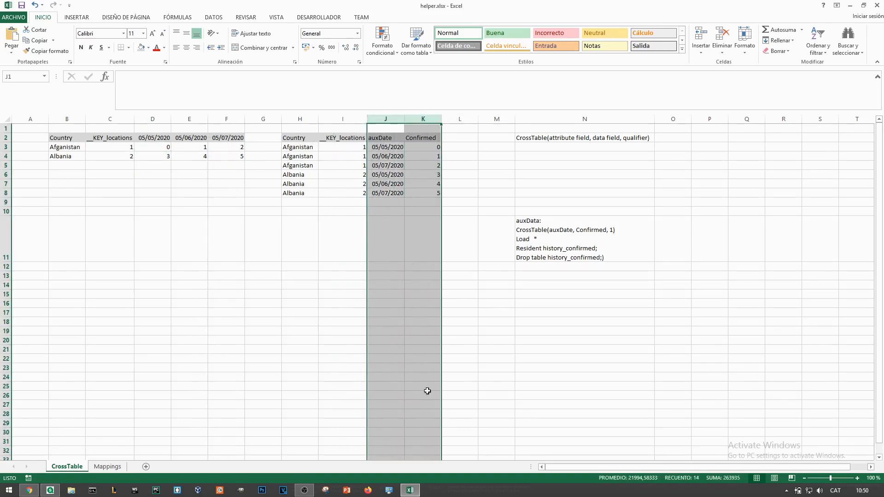
pyautogui.click(386, 275)
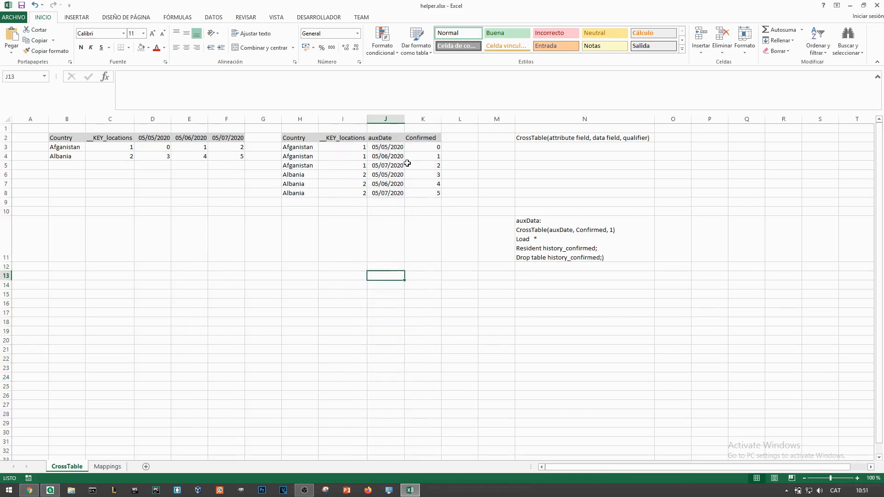
pyautogui.click(385, 138)
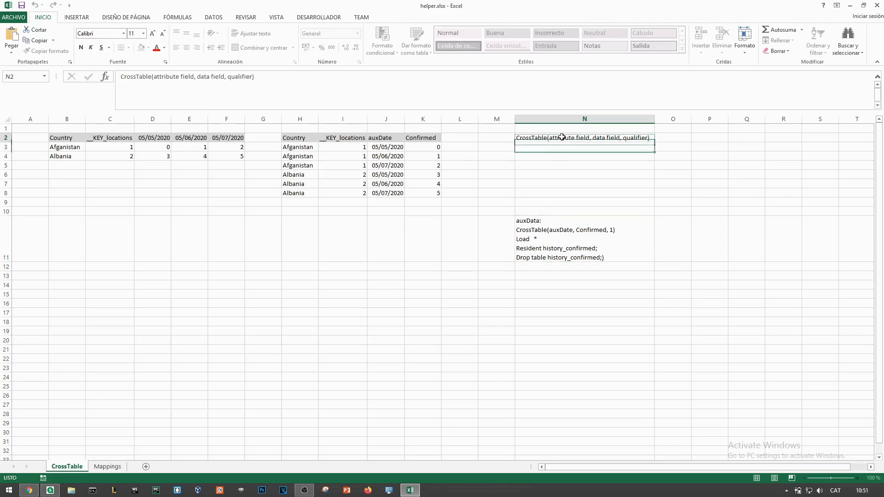
pyautogui.doubleClick(585, 138)
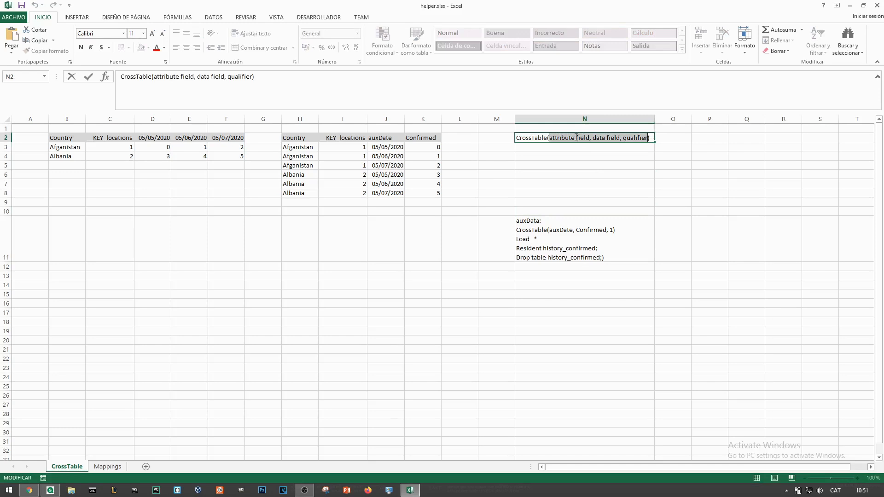
pyautogui.click(386, 118)
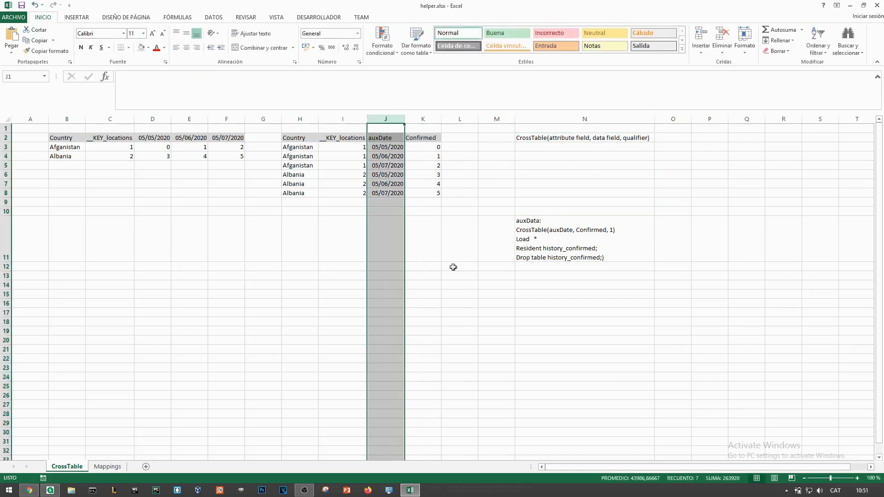
pyautogui.moveTo(440, 225)
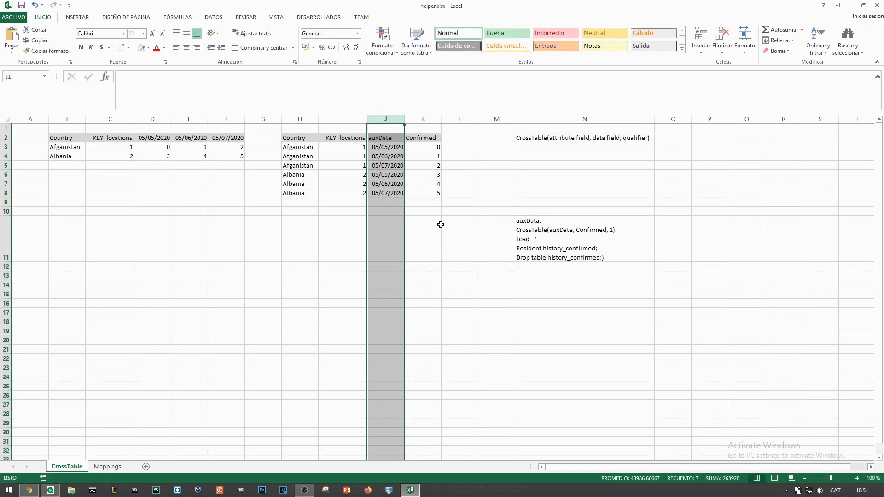
pyautogui.click(422, 119)
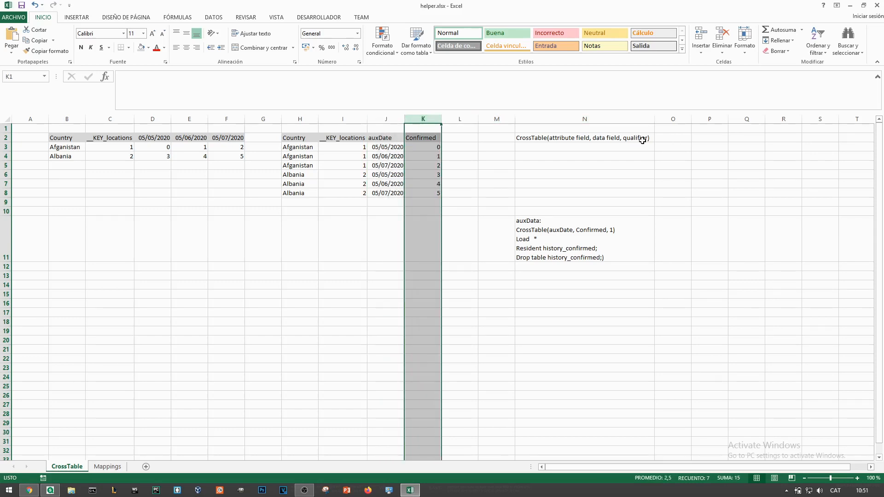
pyautogui.moveTo(615, 207)
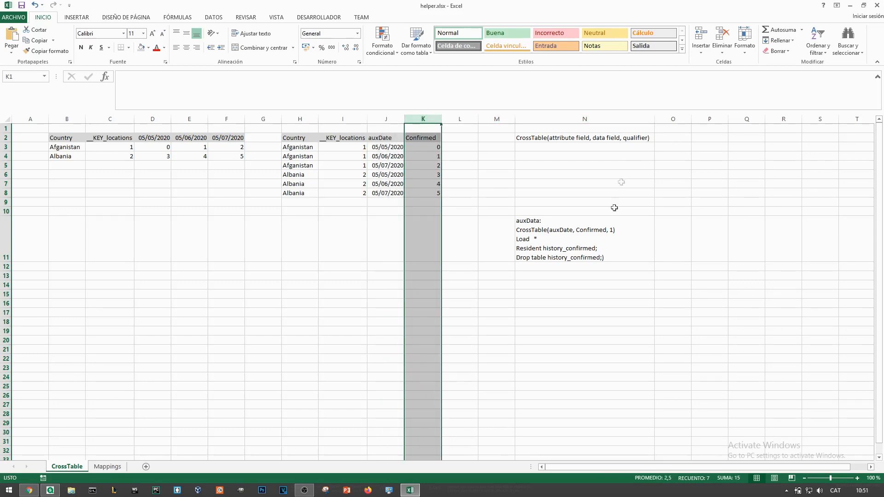
pyautogui.doubleClick(611, 230)
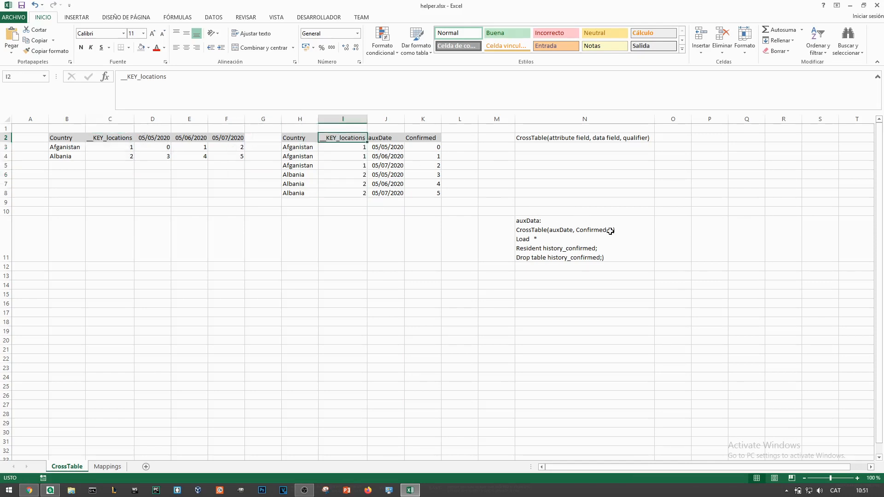
# - Add CrossTable(auxDate, Confirmed, 1) LOAD * Resident history_confirmed, drop history_confirmed, and reload
pyautogui.click(50, 490)
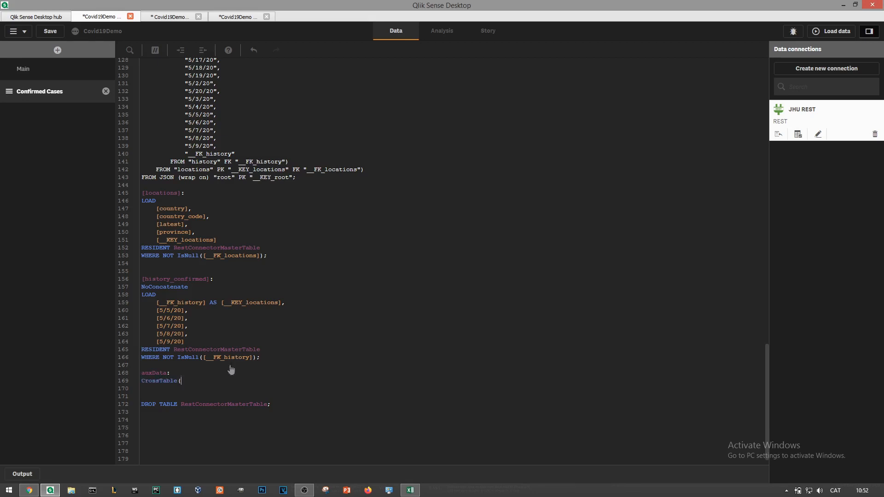
pyautogui.write('auxD')
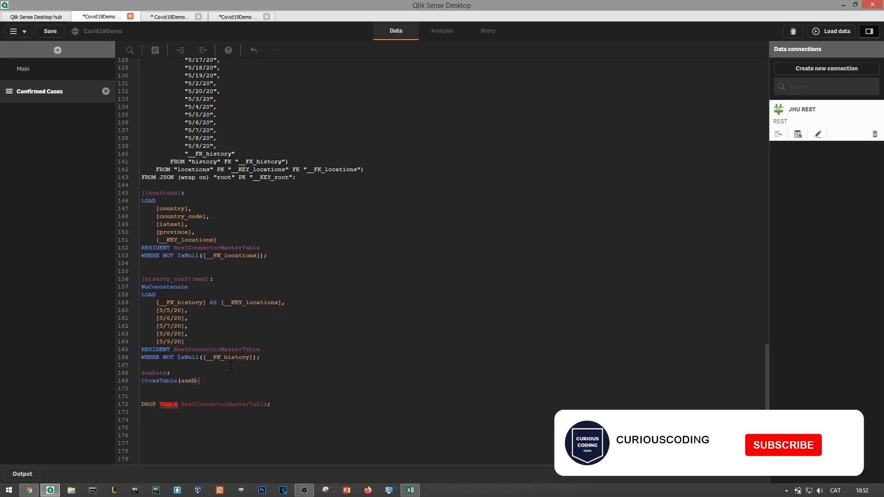
pyautogui.write('ate, Confirmed, 1)')
pyautogui.click(453, 388)
pyautogui.write('LOAD')
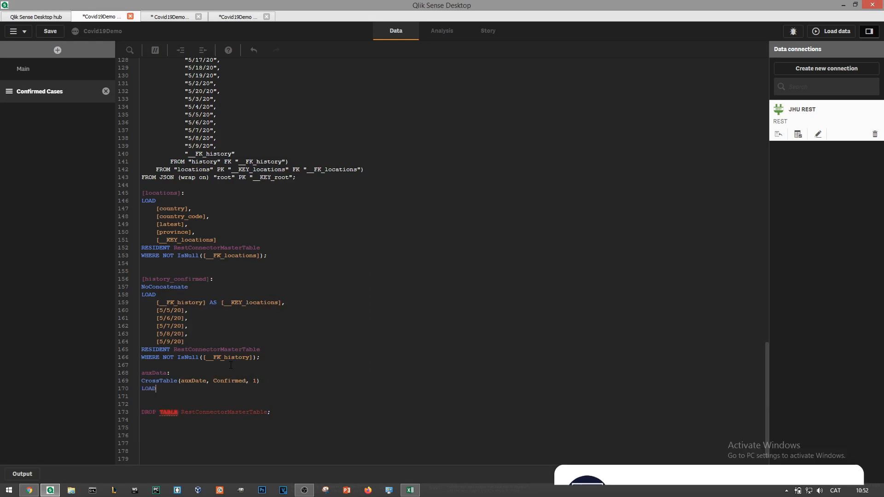
pyautogui.write('* Resident')
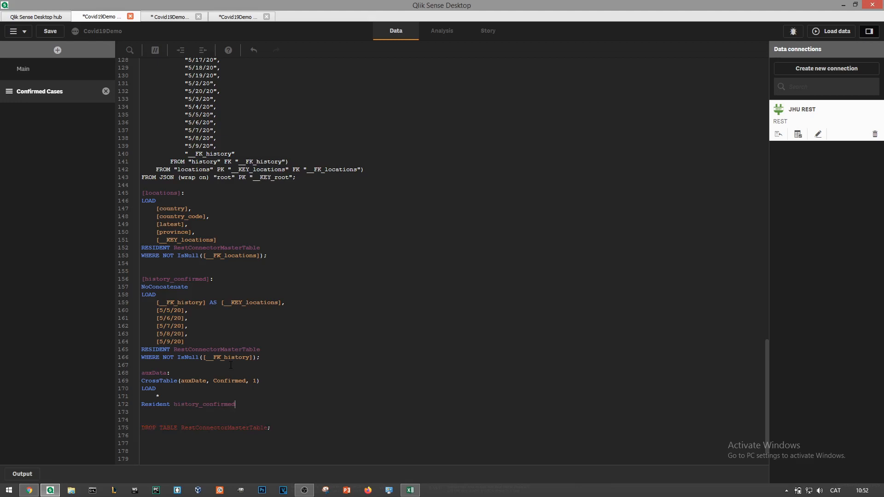
pyautogui.write('Drop Table history_confi')
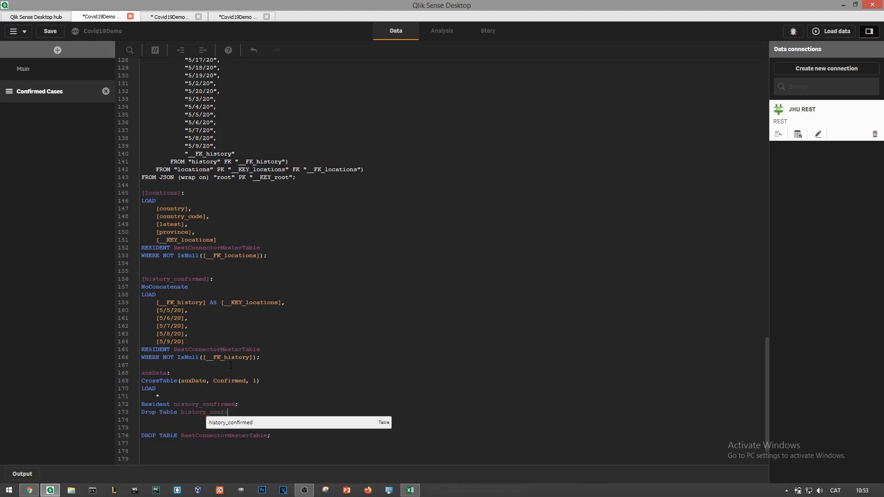
pyautogui.click(832, 31)
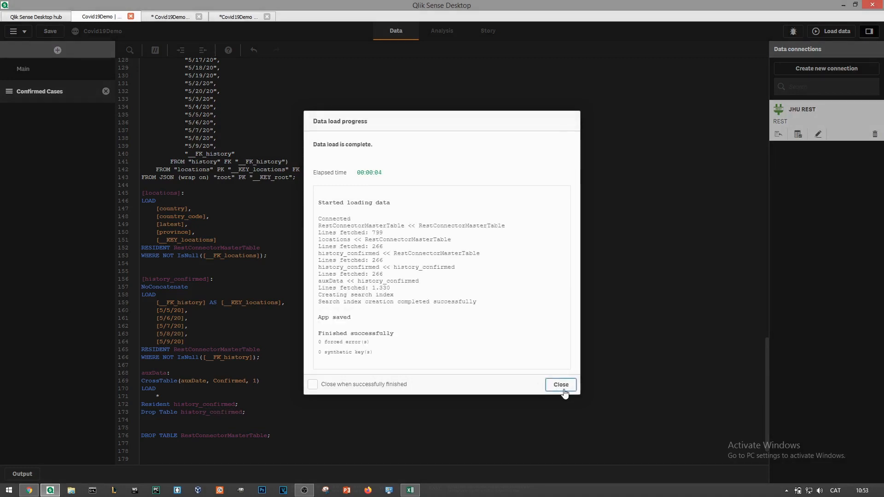
# - Close the load report and inspect the auxData table in the data model viewer
pyautogui.click(561, 385)
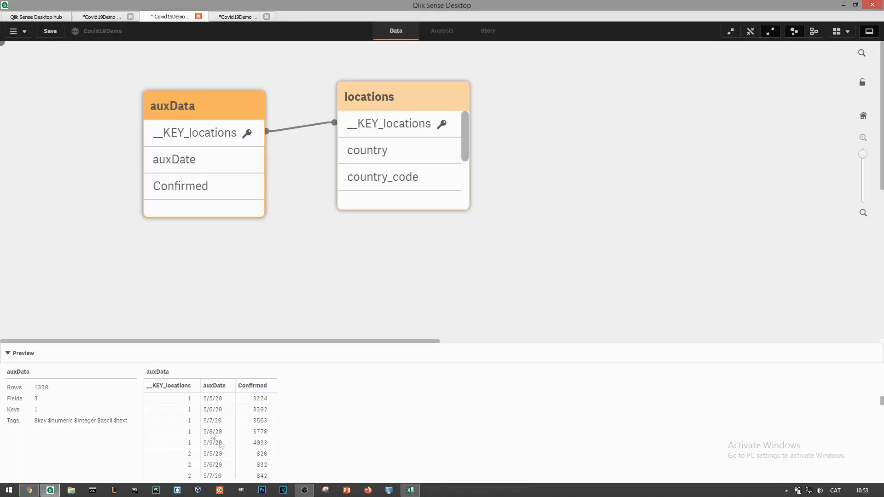
pyautogui.moveTo(251, 451)
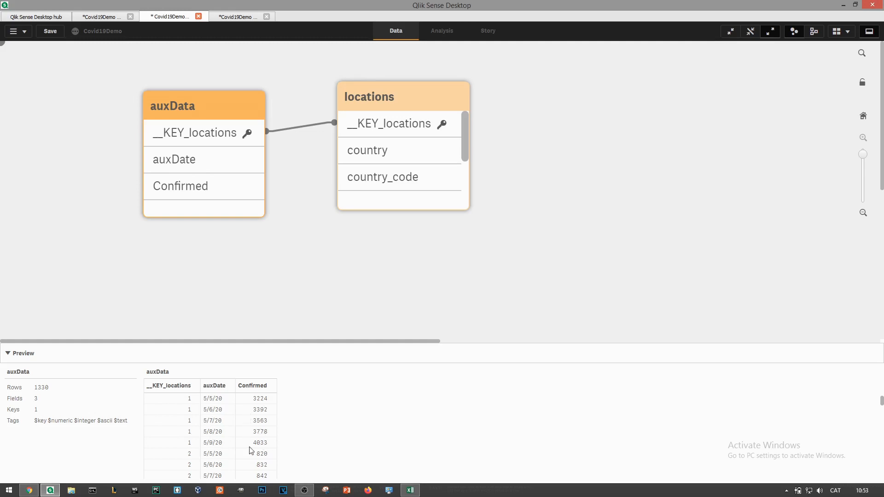
pyautogui.moveTo(260, 381)
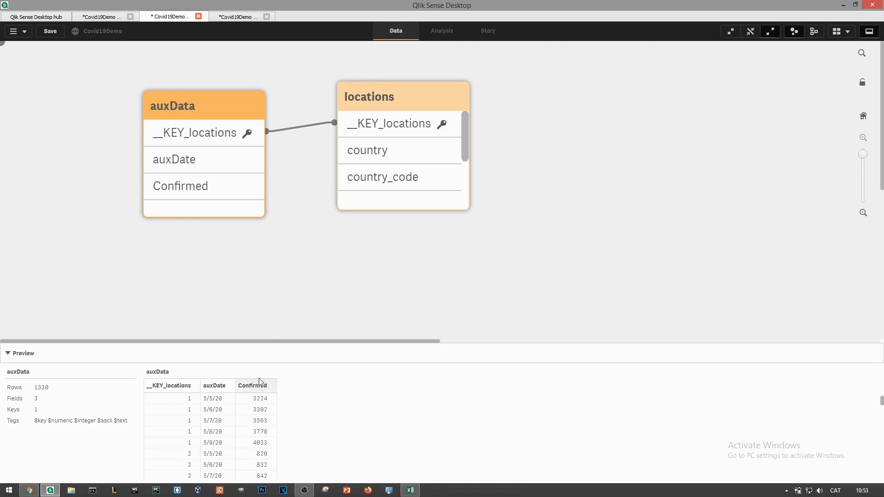
pyautogui.moveTo(263, 394)
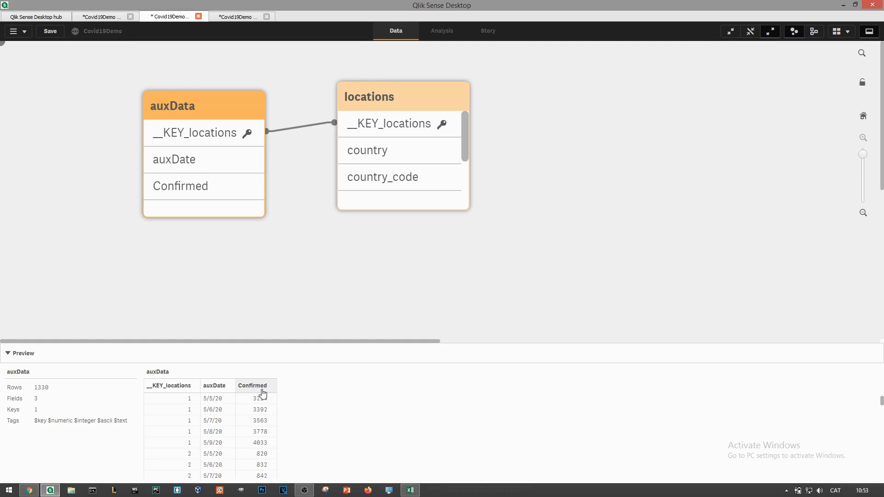
pyautogui.moveTo(278, 399)
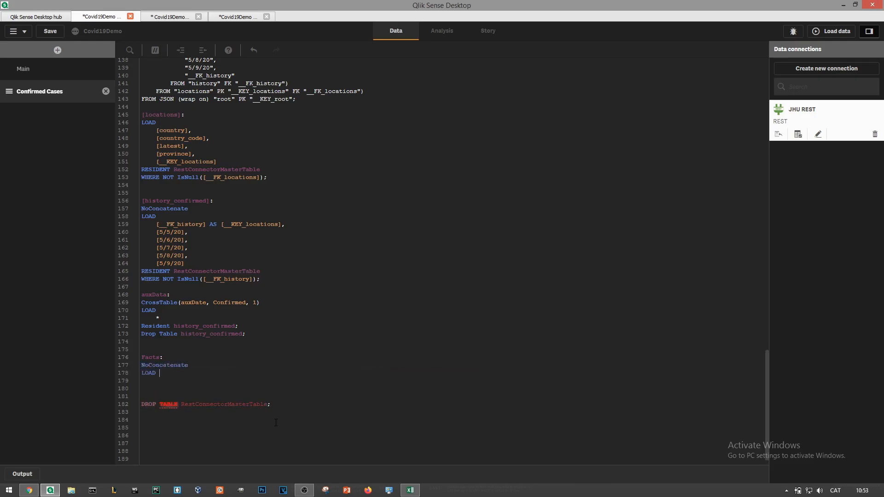
# - Write DailyConfirmed as Confirmed - Previous(Confirmed) in the Facts load and reload
pyautogui.write('Confirmed')
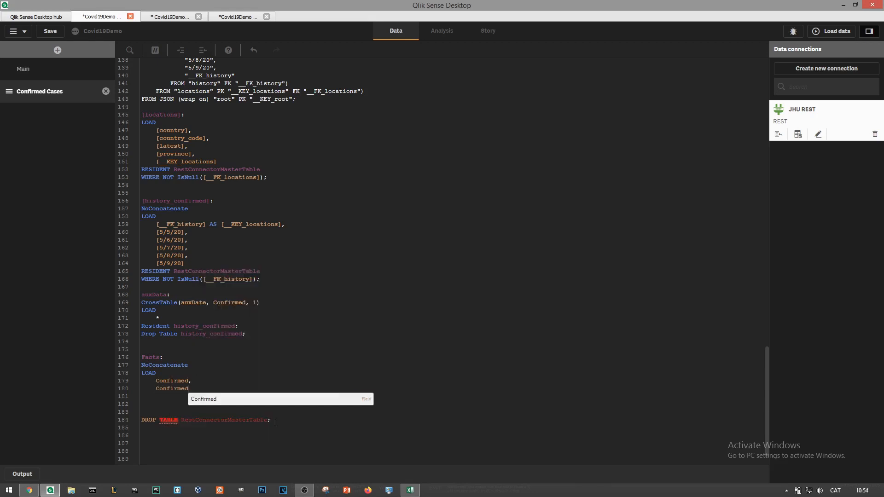
pyautogui.write('- Previous(Confirmed=')
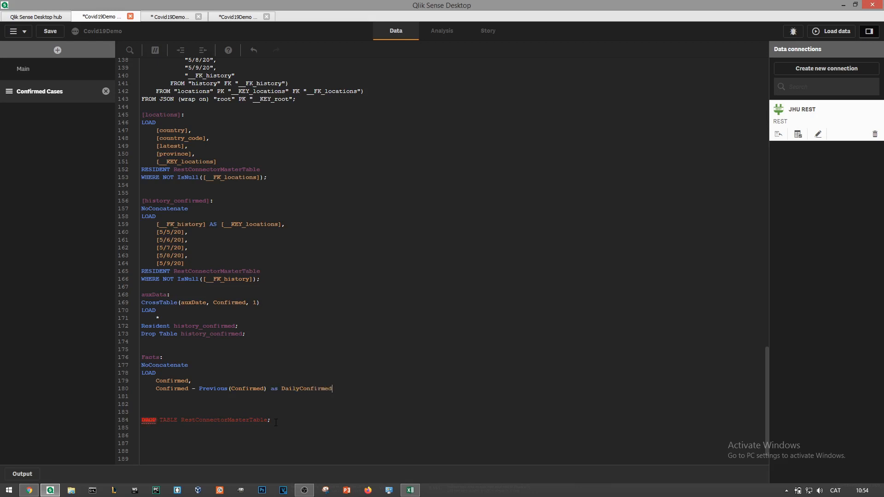
pyautogui.write(',')
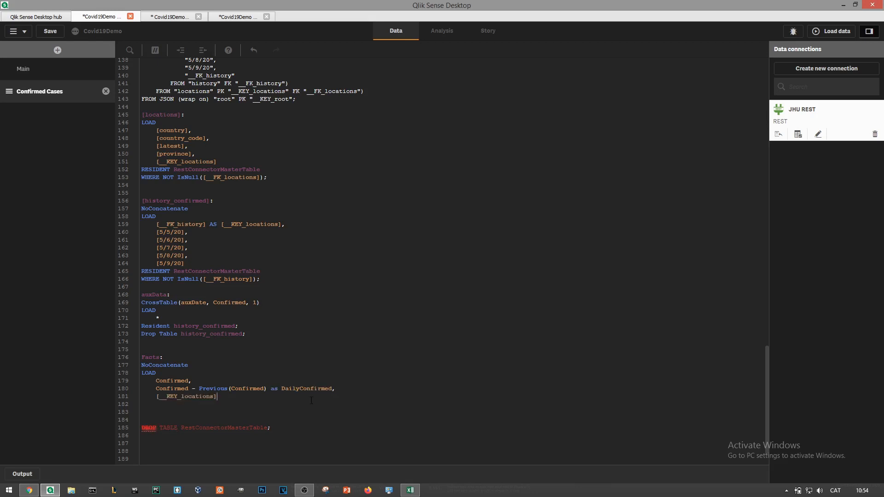
pyautogui.write(',')
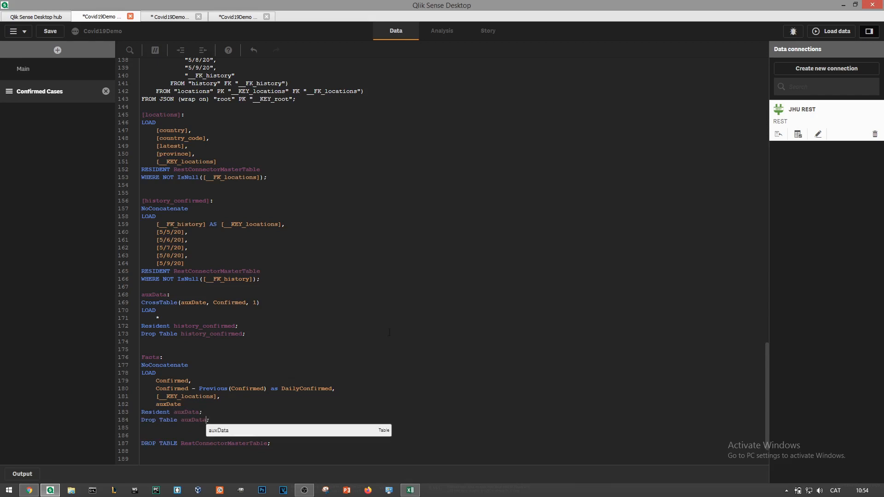
pyautogui.click(831, 32)
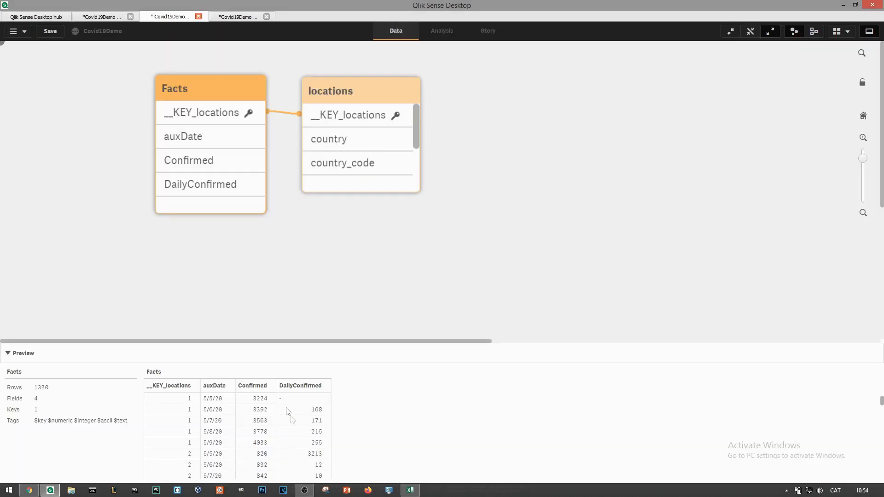
pyautogui.moveTo(306, 412)
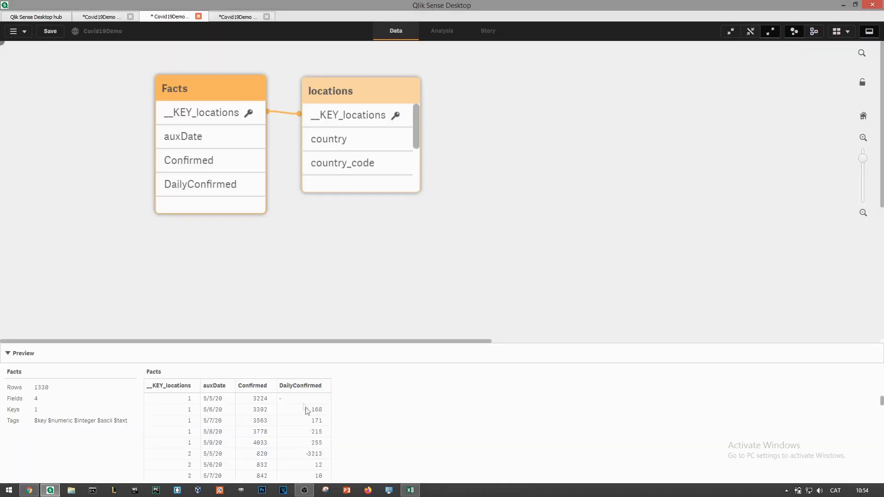
pyautogui.moveTo(221, 433)
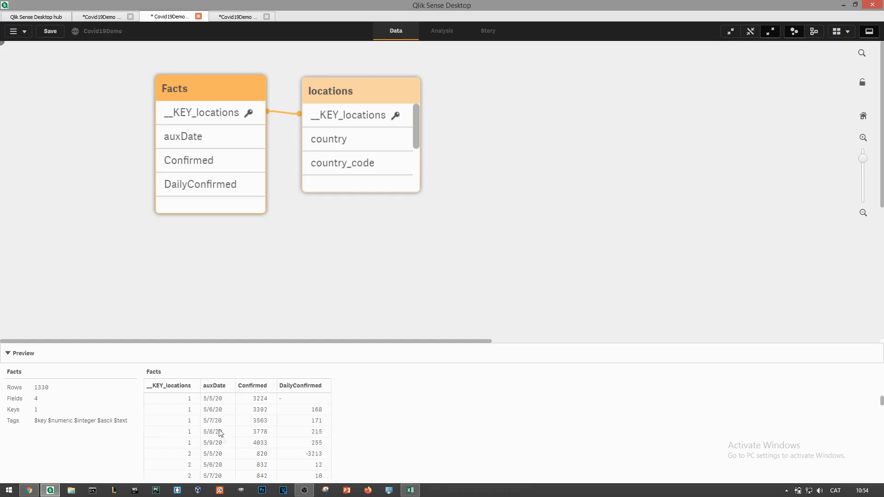
pyautogui.moveTo(312, 403)
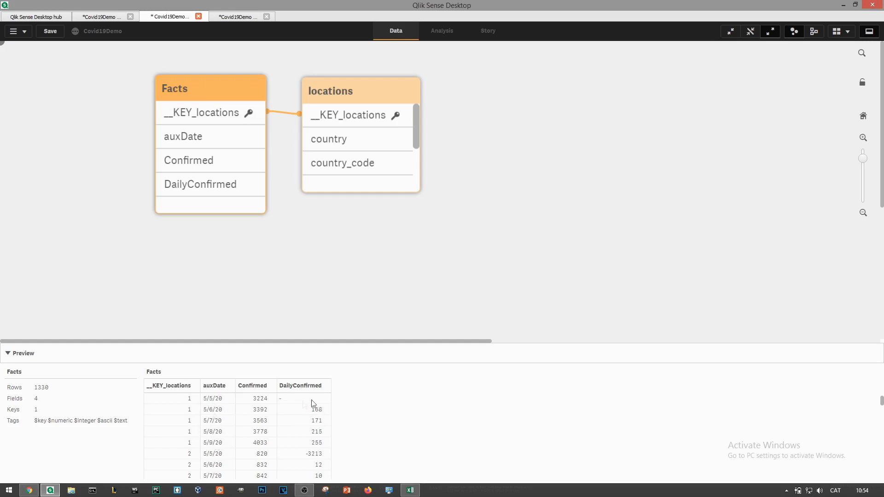
pyautogui.moveTo(324, 444)
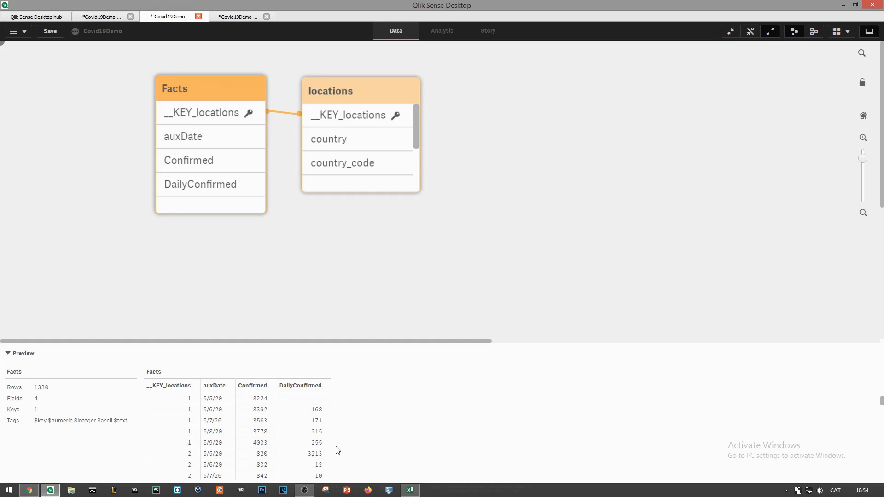
pyautogui.moveTo(301, 460)
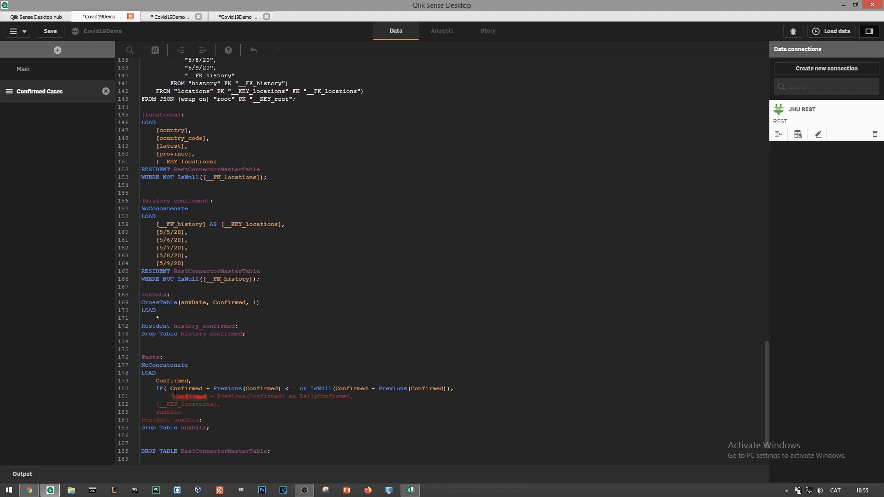
# - Place the cursor in the DailyConfirmed formula to start wrapping it in an IF
pyautogui.click(831, 31)
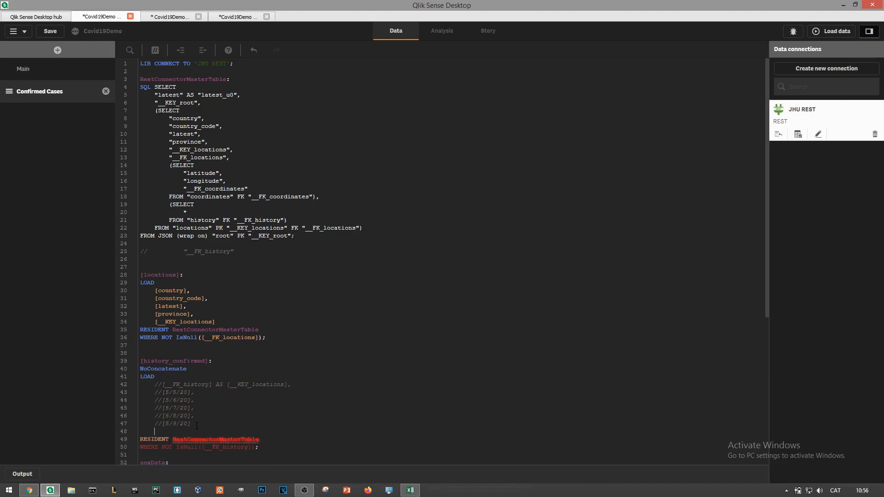
# - Replace the hardcoded history date columns with $(vSQLDates) and start commenting out the connector load
pyautogui.click(831, 31)
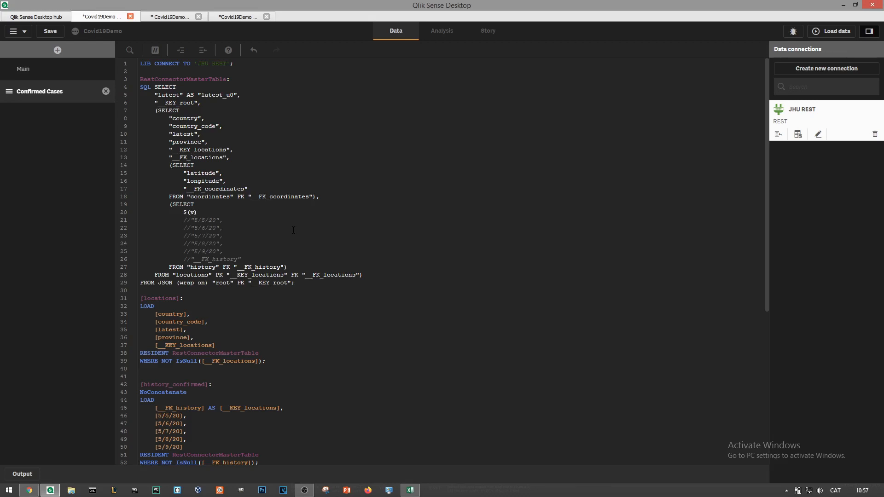
pyautogui.write('SQLDates')
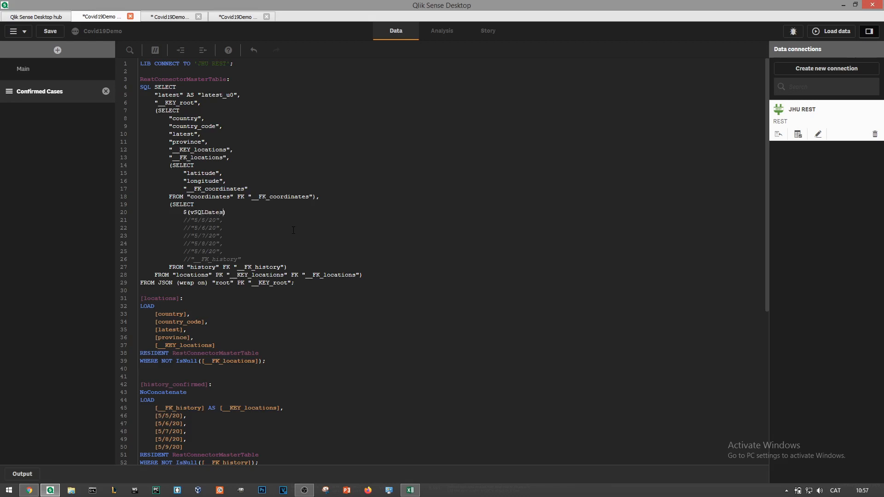
pyautogui.doubleClick(205, 212)
pyautogui.write('/*')
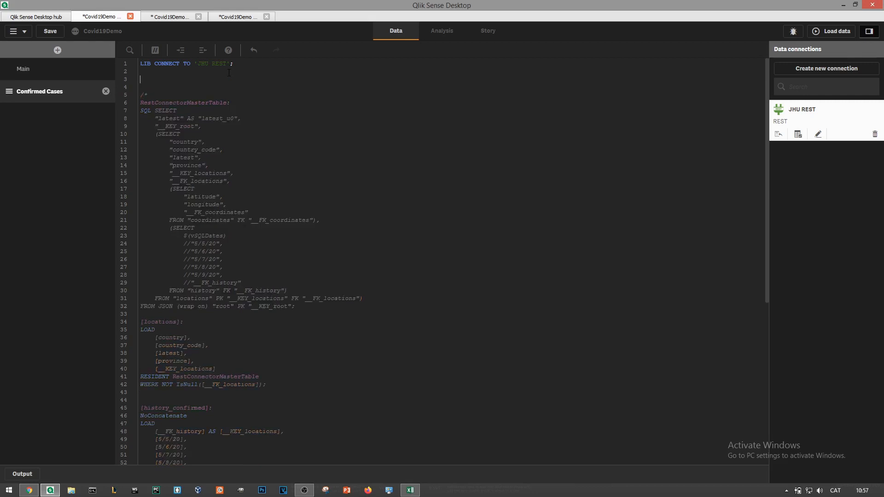
# - Add LET vSQLFormatDate 'M/D/YY', start date 1/22/20, and a Do While loop building vSQLDates with TRACE
pyautogui.write('// SQL Fields')
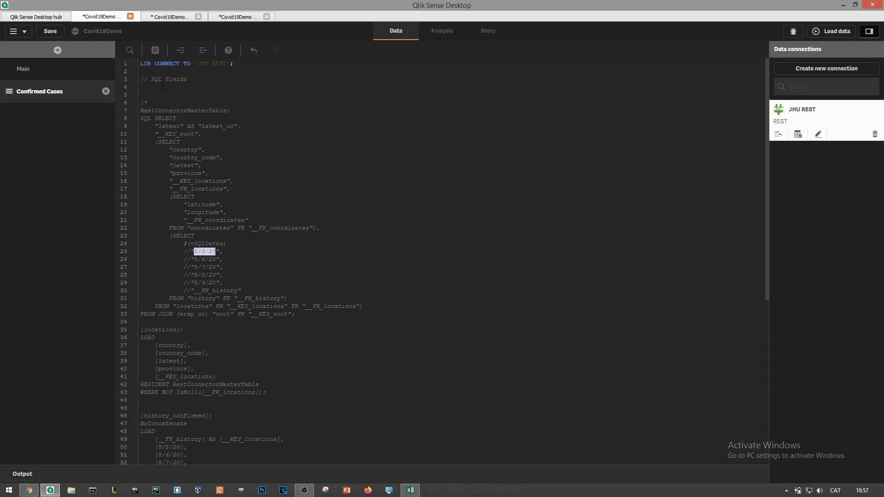
pyautogui.write('LET')
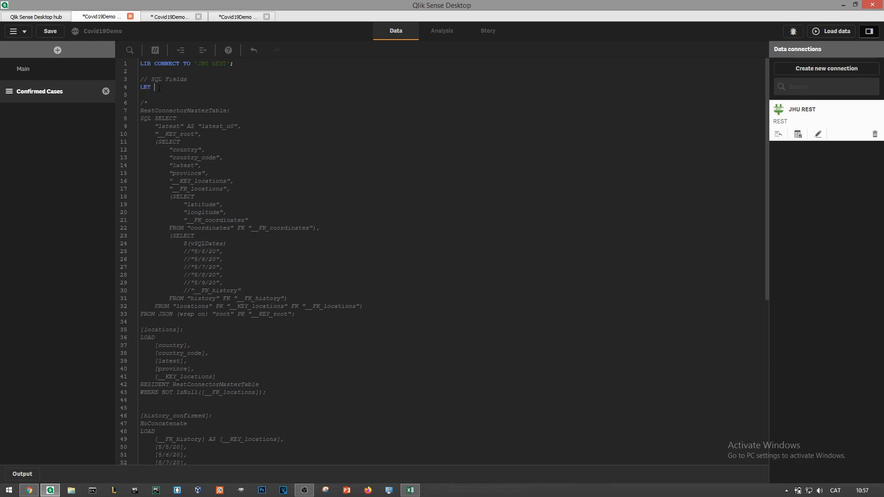
pyautogui.write("vSQLFormatDate = '")
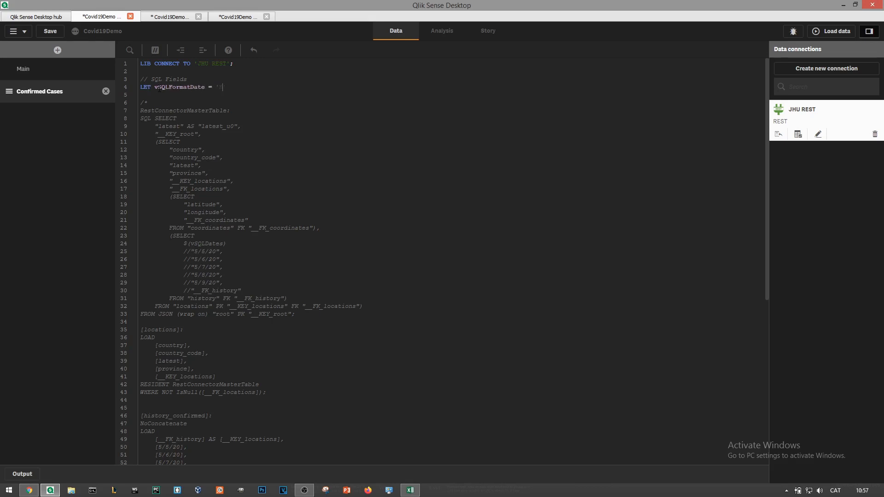
pyautogui.write("'M/D/YY';")
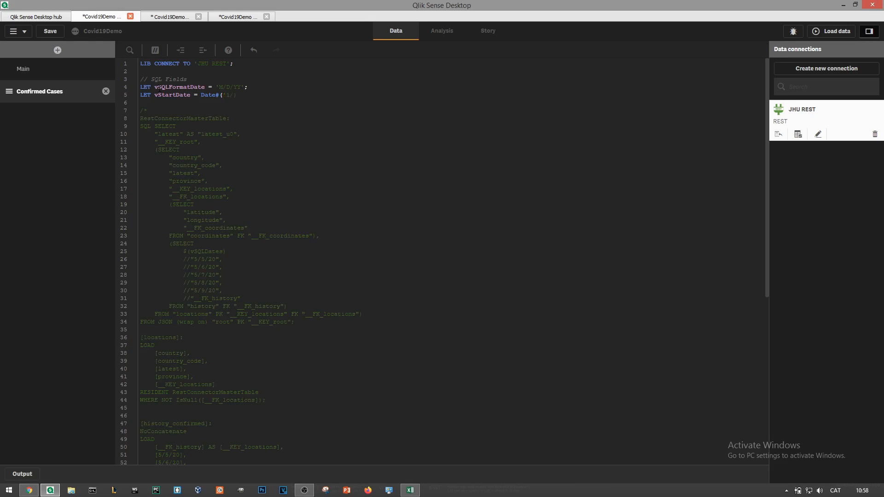
pyautogui.write("1/22/20', vSQLFormatDate")
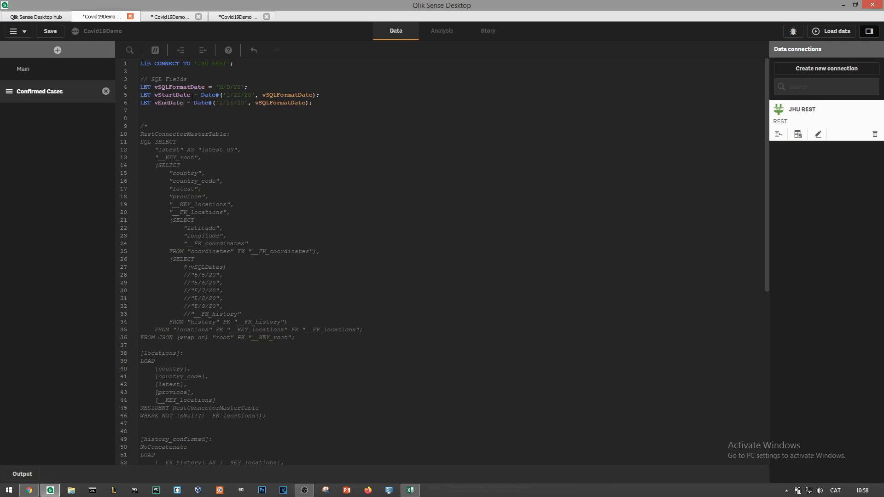
pyautogui.write('LET vSQ')
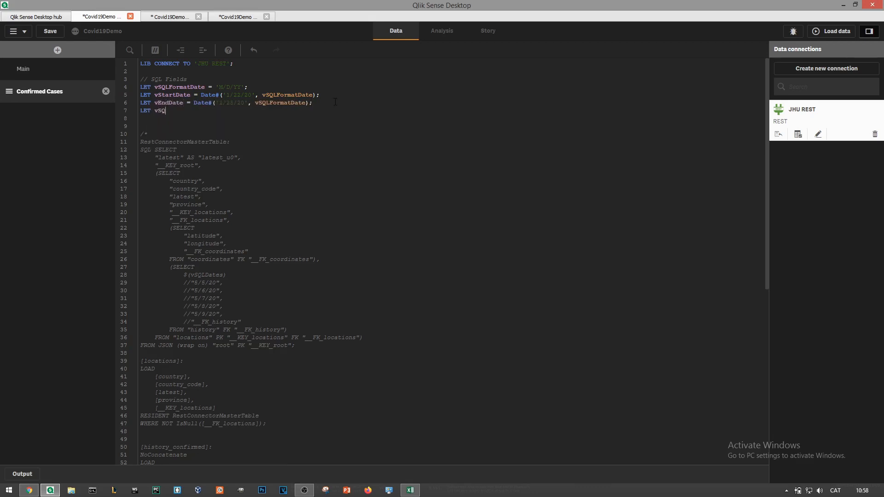
pyautogui.write("QLDates = '';")
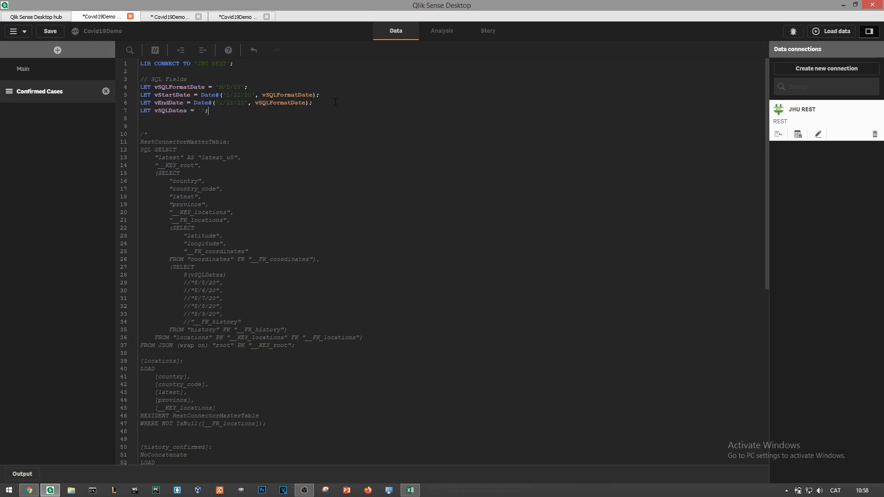
pyautogui.write('Do')
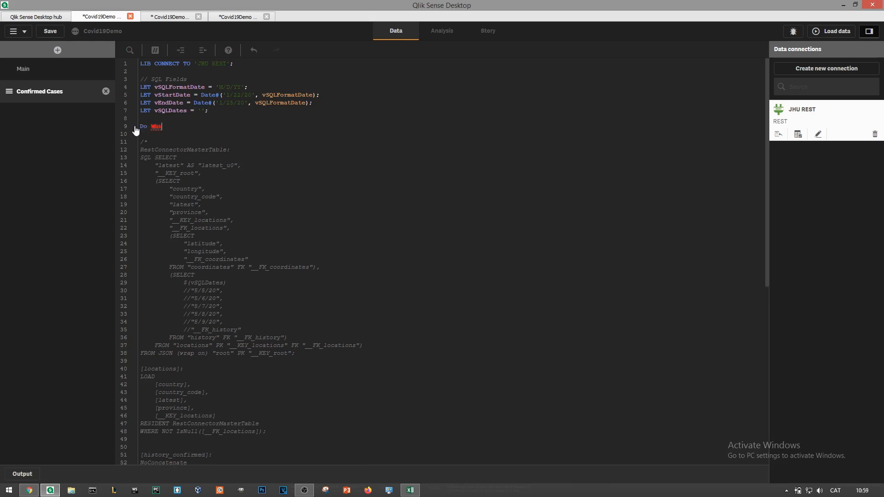
pyautogui.write('While vStartDate <= vEndDate')
pyautogui.write('LET i')
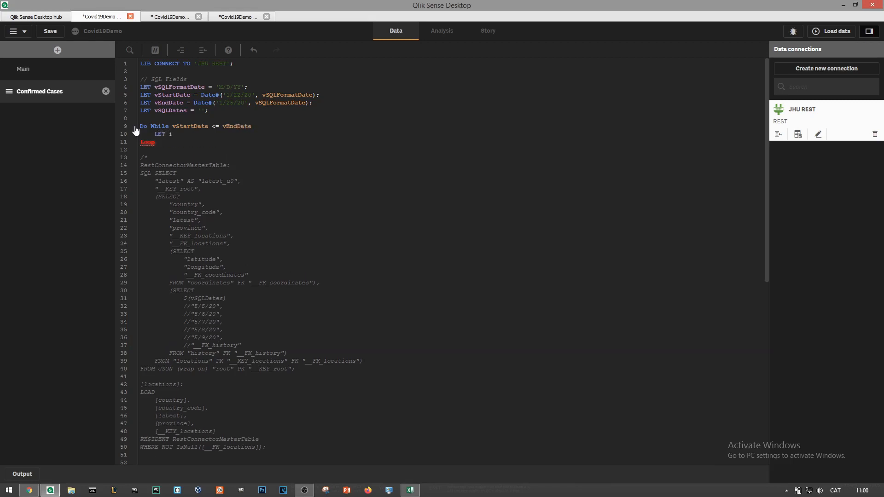
pyautogui.write('= Date(vStartDate, vSQLFormatDate);')
pyautogui.write('LET vSQLDates = vSQLDates')
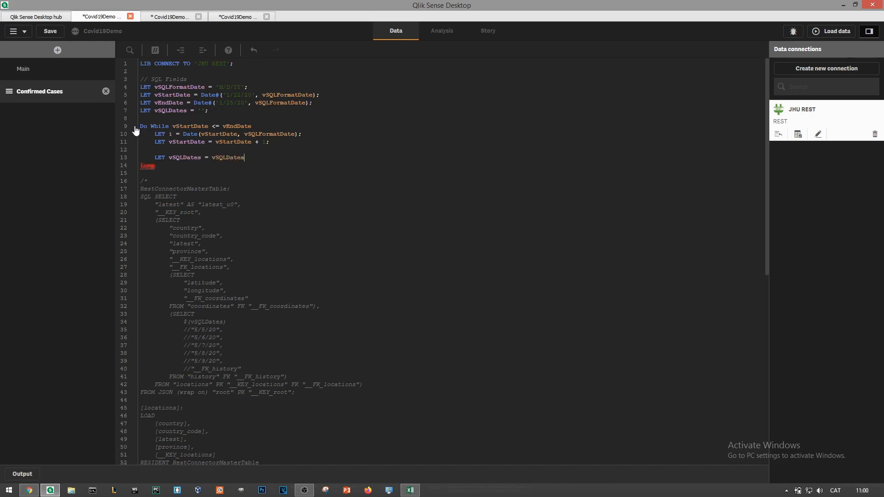
pyautogui.write("& '';")
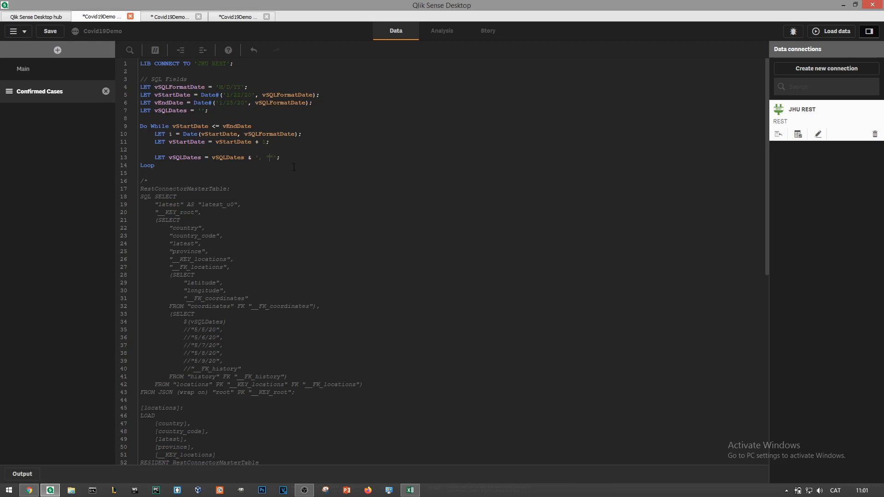
pyautogui.write('TRACE $(vSQLDates);')
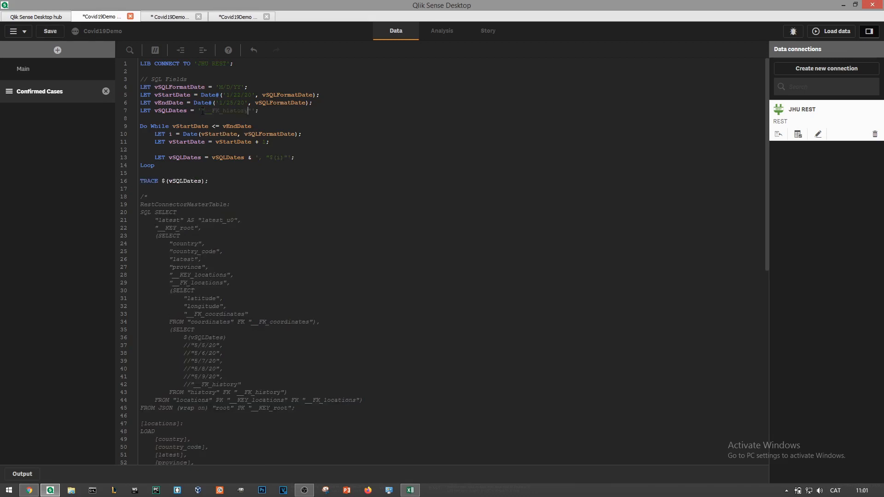
# - Test-reload the date loop, set the end date to Today(), and reload again
pyautogui.click(832, 31)
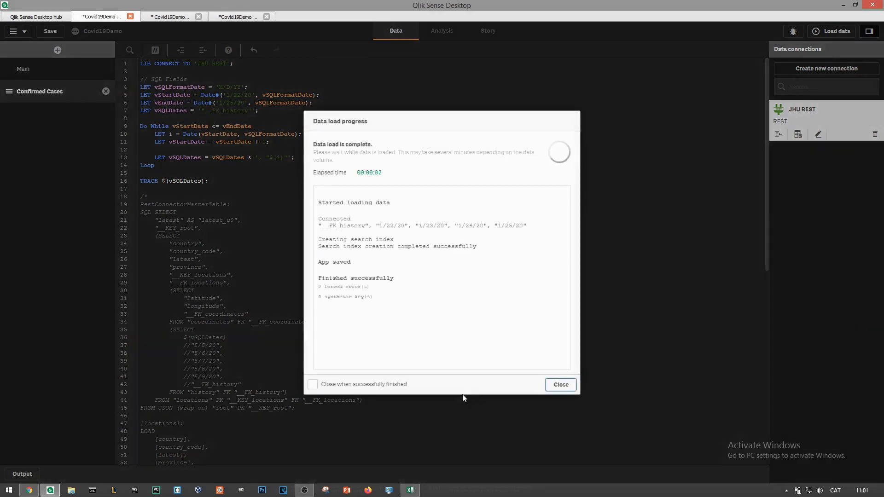
pyautogui.click(561, 385)
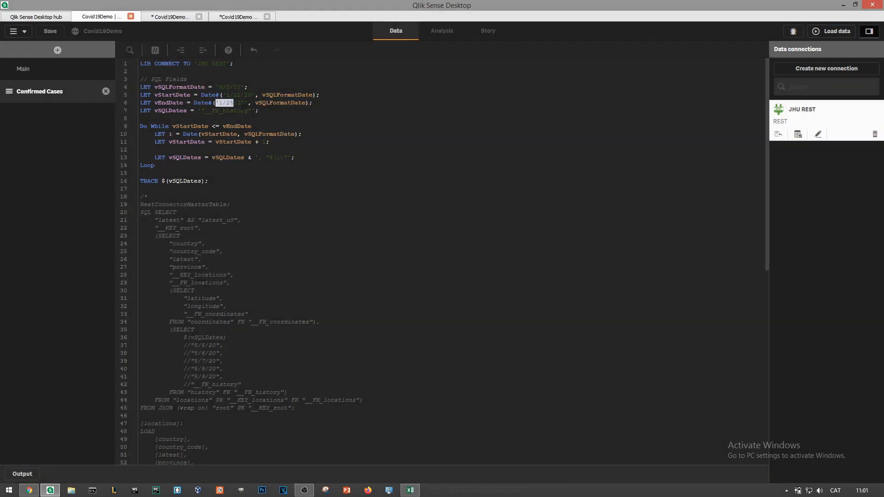
pyautogui.write('Today')
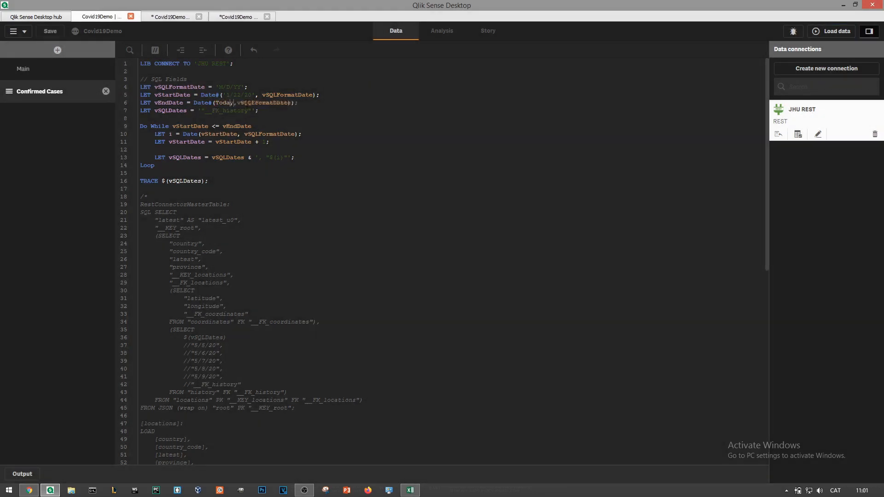
pyautogui.click(832, 32)
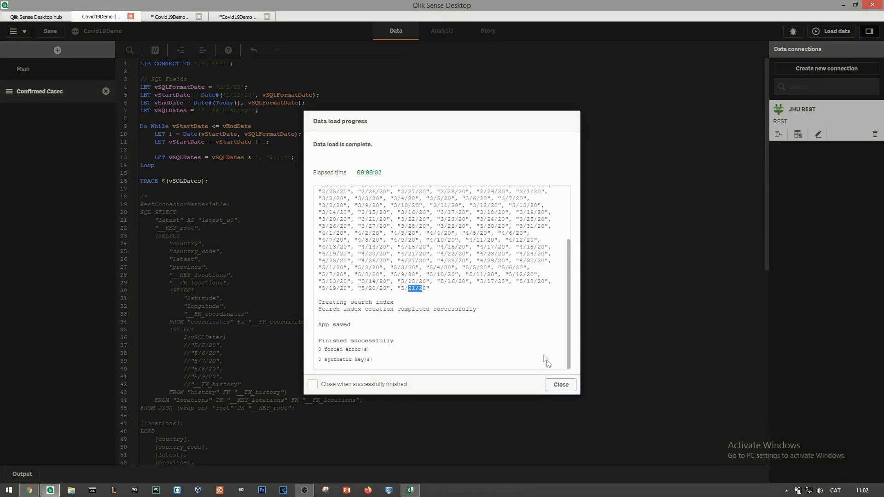
pyautogui.click(561, 385)
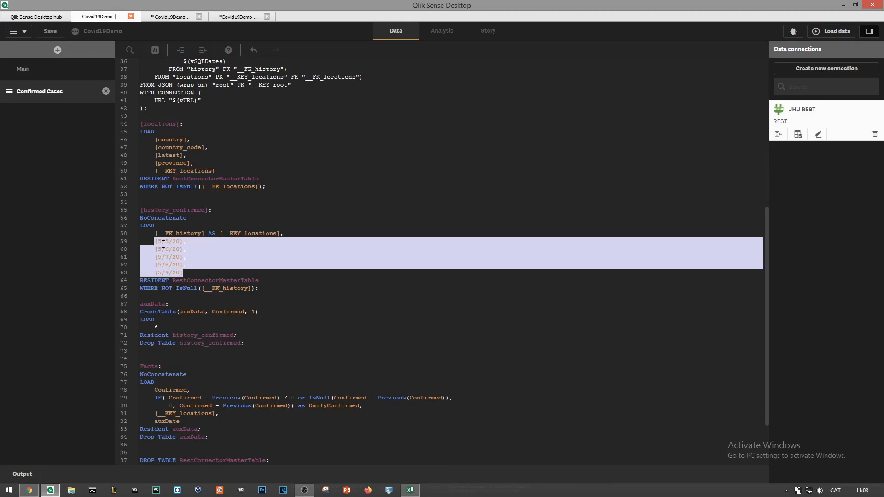
# - Replace the hard-coded history date fields with * and alias the location keys as CountryKey
pyautogui.press('Delete')
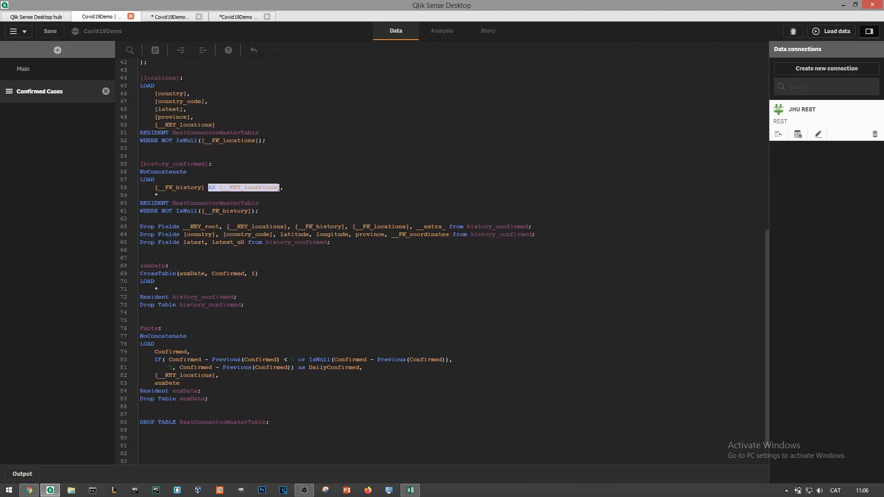
pyautogui.write('as CountryP')
pyautogui.click(215, 125)
pyautogui.write(' as CountryKey')
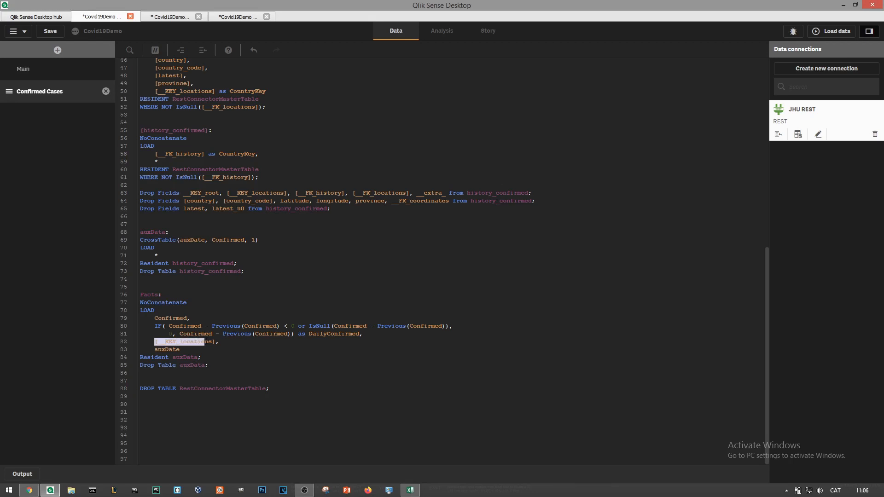
pyautogui.click(831, 32)
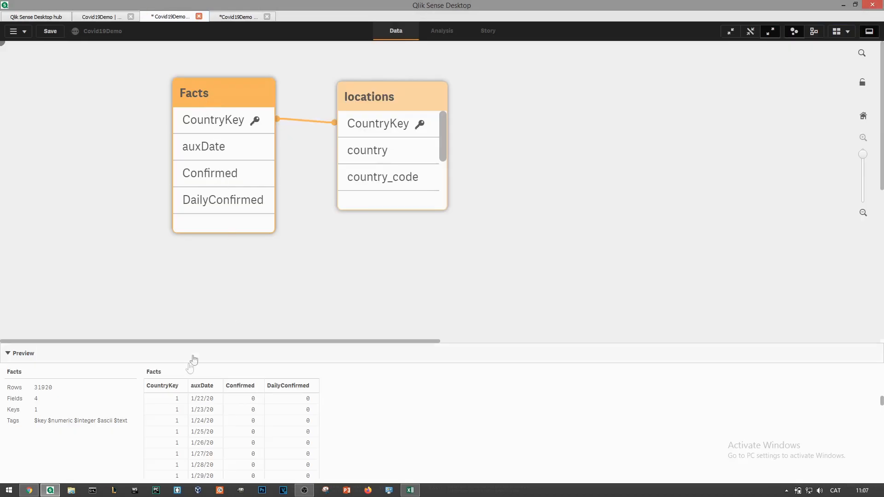
pyautogui.moveTo(205, 401)
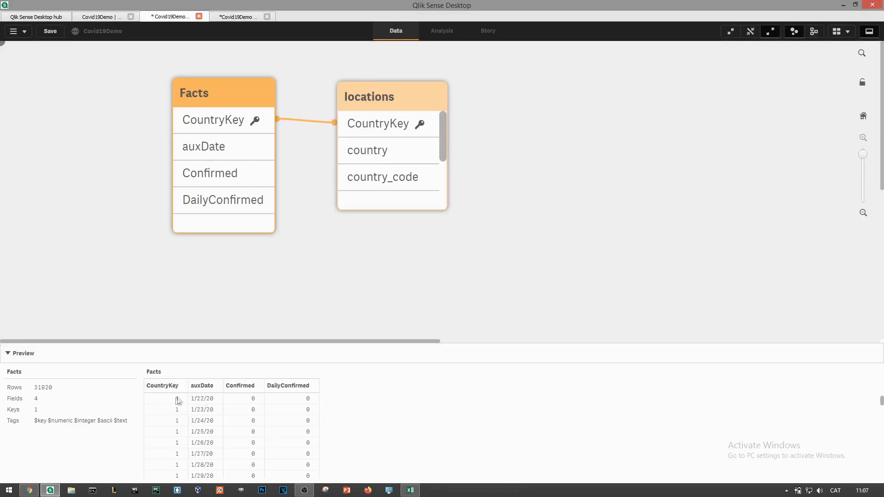
# - Scroll through the Facts table preview in the data model viewer
pyautogui.scroll(-3)
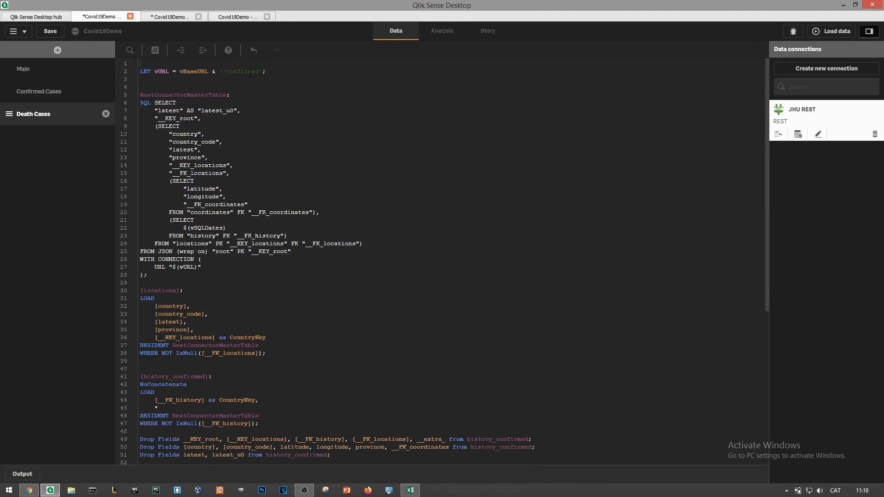
# - Switch the copied script to the deaths endpoint, left-join Deaths fields into Facts, and reload
pyautogui.write('deaths')
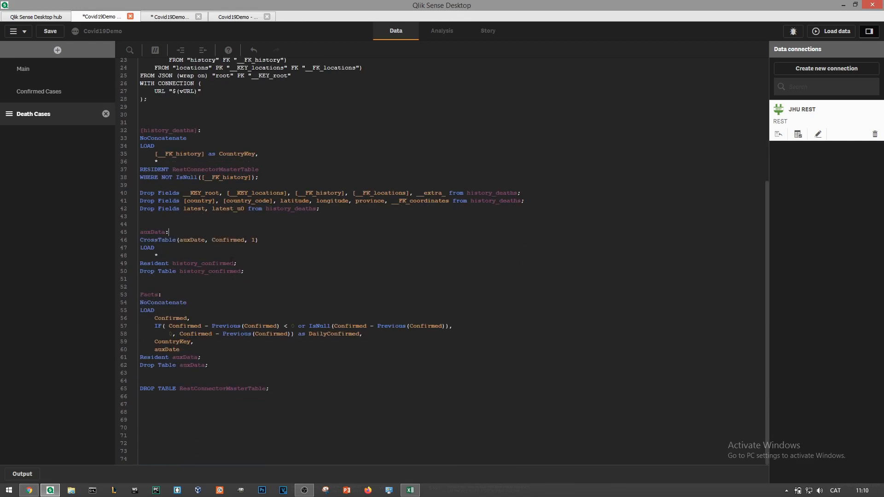
pyautogui.write('Deaths')
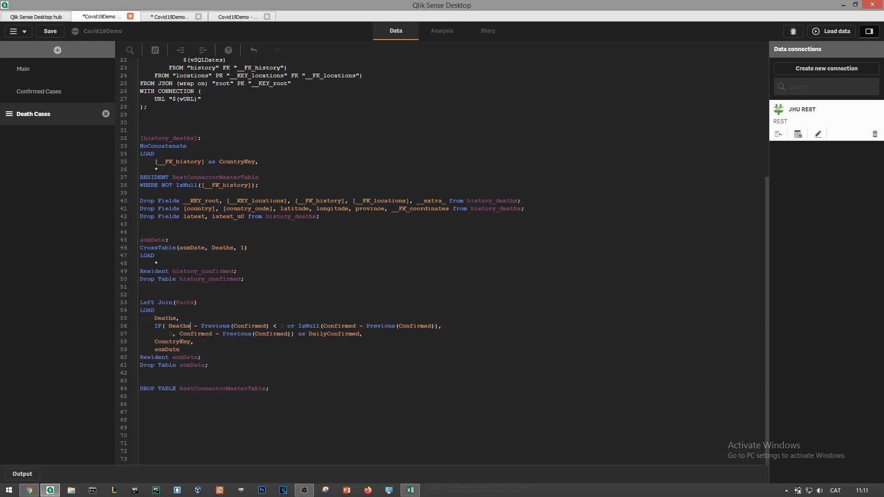
pyautogui.write('Deaths')
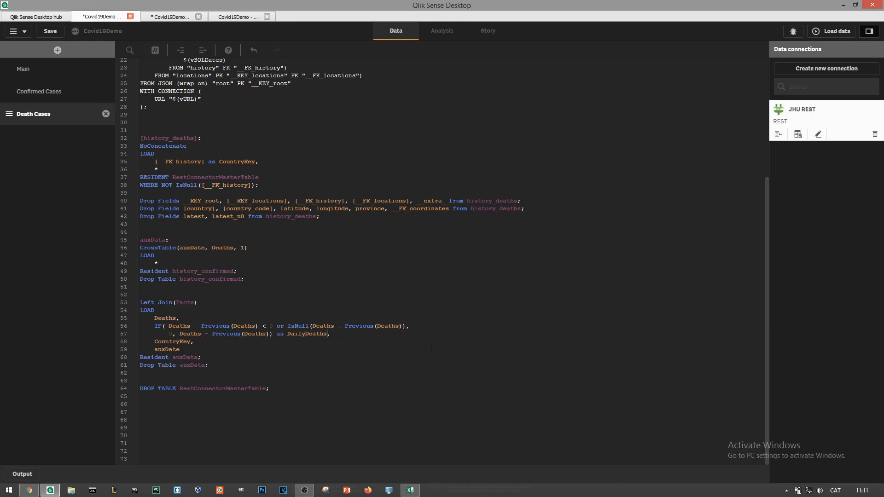
pyautogui.click(831, 31)
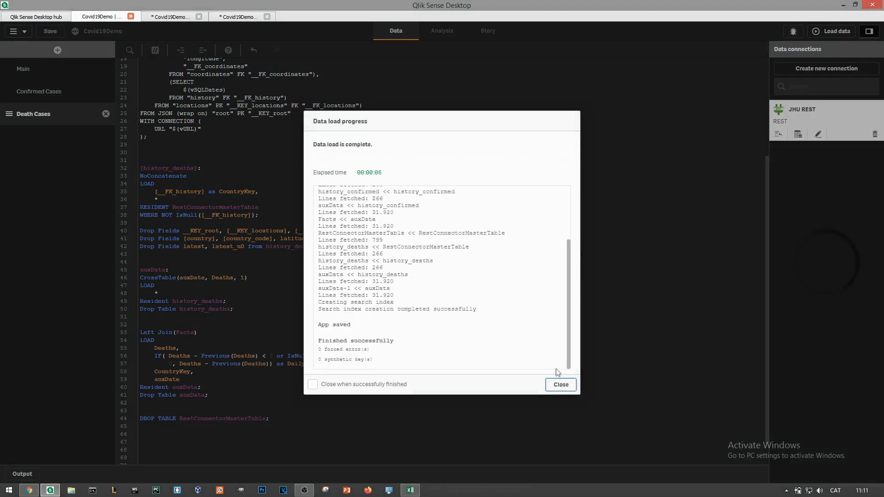
pyautogui.click(561, 385)
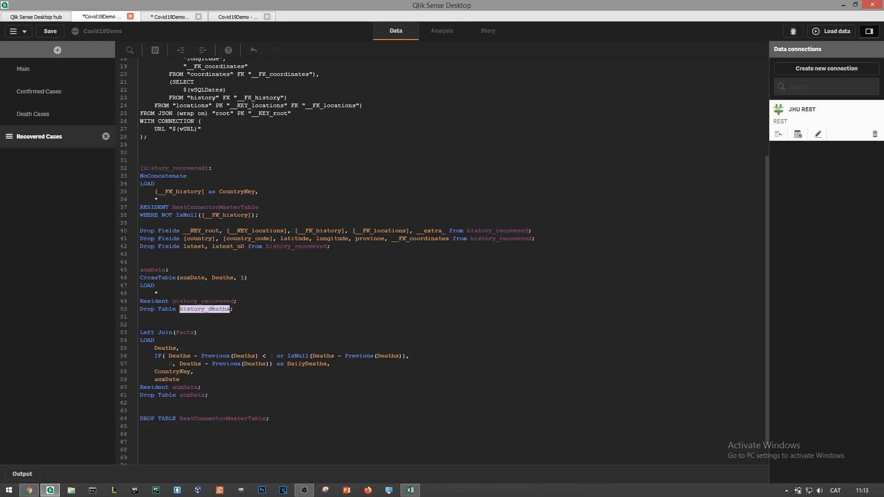
# - Rename the Deaths references to Recovered in the copied Recovered Cases script
pyautogui.write('Recovered')
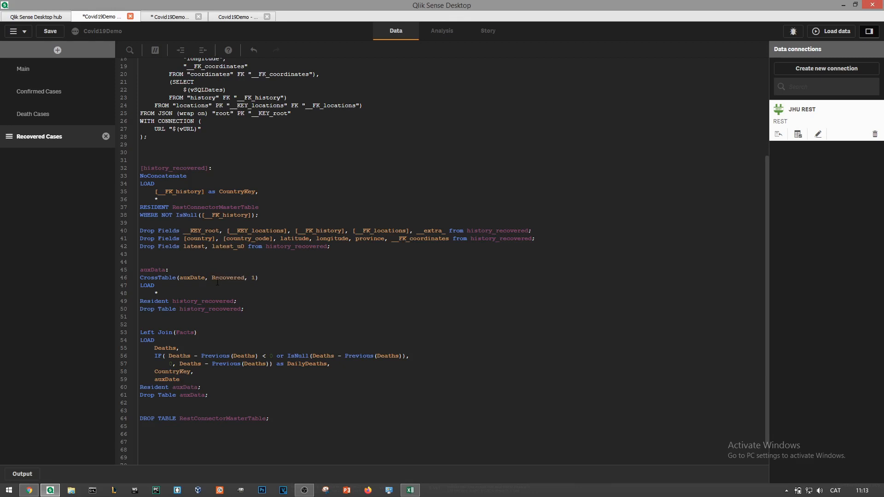
pyautogui.write('Recovered')
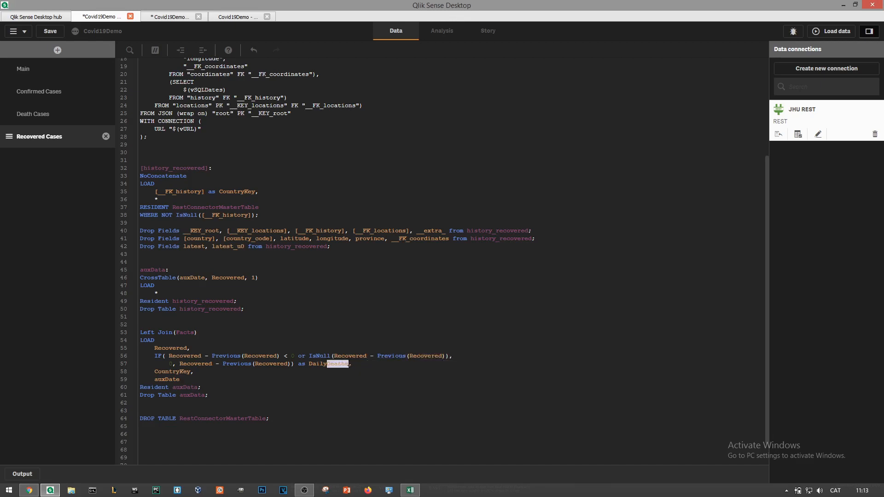
pyautogui.click(410, 490)
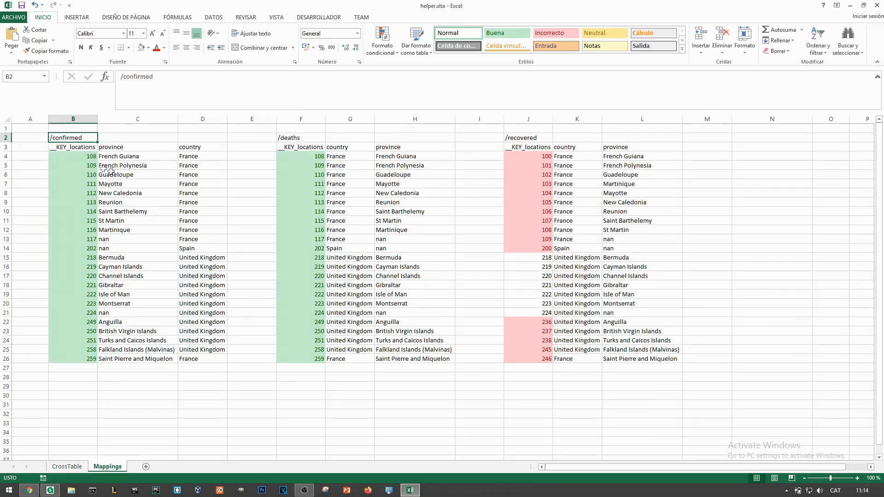
pyautogui.moveTo(142, 143)
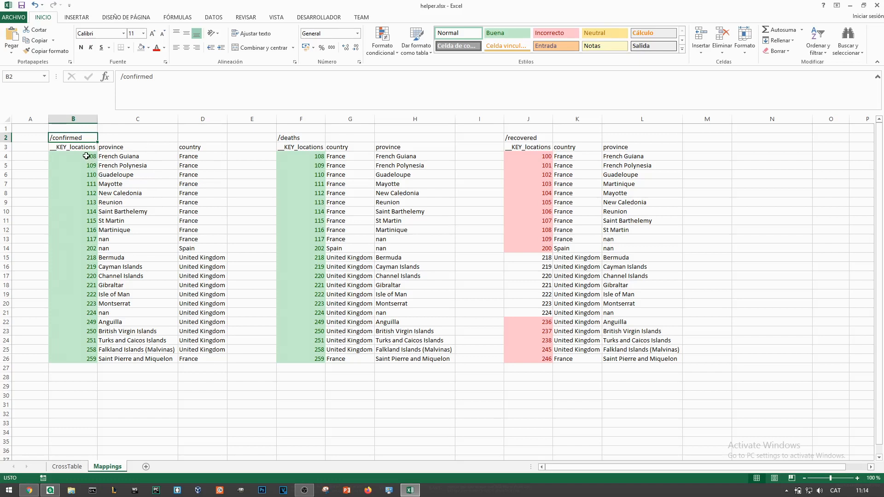
pyautogui.click(72, 147)
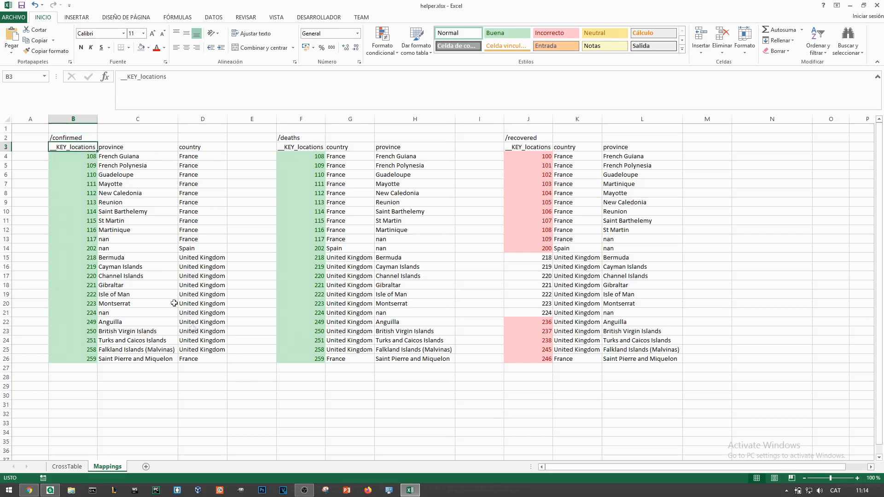
pyautogui.moveTo(528, 156); pyautogui.dragTo(528, 220)
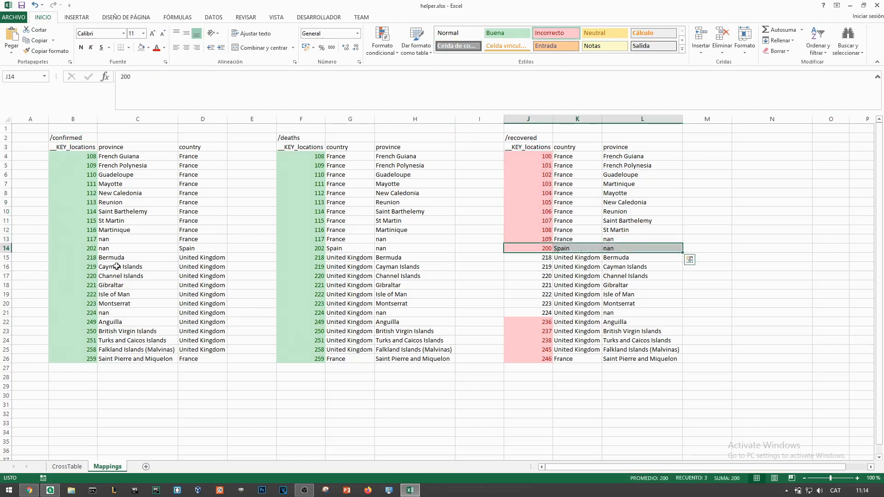
pyautogui.moveTo(77, 283)
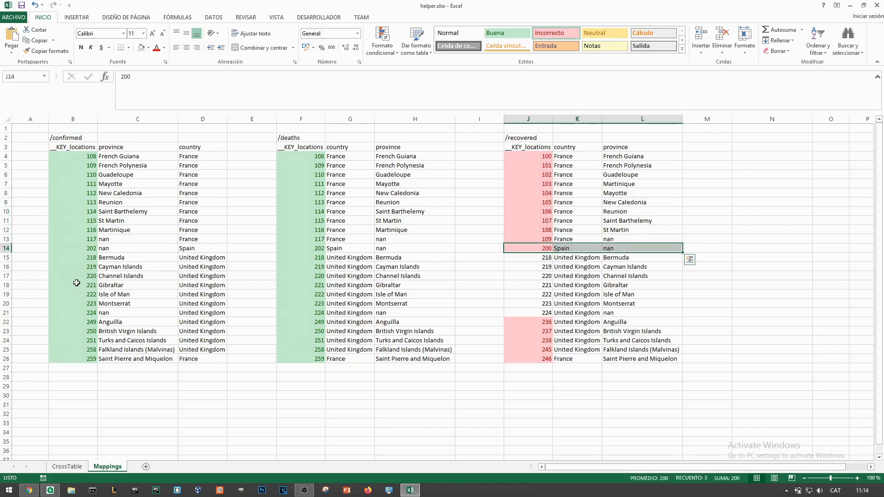
pyautogui.click(315, 248)
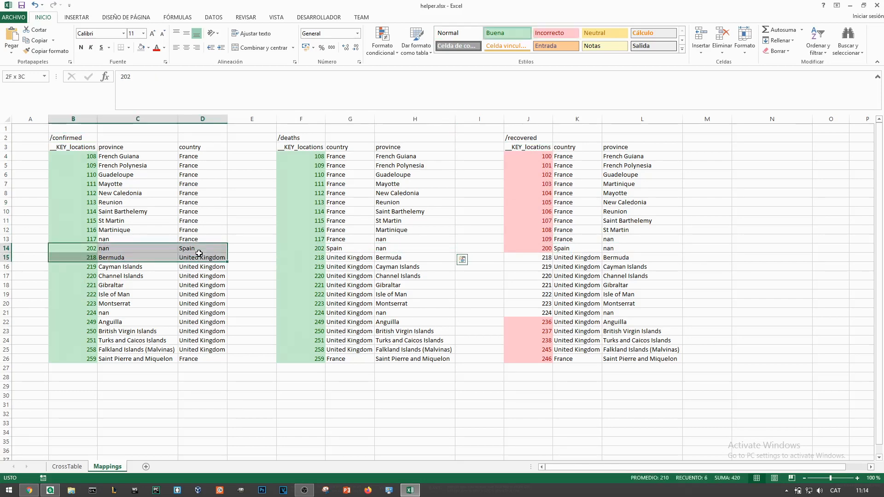
pyautogui.click(49, 477)
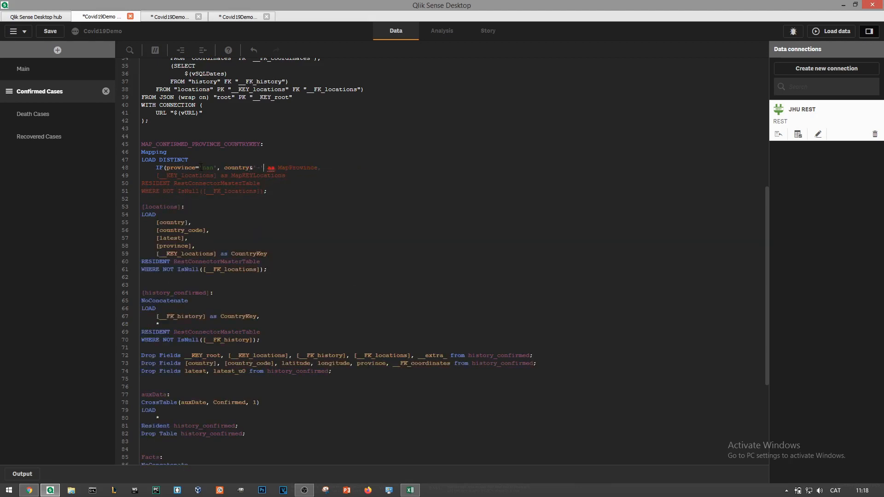
# - Edit the confirmed province mapping and the ApplyMap lookup in the Deaths join
pyautogui.click(34, 114)
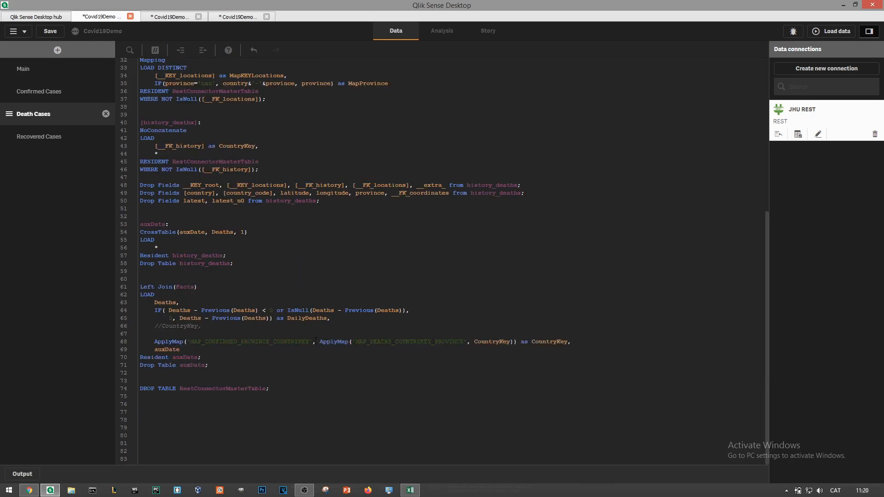
pyautogui.click(831, 31)
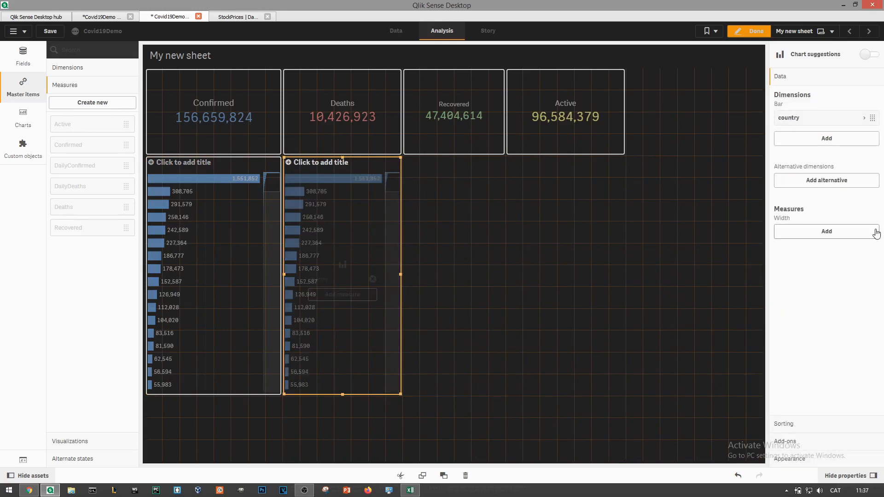
# - Create the DailyRecovered master measure NUM(SUM(DailyRecovered)), preview the sheet, and discard the DailyActive draft
pyautogui.click(748, 31)
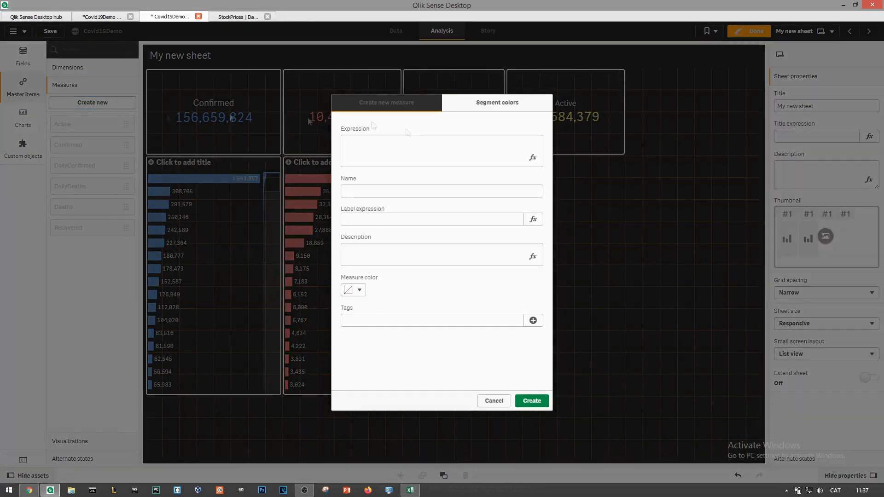
pyautogui.write('NUM(SUM(DailyRecovered), )')
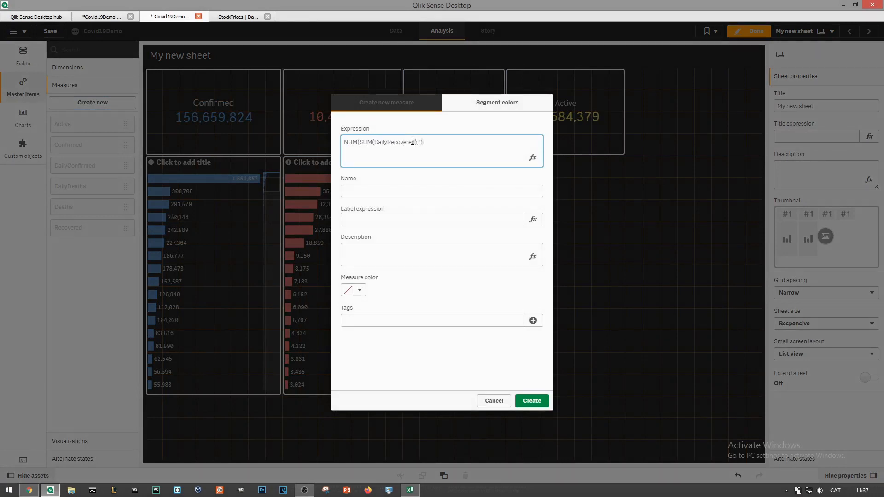
pyautogui.click(359, 290)
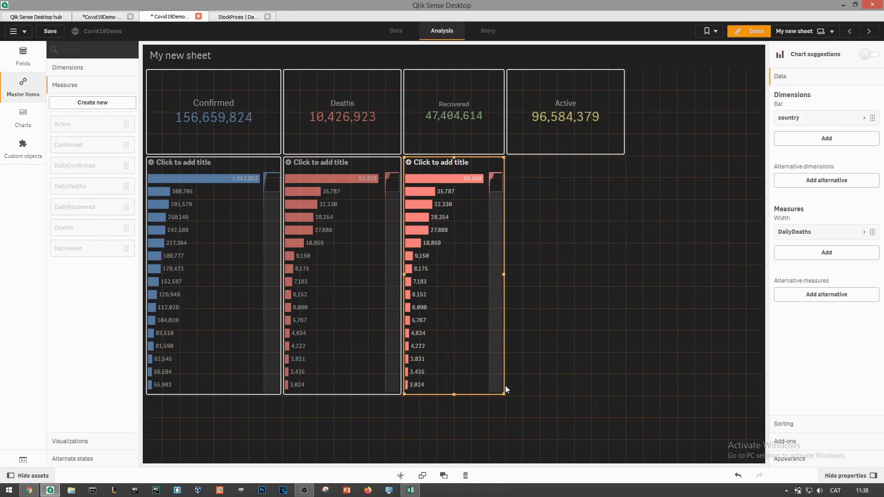
pyautogui.click(748, 31)
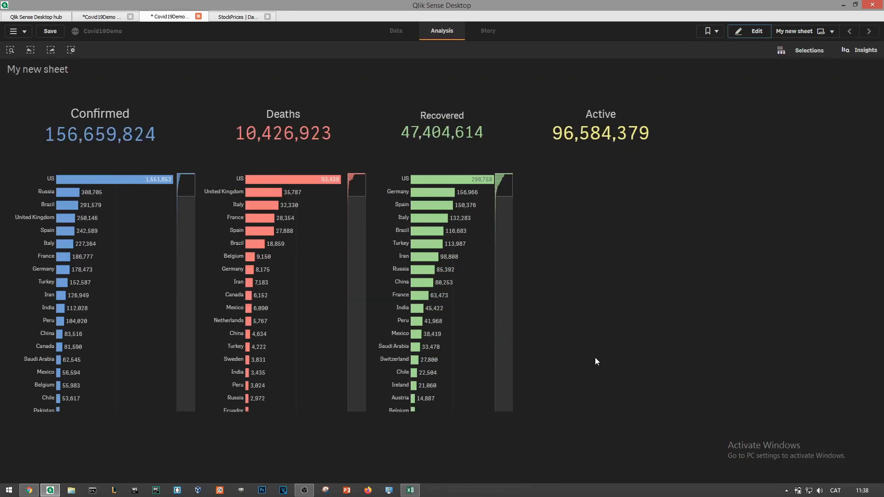
pyautogui.click(750, 31)
pyautogui.write('NUM(SUM(DailyActive))')
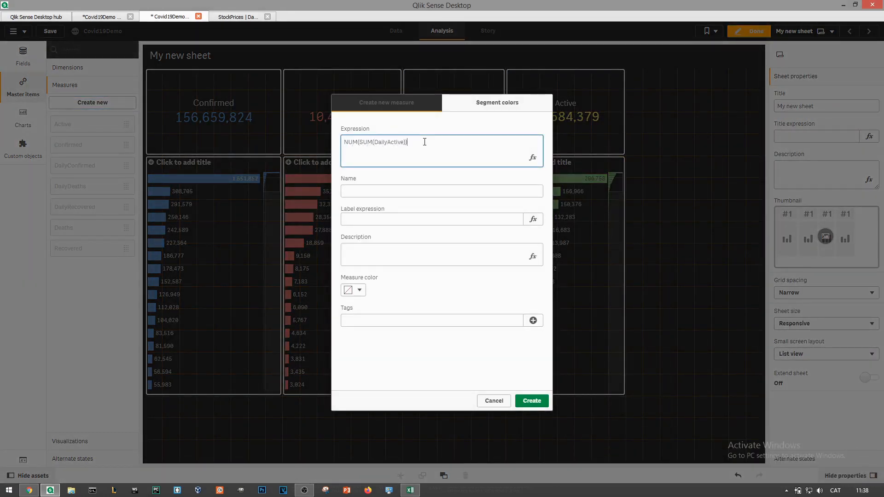
pyautogui.click(494, 400)
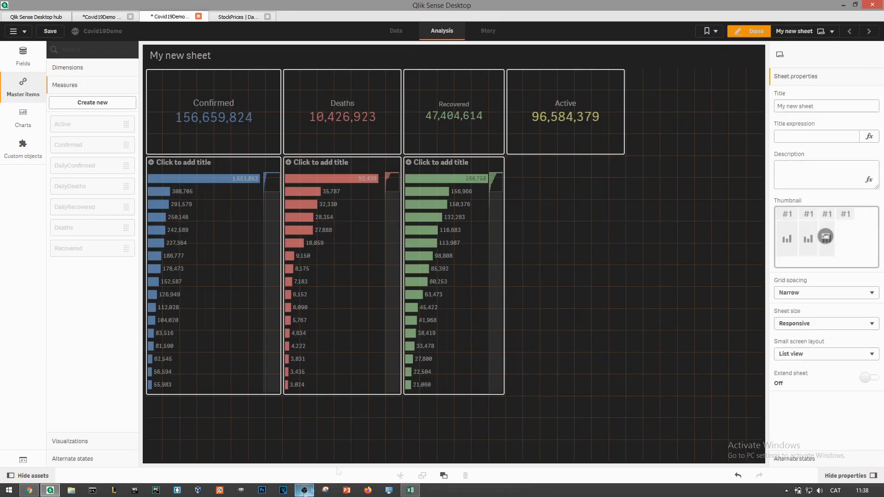
pyautogui.click(23, 117)
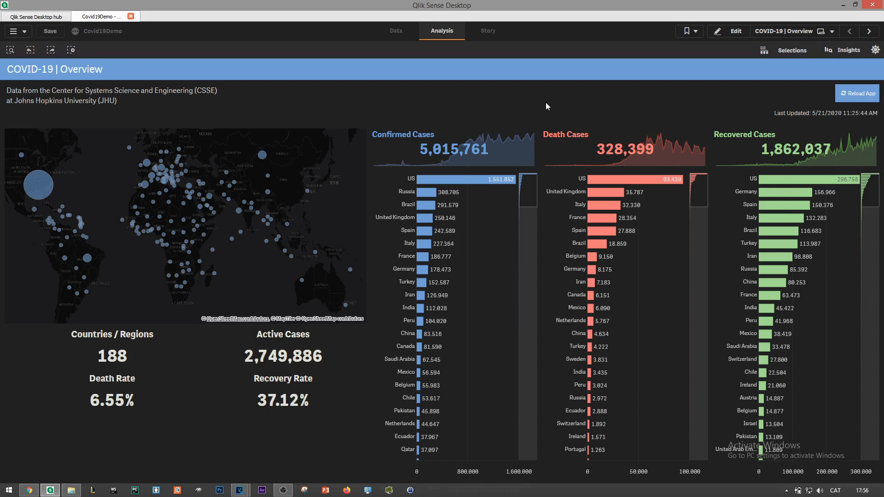
pyautogui.moveTo(737, 70)
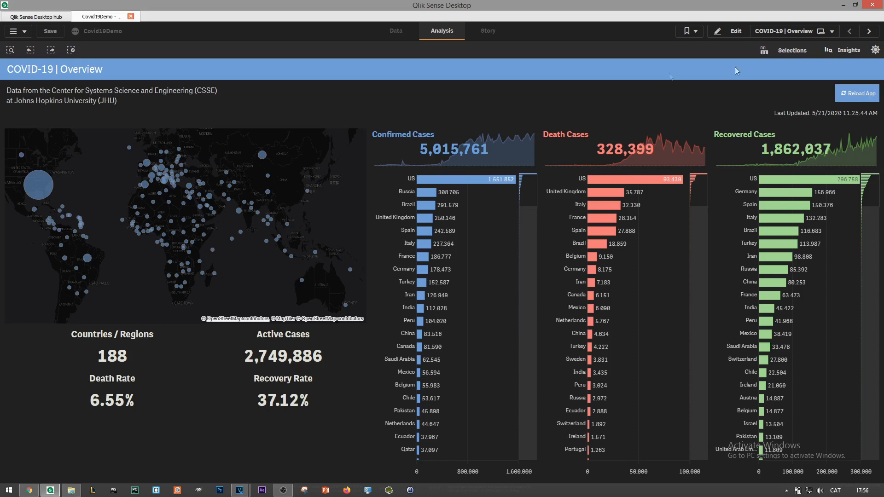
pyautogui.click(832, 31)
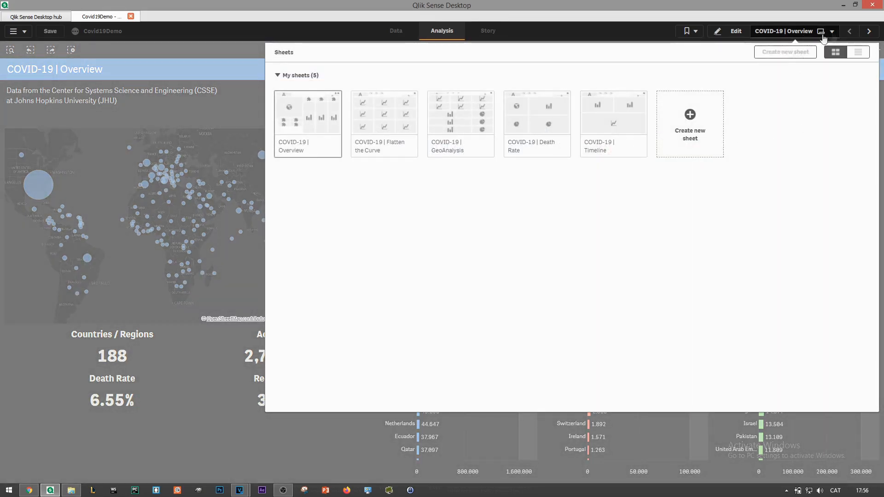
pyautogui.click(308, 112)
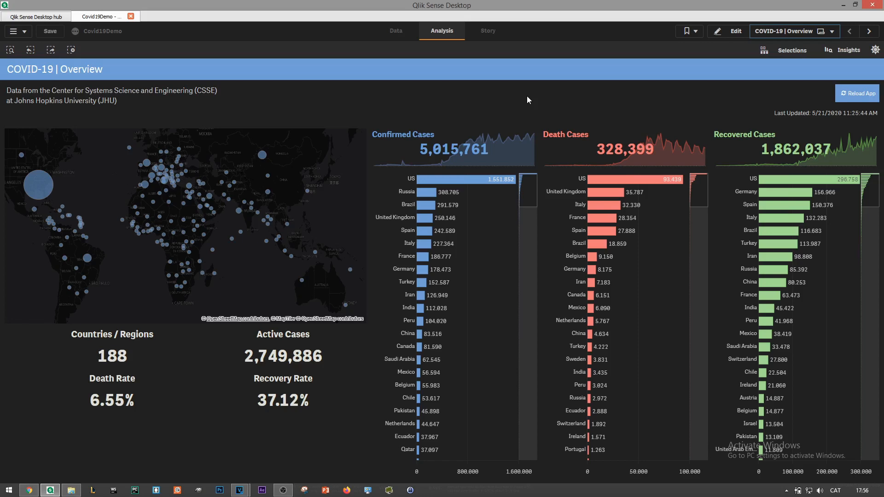
pyautogui.moveTo(527, 102)
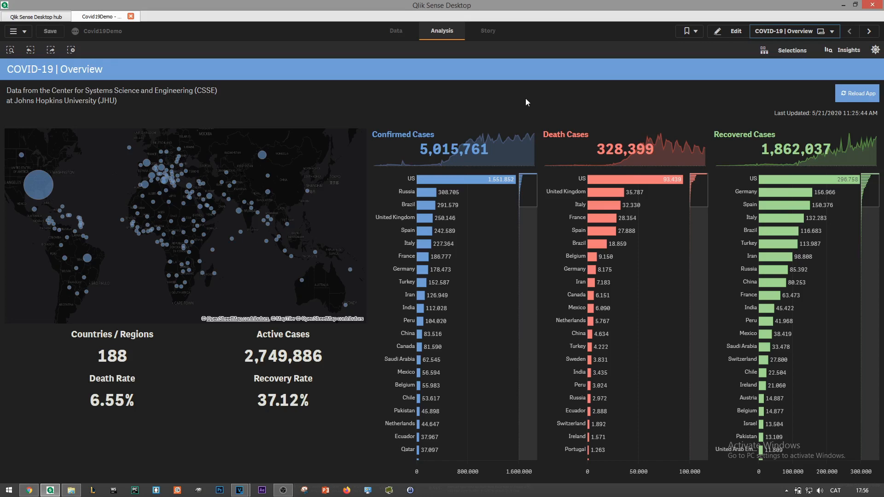
pyautogui.moveTo(486, 93)
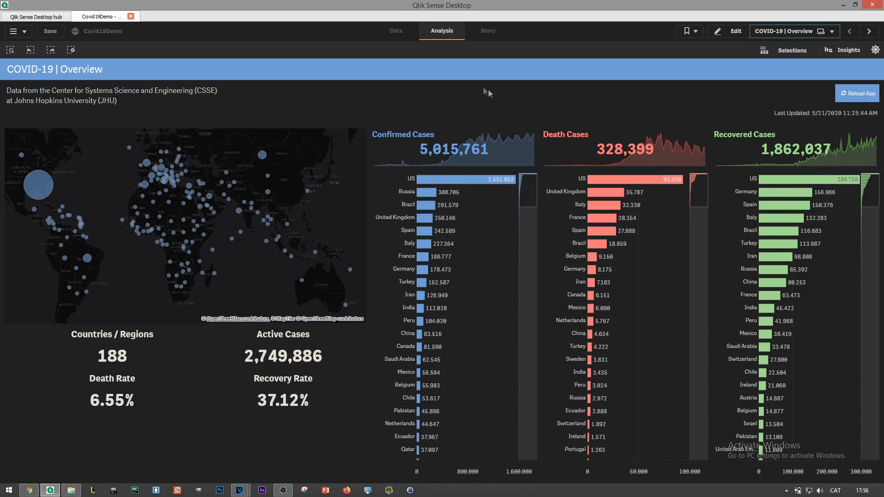
pyautogui.moveTo(264, 156)
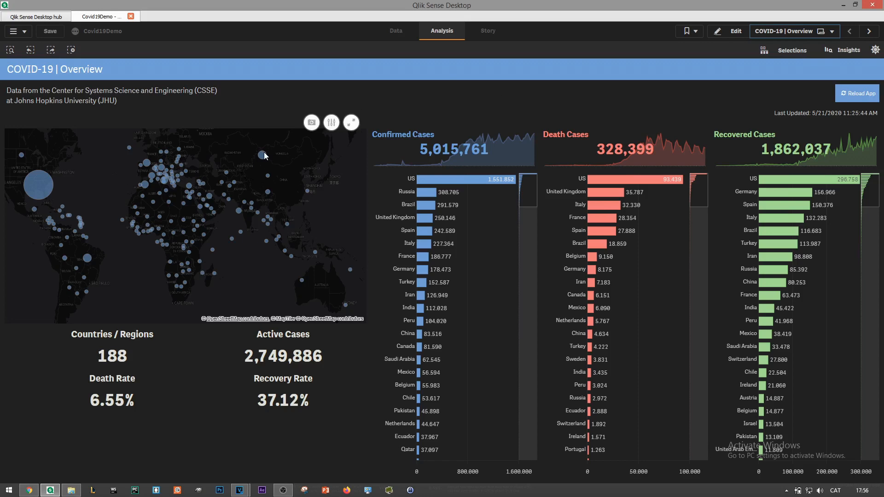
pyautogui.moveTo(262, 155)
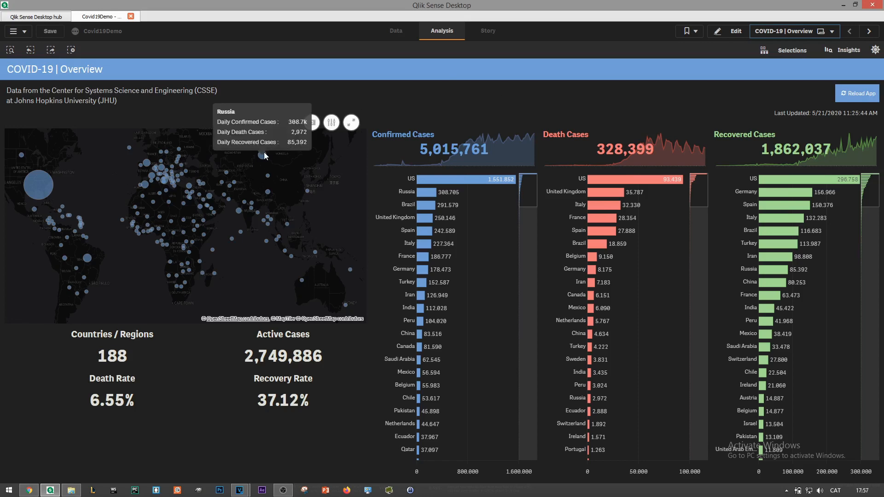
pyautogui.moveTo(320, 174)
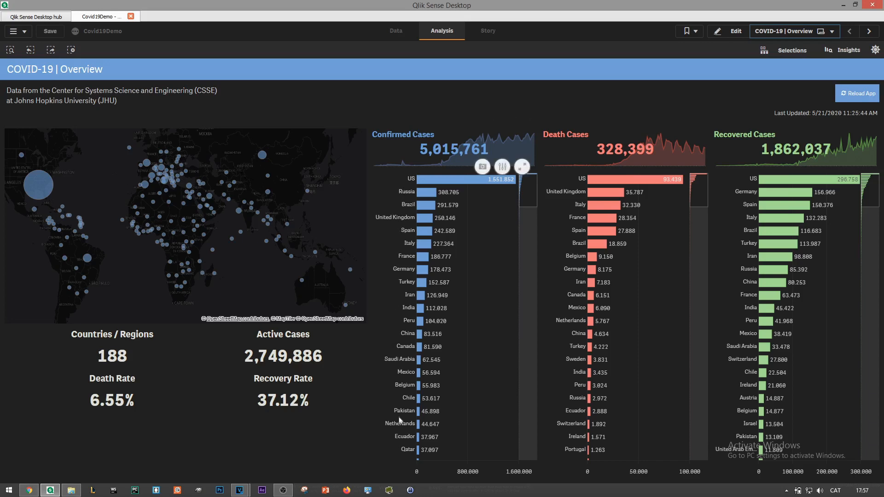
pyautogui.moveTo(615, 290)
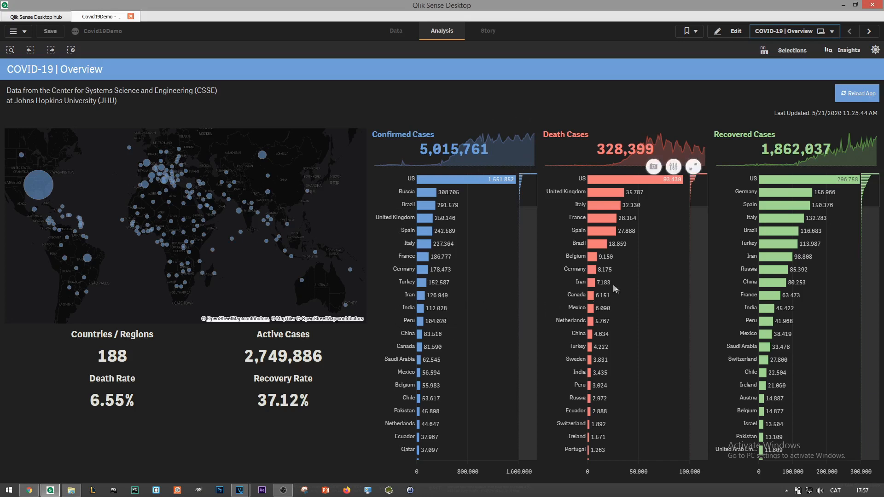
pyautogui.moveTo(594, 286)
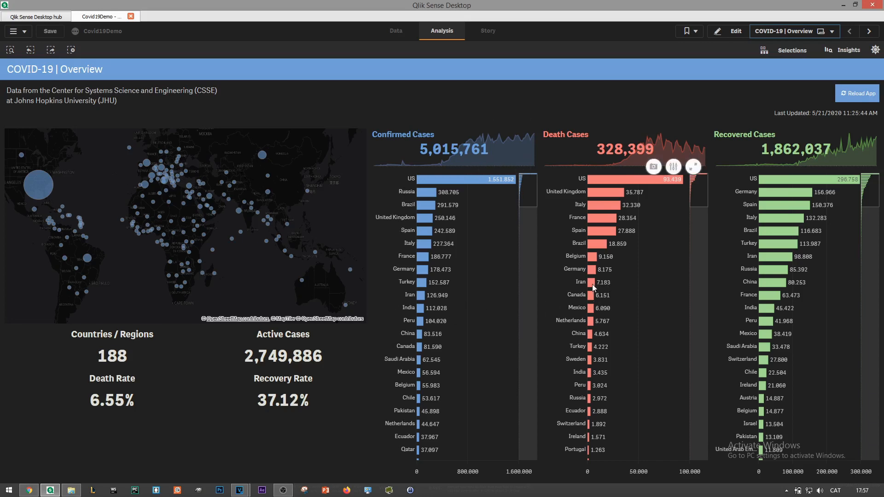
pyautogui.moveTo(592, 285)
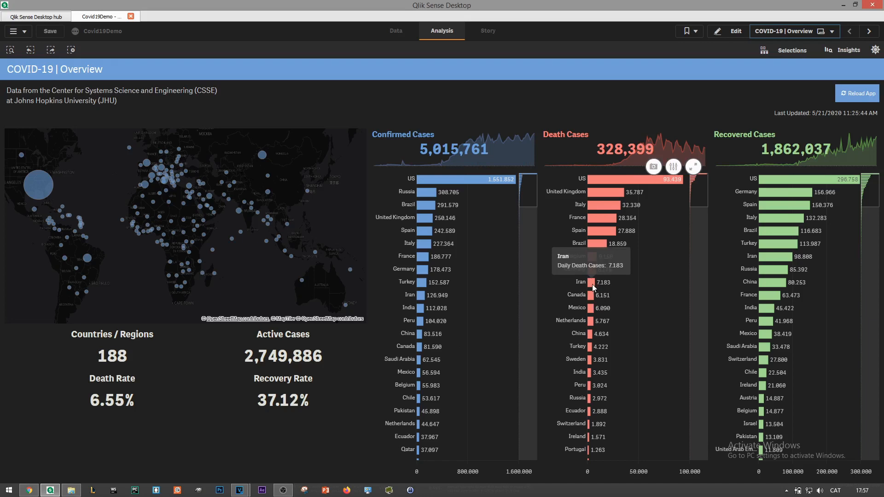
pyautogui.moveTo(585, 289)
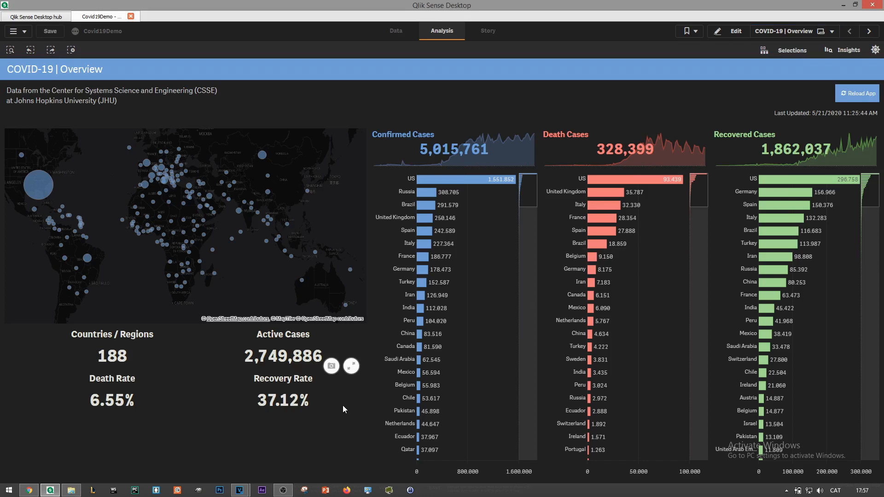
pyautogui.moveTo(341, 407)
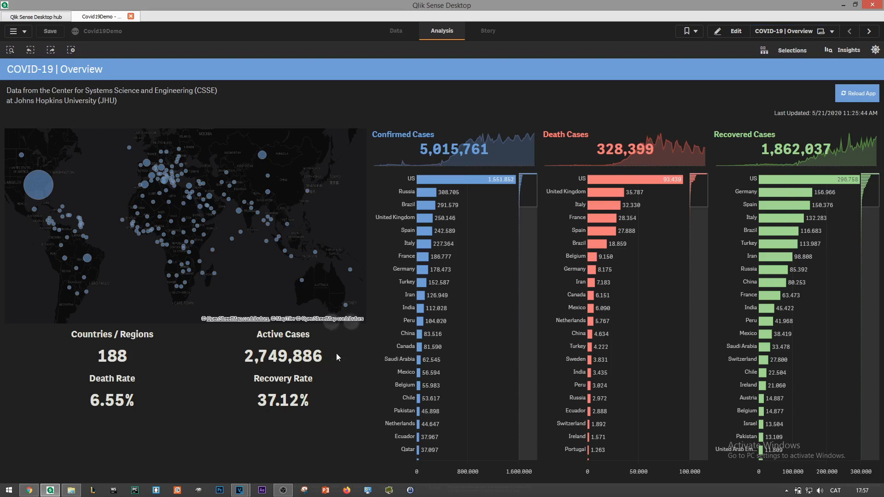
pyautogui.moveTo(849, 126)
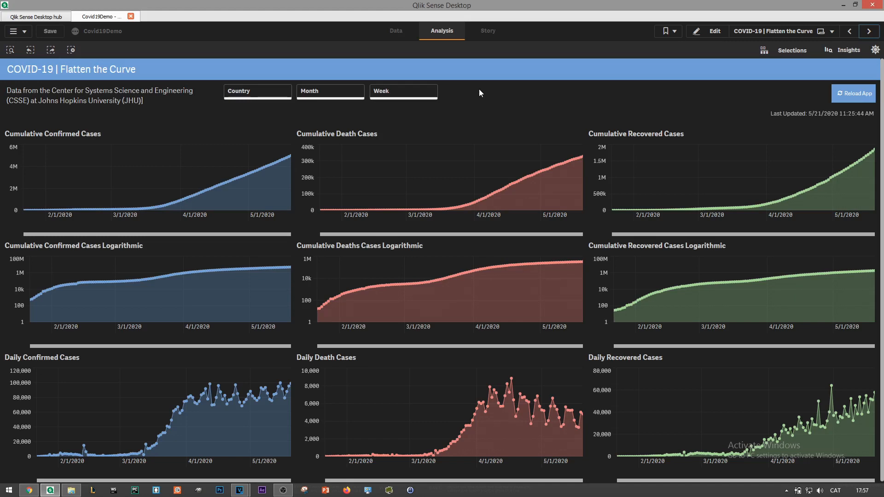
pyautogui.moveTo(243, 105)
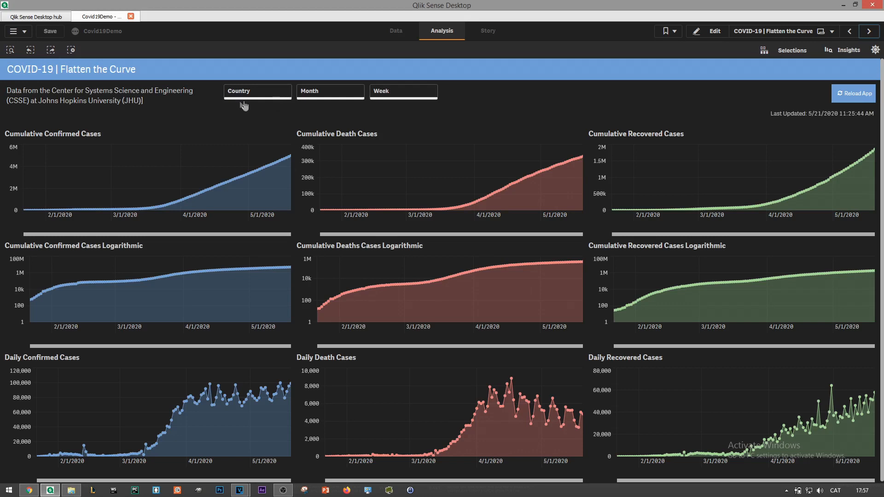
pyautogui.moveTo(562, 124)
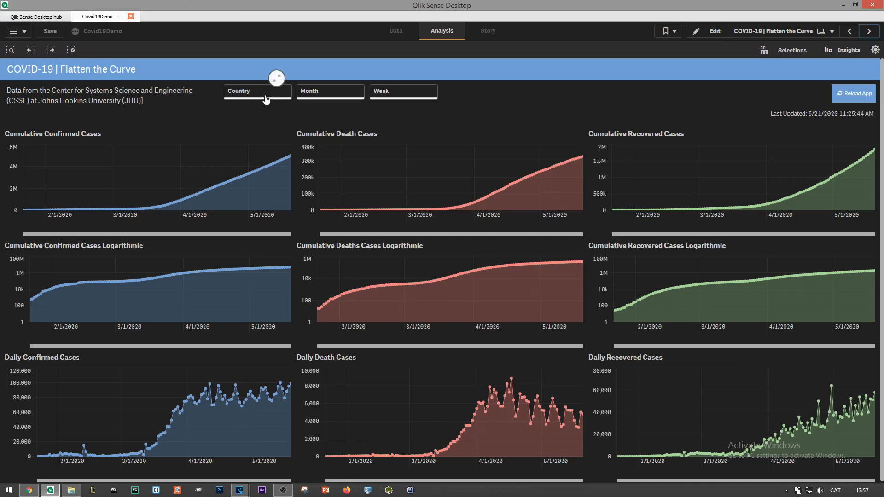
# - Filter Country to US, France, Brazil, China and Russia, then advance to GeoAnalysis
pyautogui.click(257, 90)
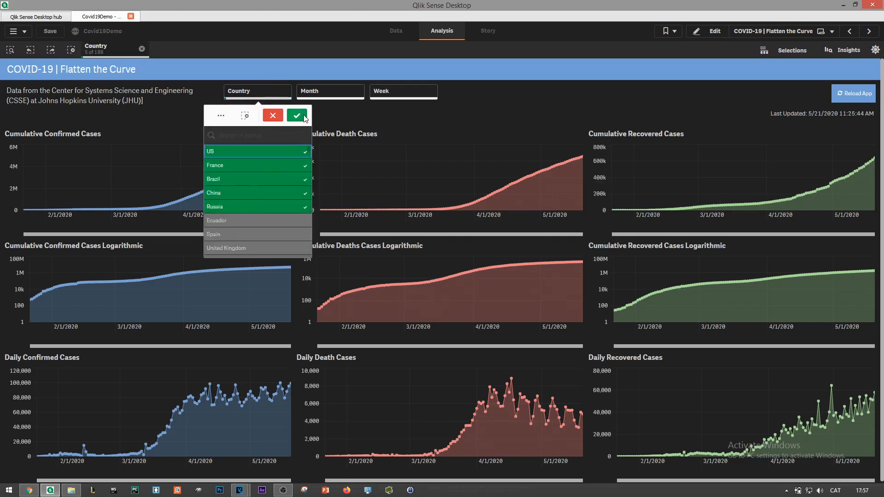
pyautogui.click(297, 115)
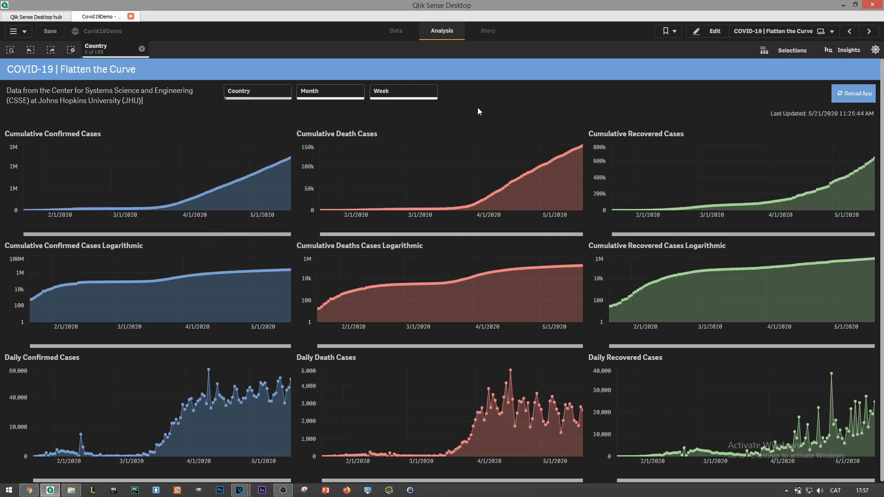
pyautogui.click(868, 31)
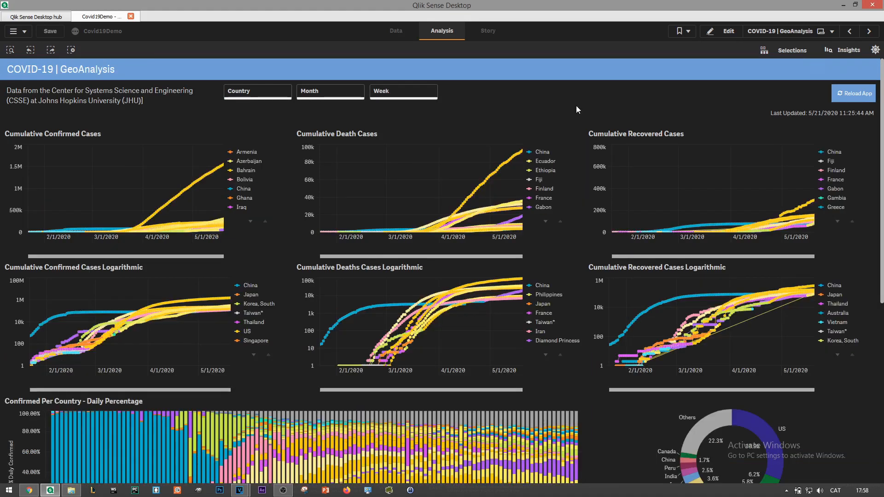
pyautogui.moveTo(586, 100)
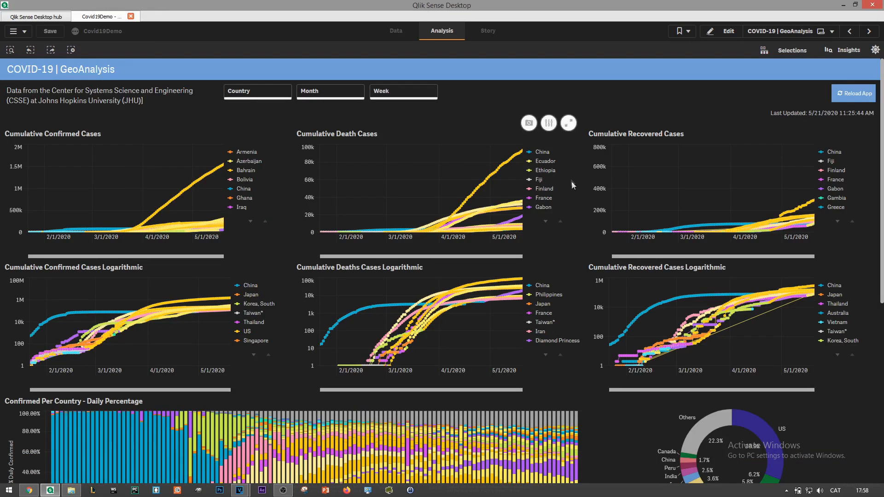
pyautogui.moveTo(585, 212)
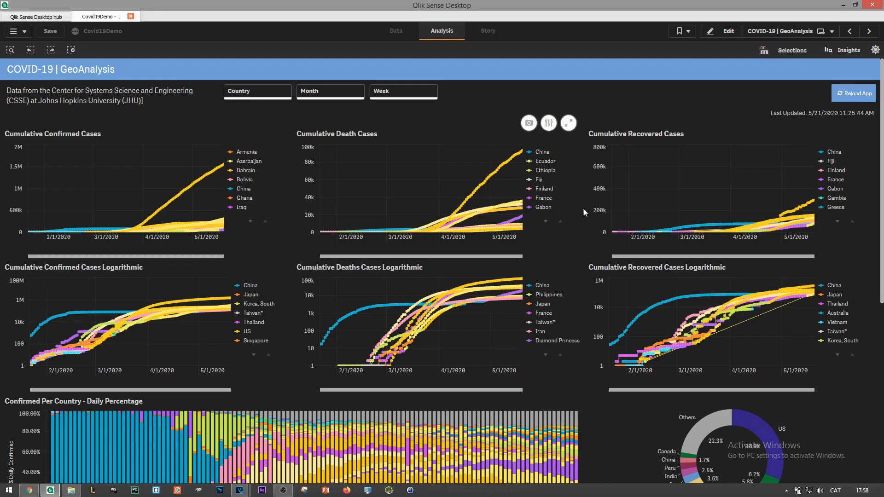
pyautogui.moveTo(589, 207)
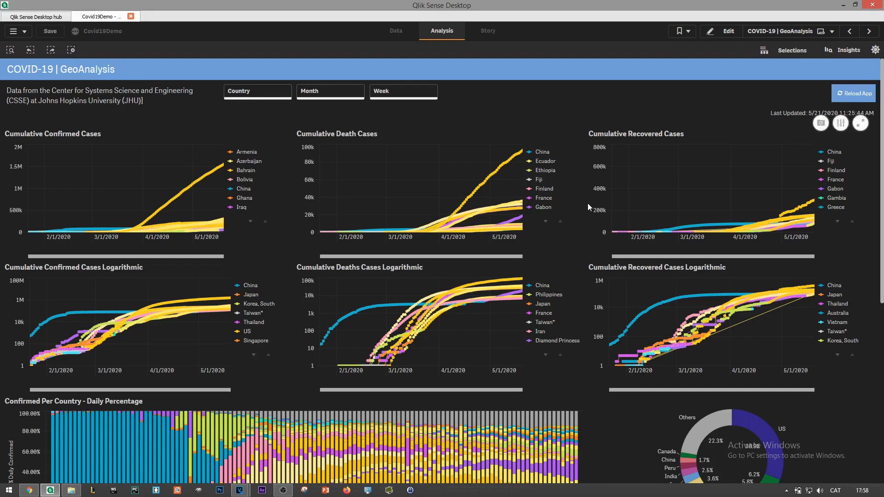
pyautogui.scroll(-3)
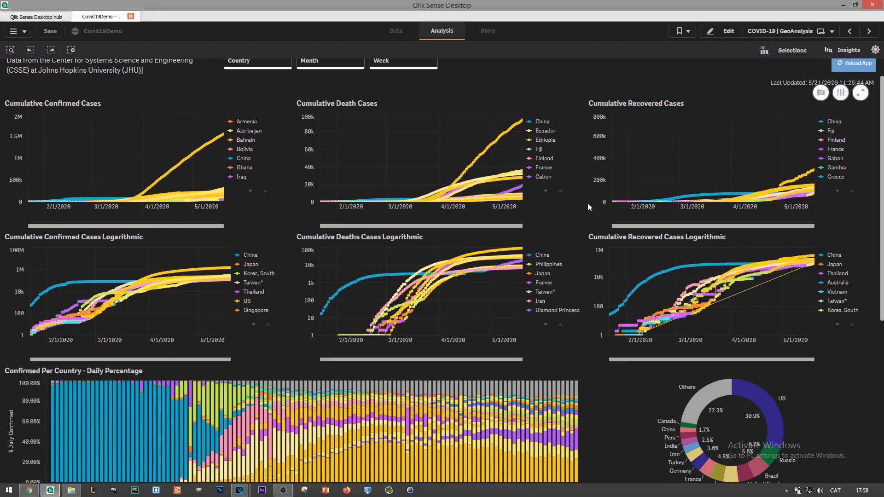
pyautogui.scroll(-3)
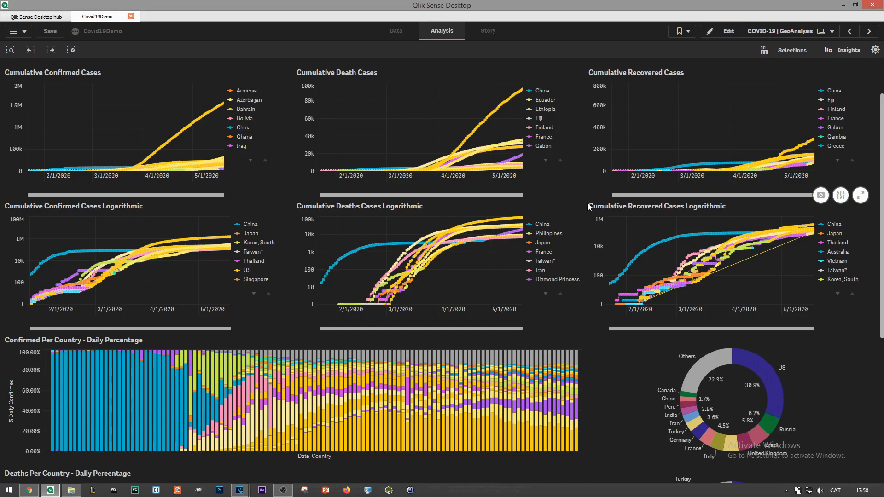
pyautogui.moveTo(515, 221)
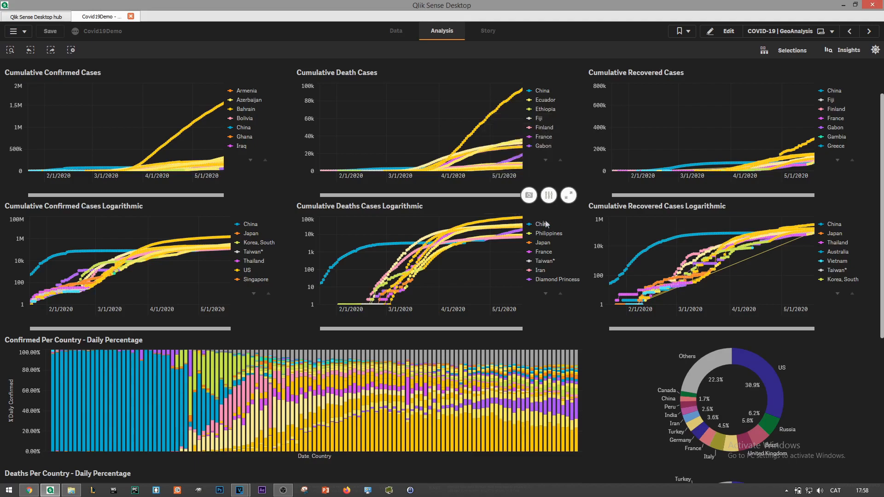
pyautogui.scroll(-3)
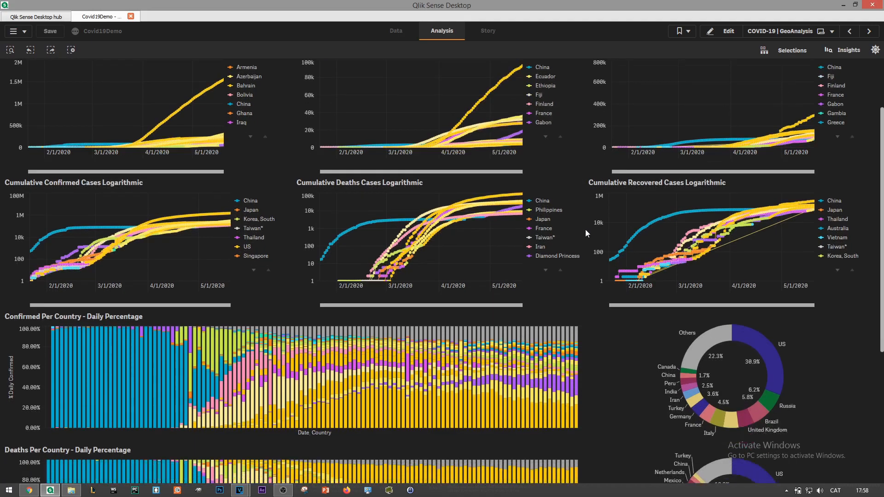
pyautogui.scroll(-3)
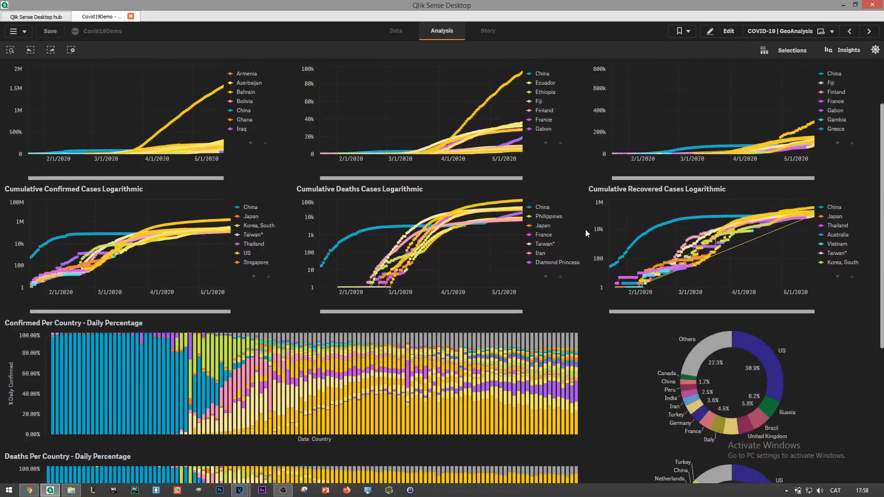
pyautogui.scroll(-3)
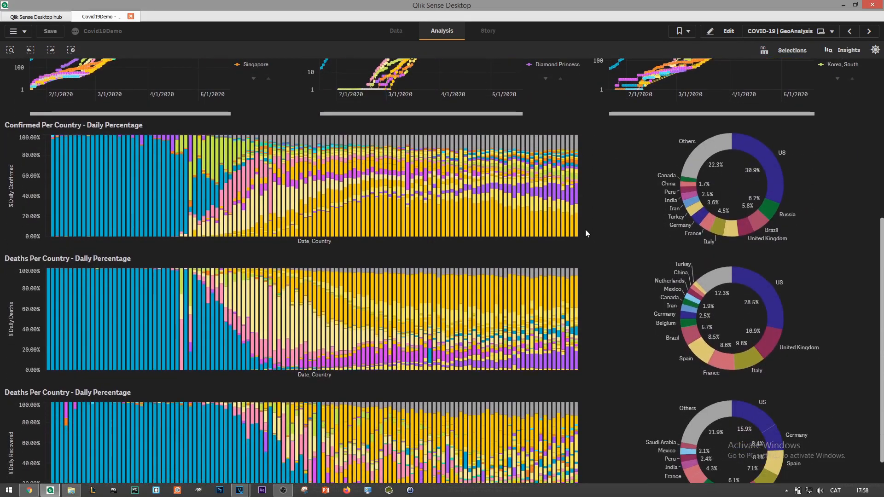
pyautogui.moveTo(576, 231)
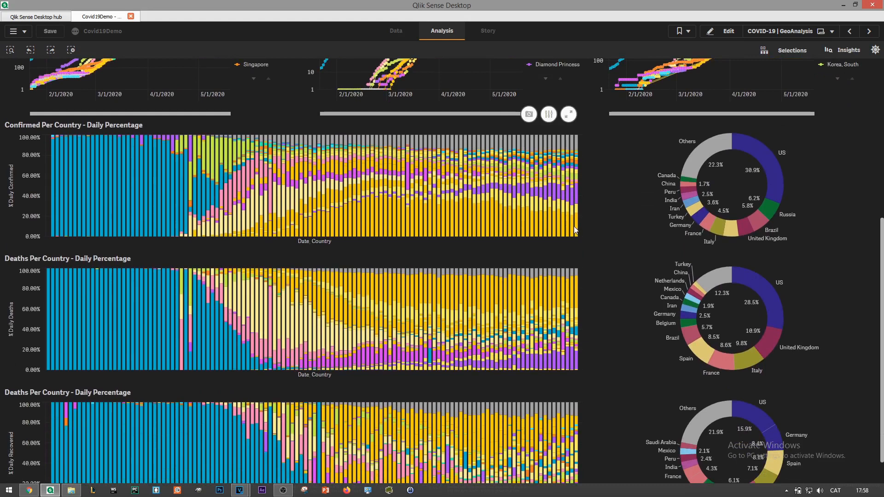
pyautogui.moveTo(574, 225)
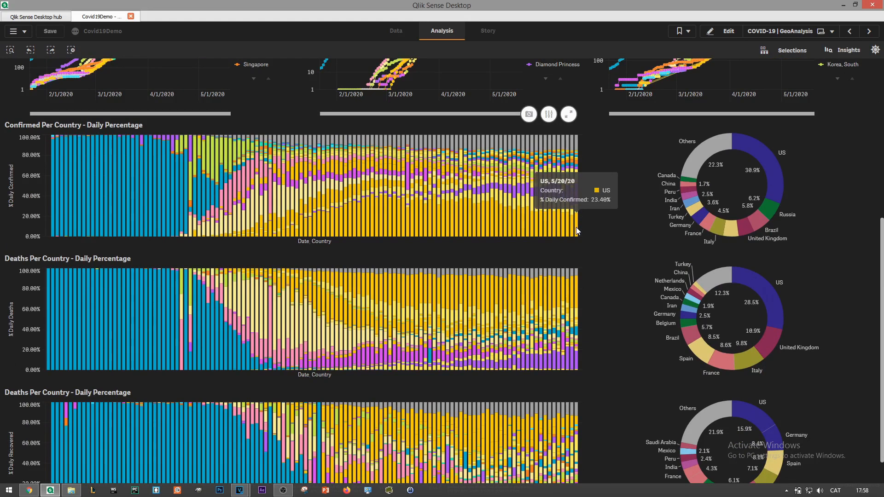
pyautogui.moveTo(578, 141)
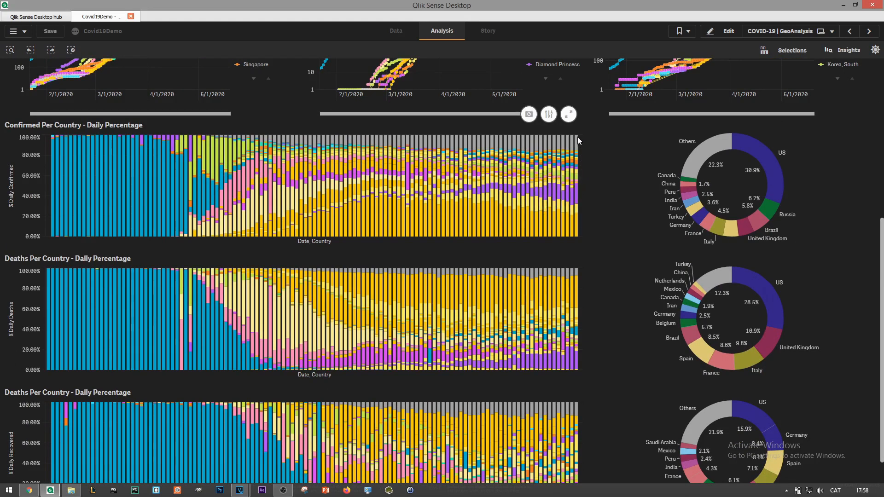
pyautogui.moveTo(577, 144)
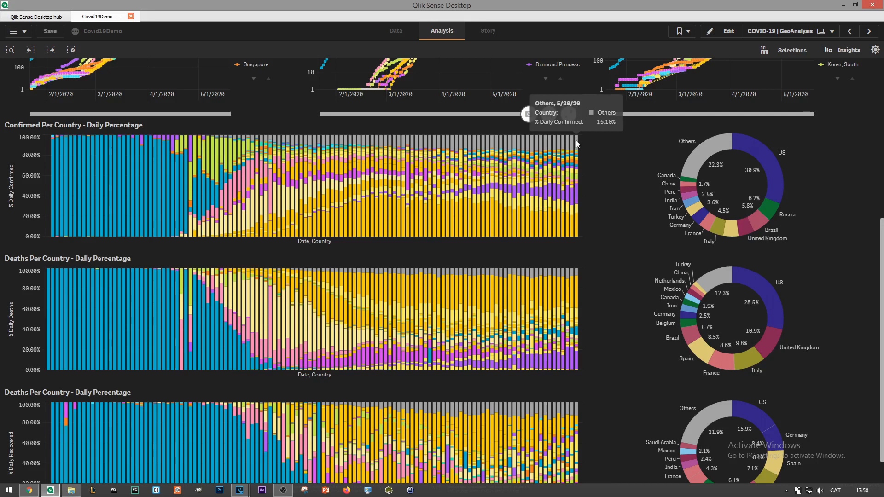
pyautogui.moveTo(654, 158)
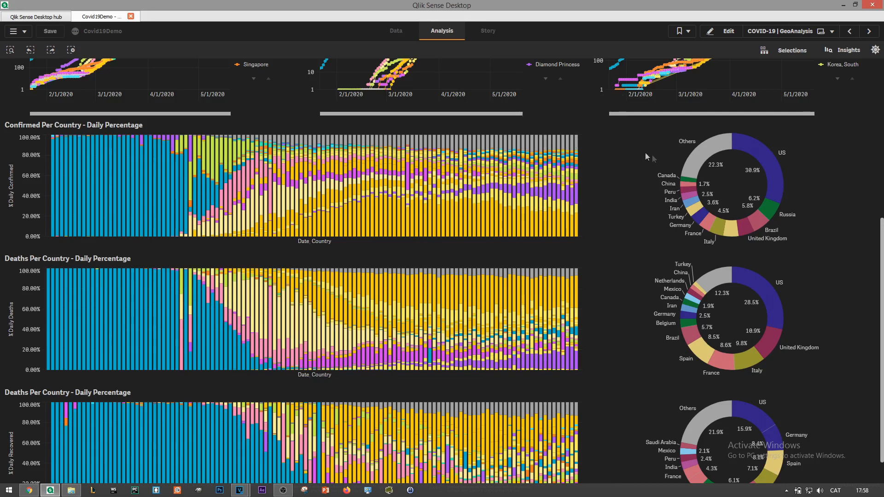
pyautogui.moveTo(780, 177)
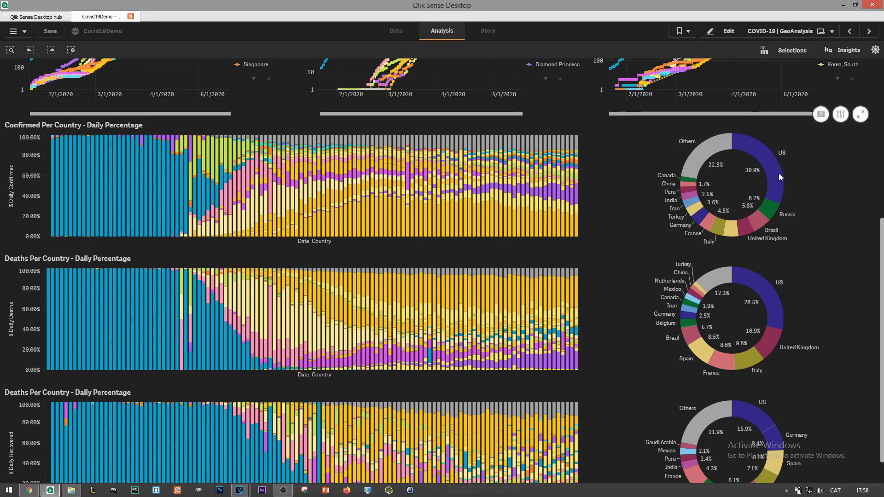
pyautogui.moveTo(780, 177)
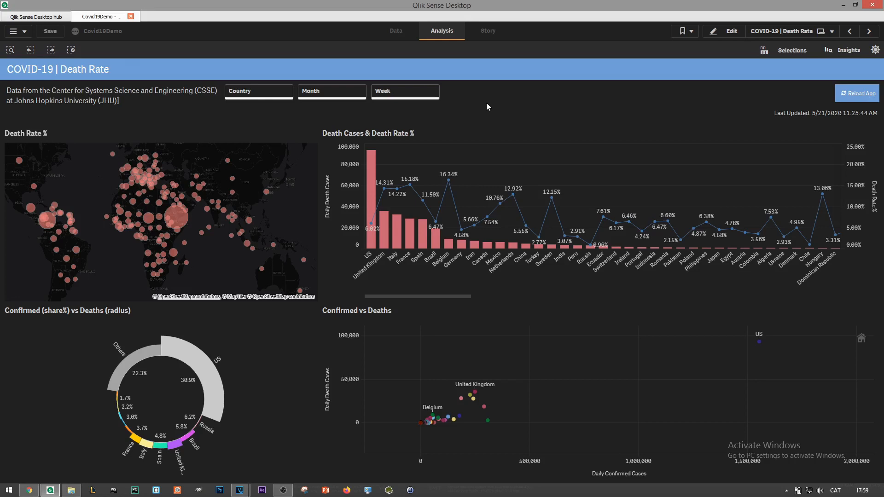
pyautogui.moveTo(326, 118)
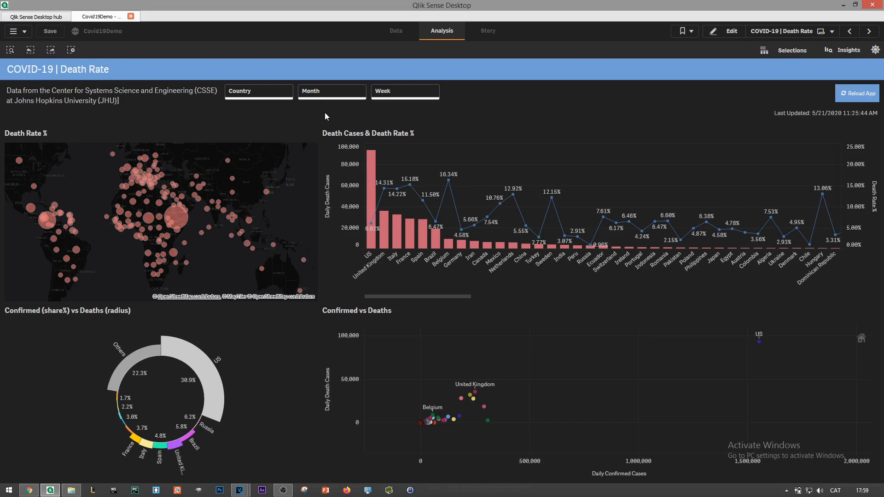
pyautogui.moveTo(358, 148)
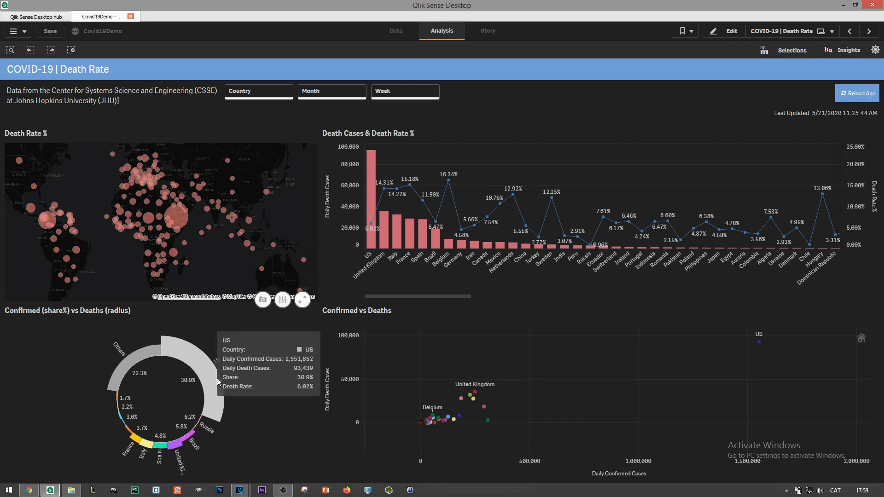
pyautogui.moveTo(214, 383)
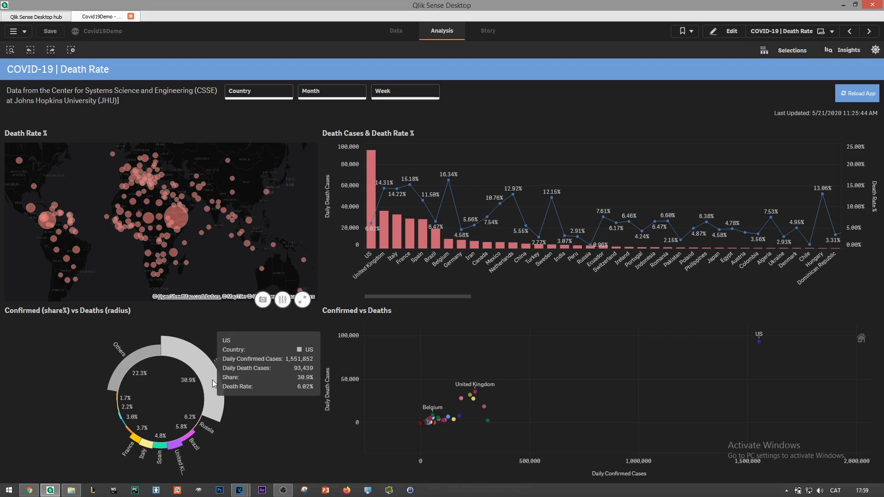
pyautogui.moveTo(215, 401)
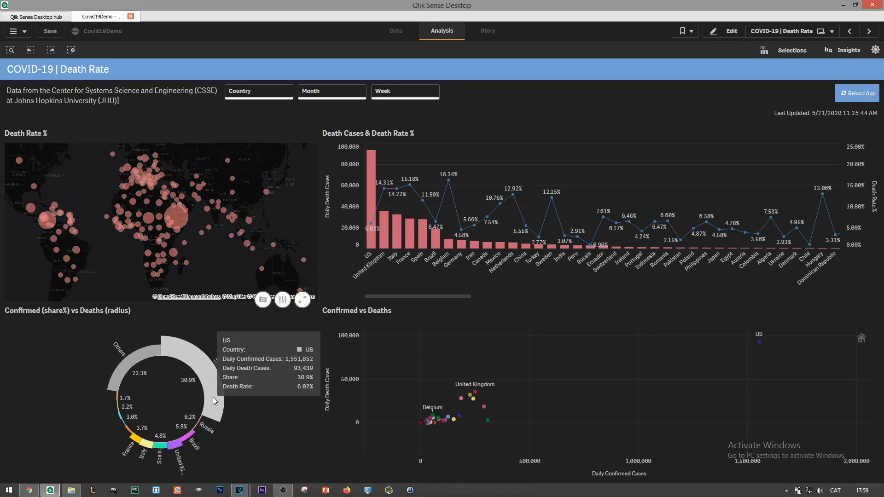
pyautogui.moveTo(225, 407)
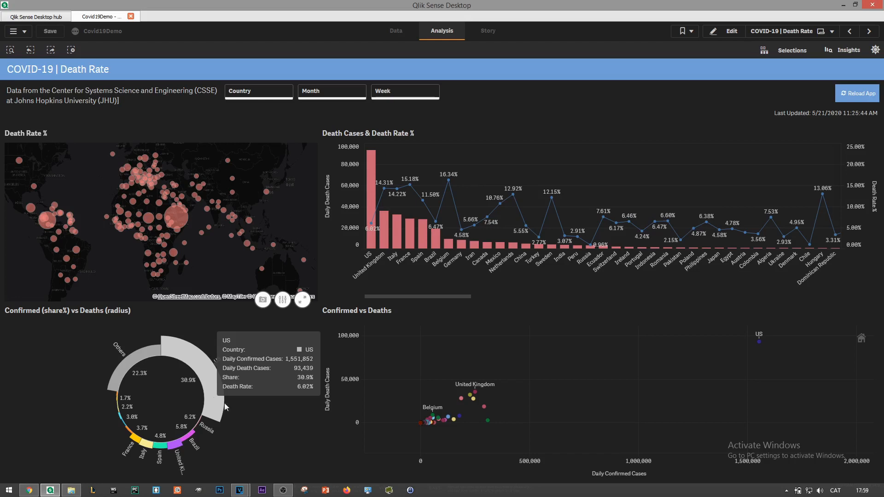
pyautogui.moveTo(345, 389)
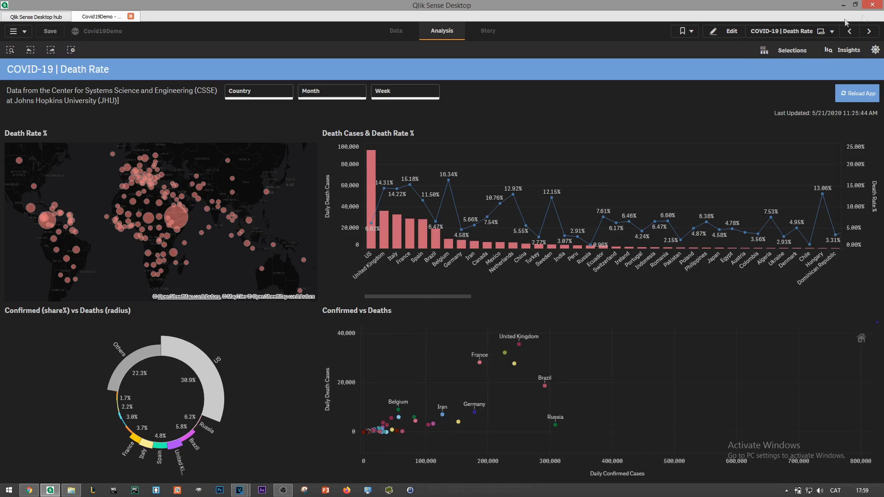
# - Advance from the Death Rate sheet to the COVID-19 Timeline sheet
pyautogui.click(869, 31)
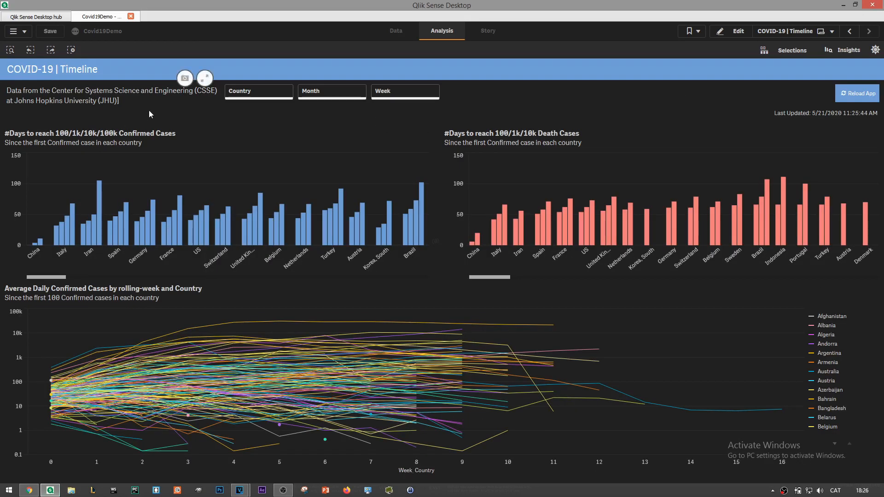
pyautogui.moveTo(237, 120)
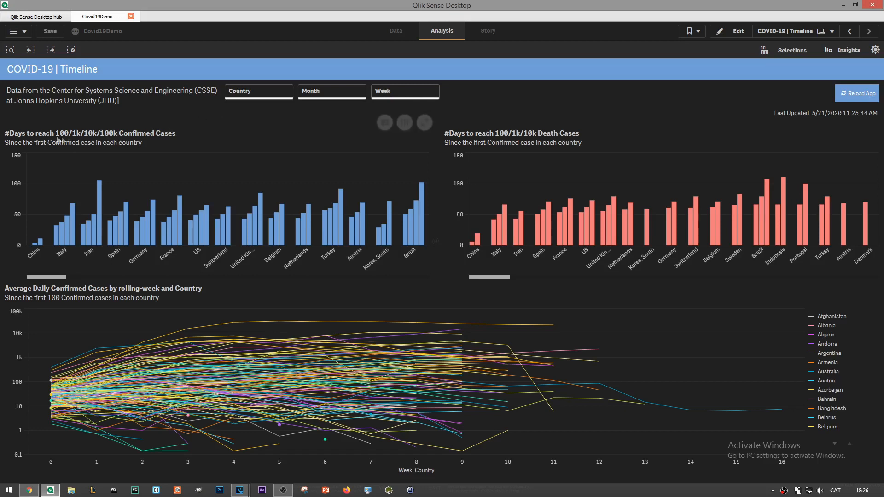
pyautogui.moveTo(187, 132)
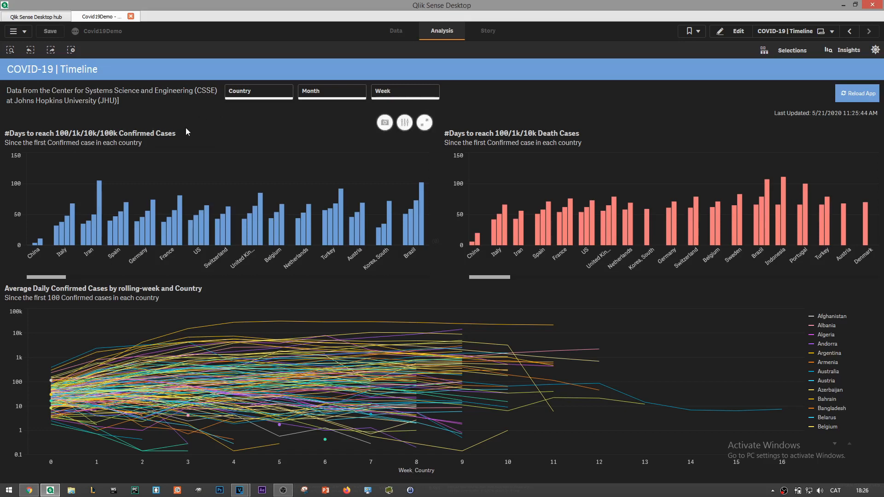
pyautogui.moveTo(211, 157)
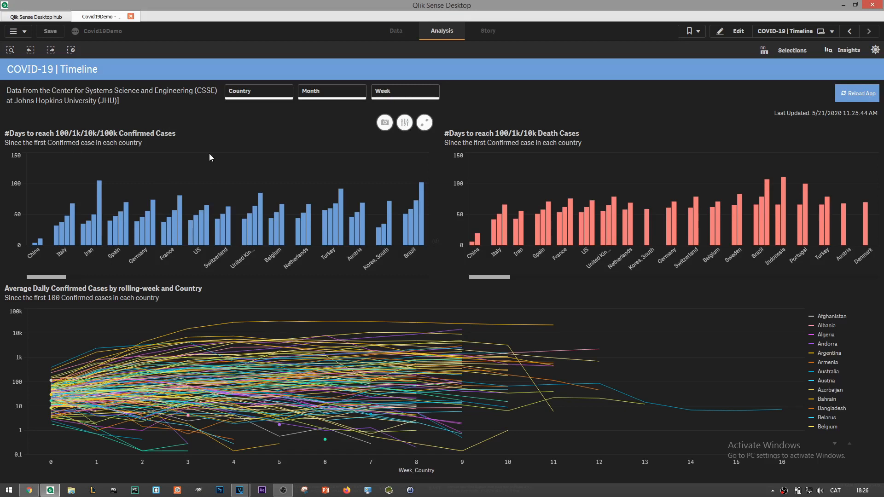
pyautogui.moveTo(32, 242)
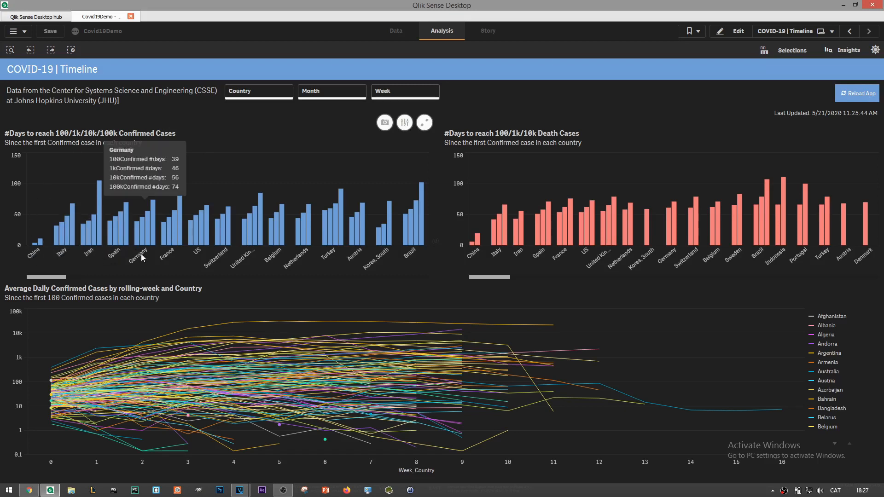
pyautogui.moveTo(227, 257)
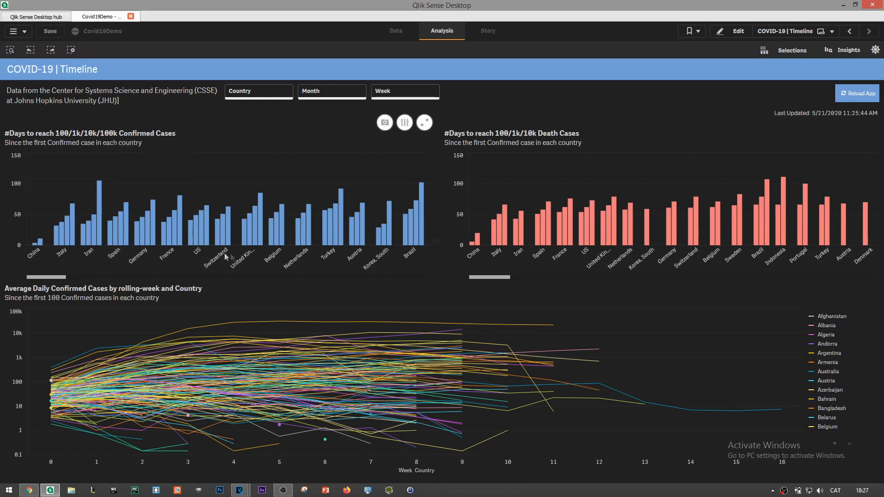
pyautogui.moveTo(244, 261)
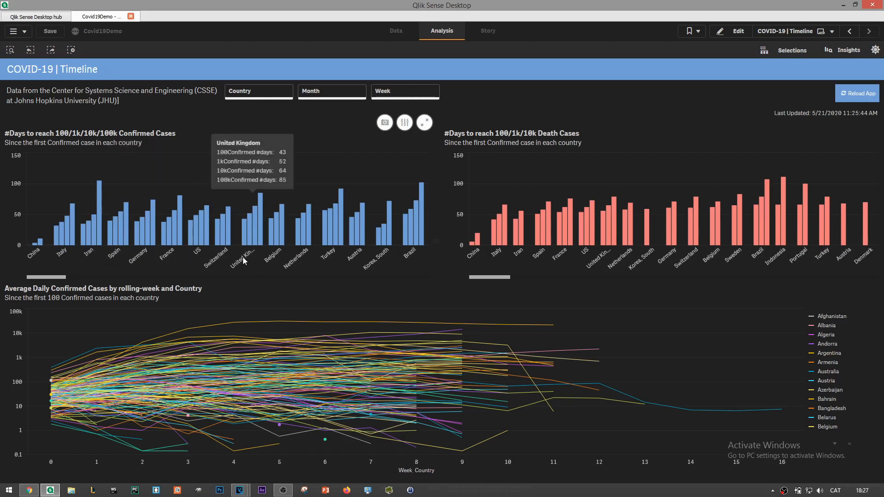
pyautogui.moveTo(566, 238)
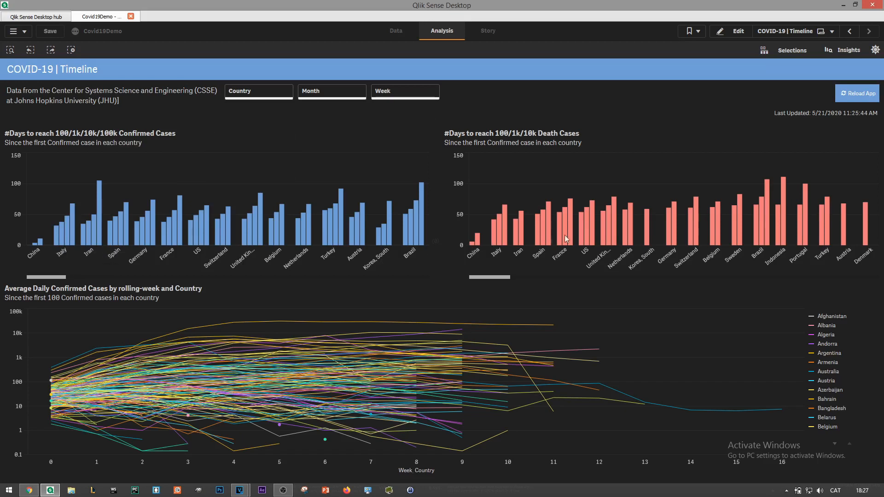
pyautogui.moveTo(604, 255)
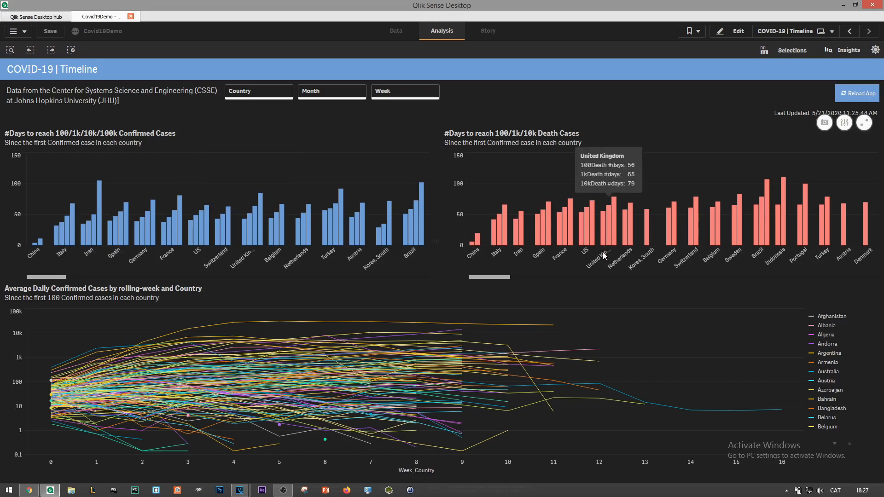
pyautogui.moveTo(620, 261)
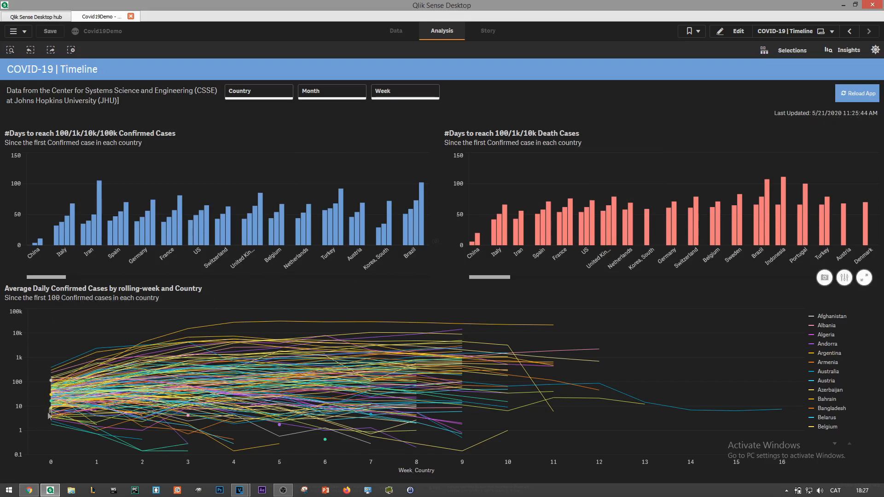
pyautogui.moveTo(45, 366)
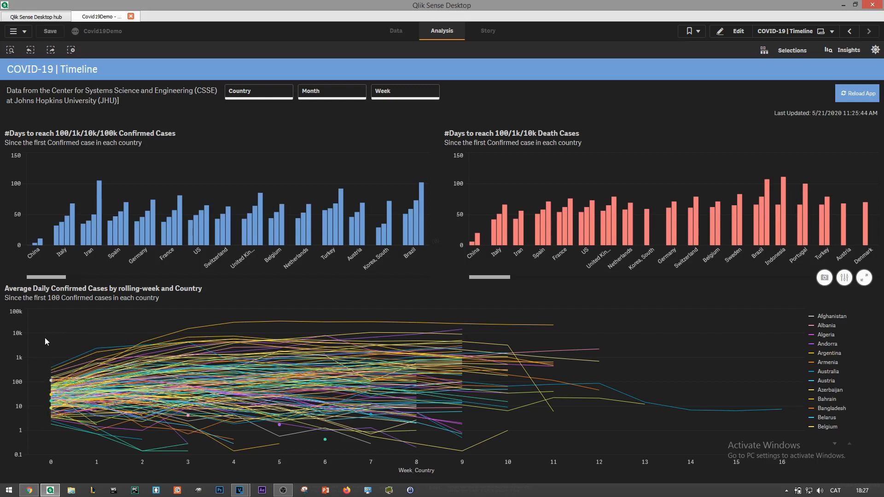
pyautogui.moveTo(53, 328)
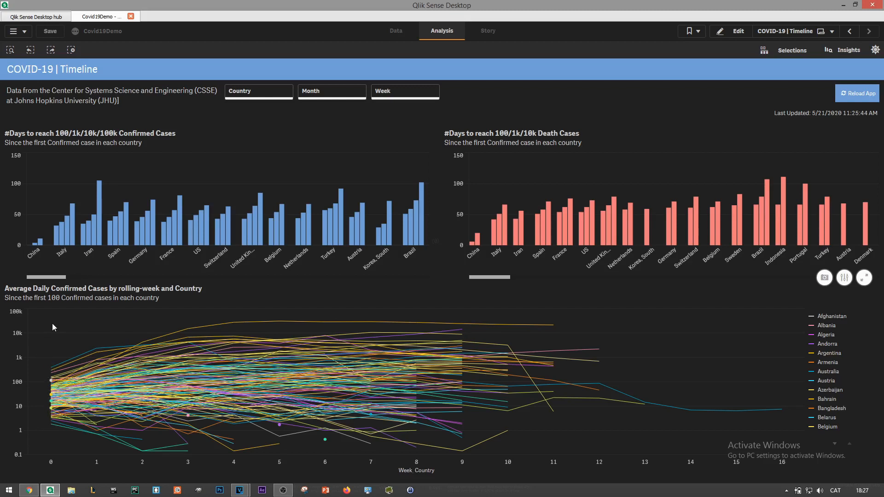
pyautogui.moveTo(49, 383)
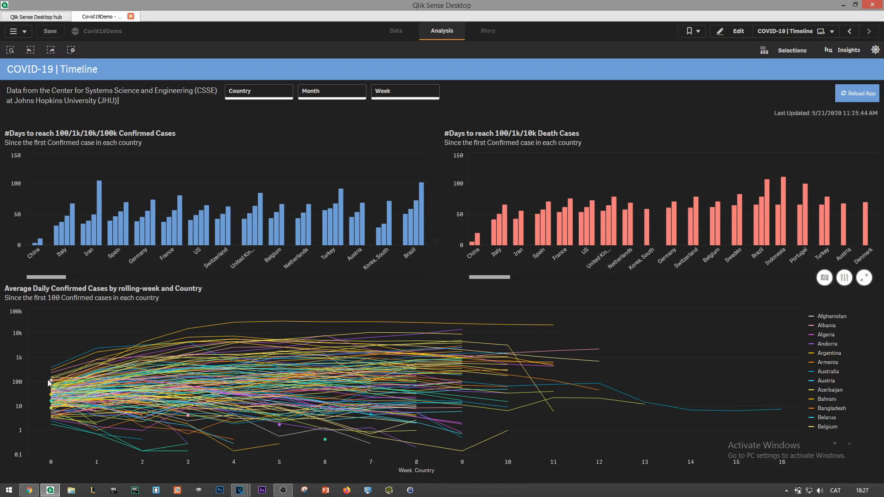
pyautogui.moveTo(213, 466)
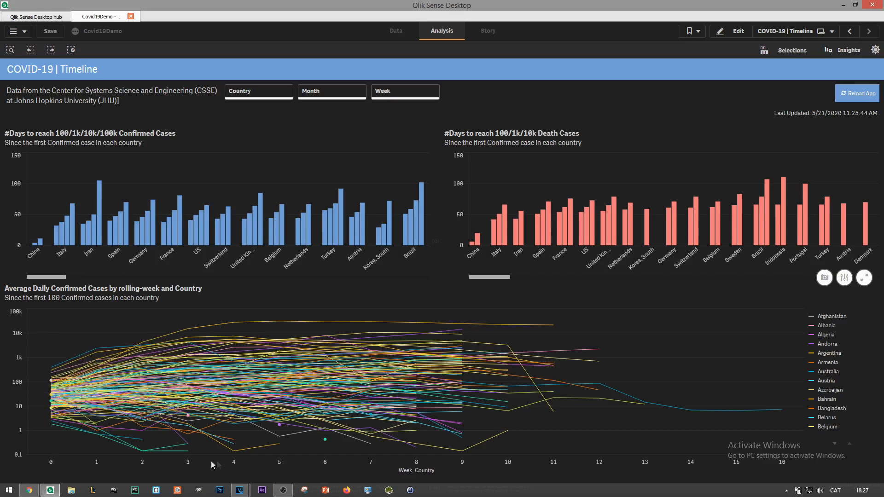
pyautogui.moveTo(178, 359)
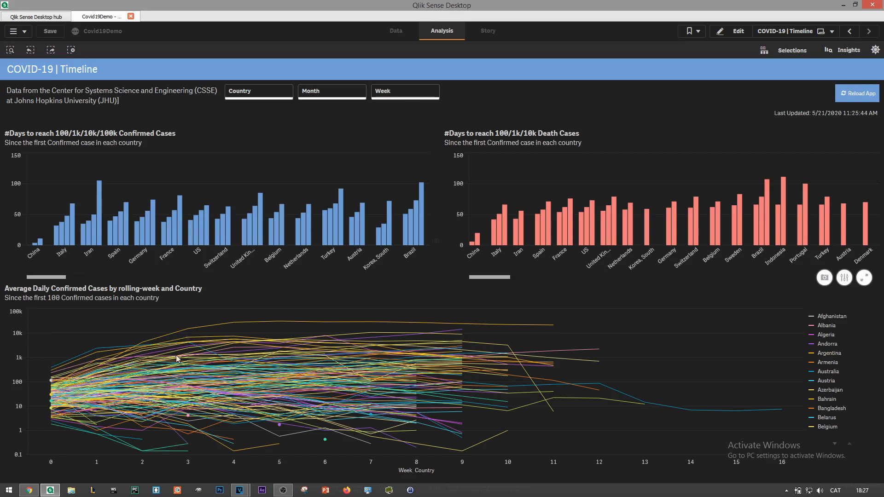
pyautogui.click(258, 91)
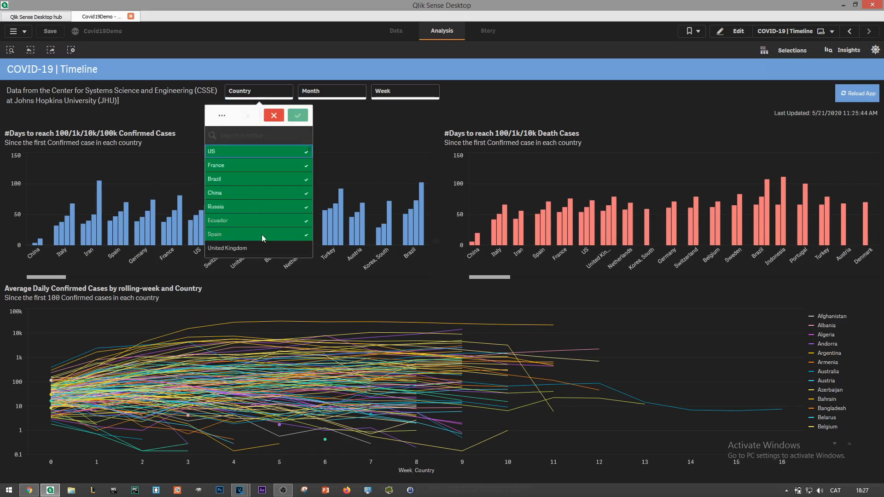
# - Confirm the seven-country selection, then clear the Country filter on the Timeline sheet
pyautogui.click(298, 115)
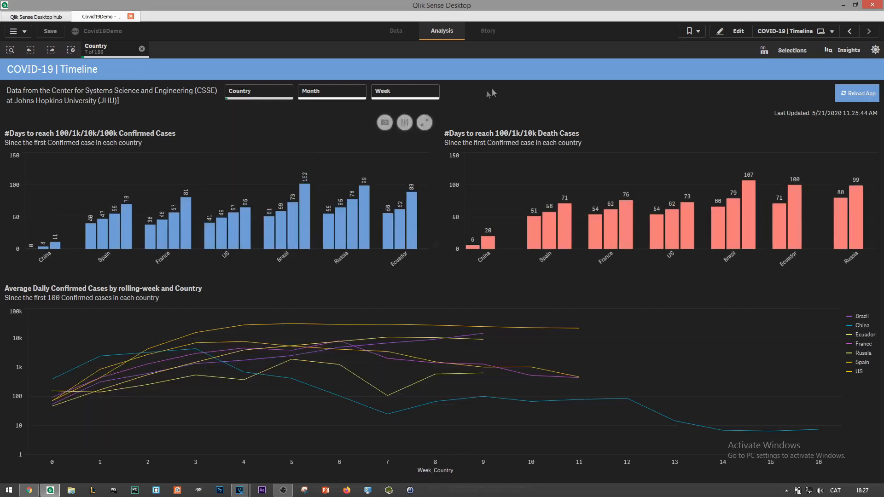
pyautogui.moveTo(817, 435)
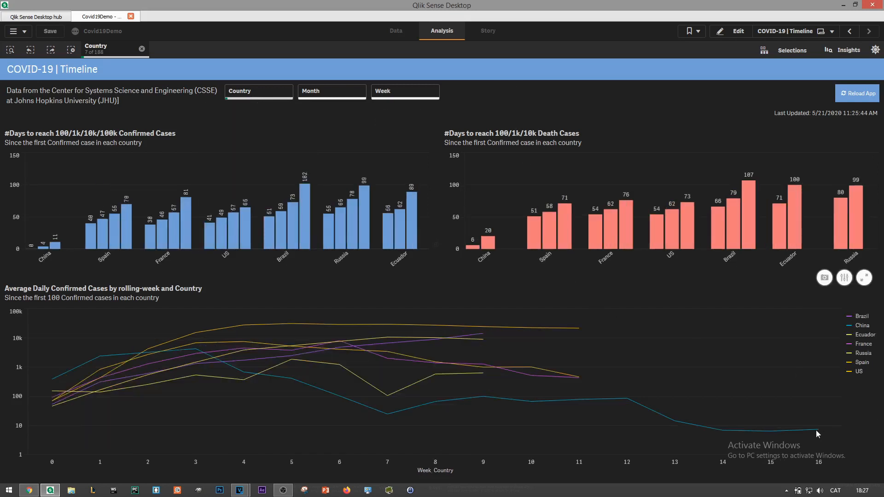
pyautogui.moveTo(817, 433)
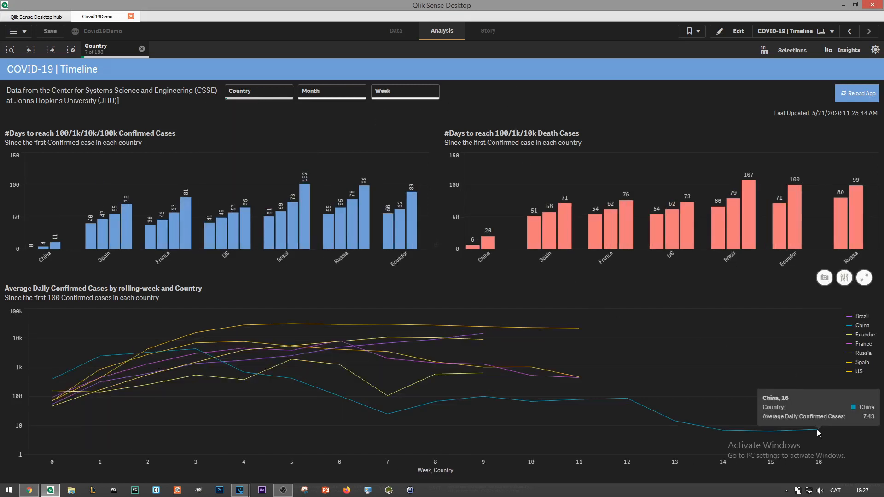
pyautogui.moveTo(580, 466)
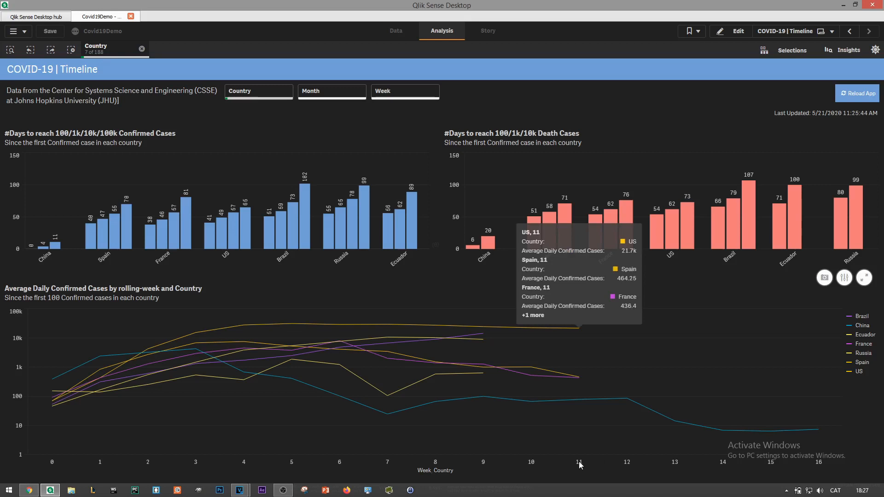
pyautogui.moveTo(580, 466)
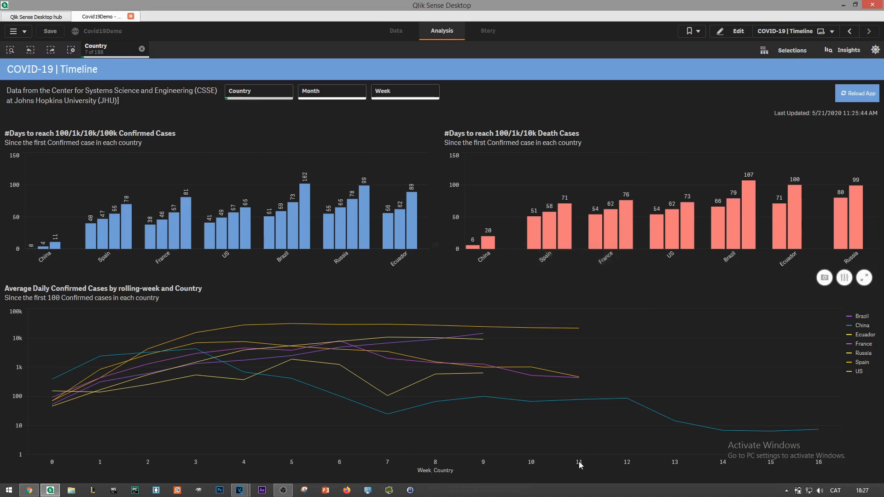
pyautogui.moveTo(571, 339)
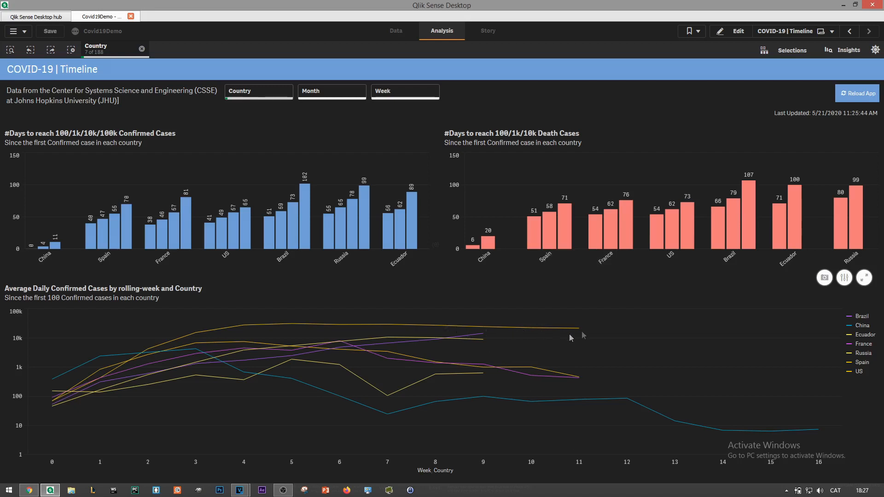
pyautogui.moveTo(541, 339)
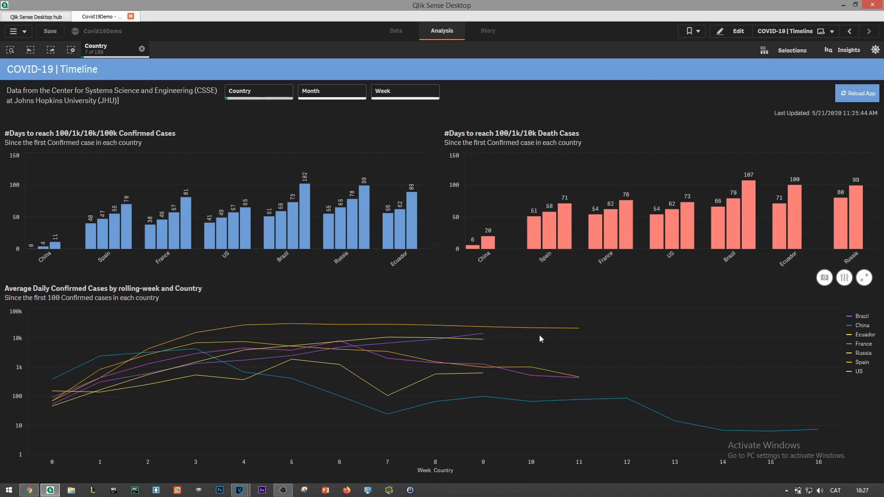
pyautogui.moveTo(143, 50)
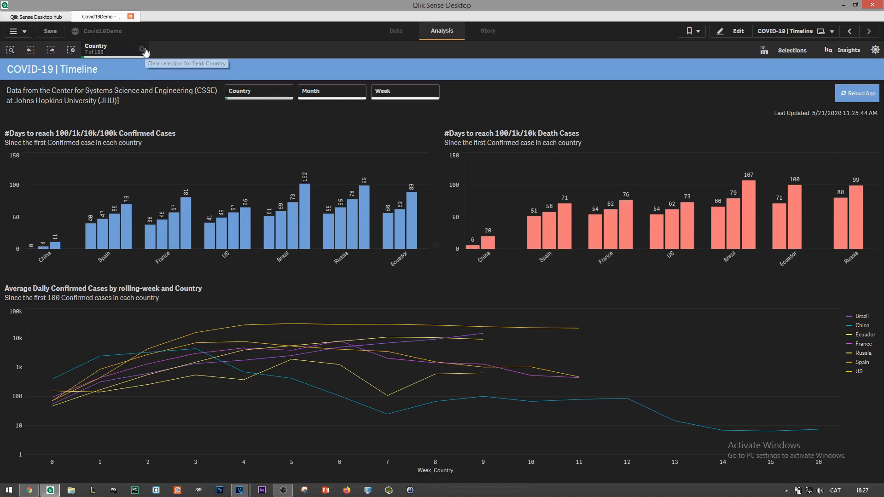
pyautogui.click(142, 49)
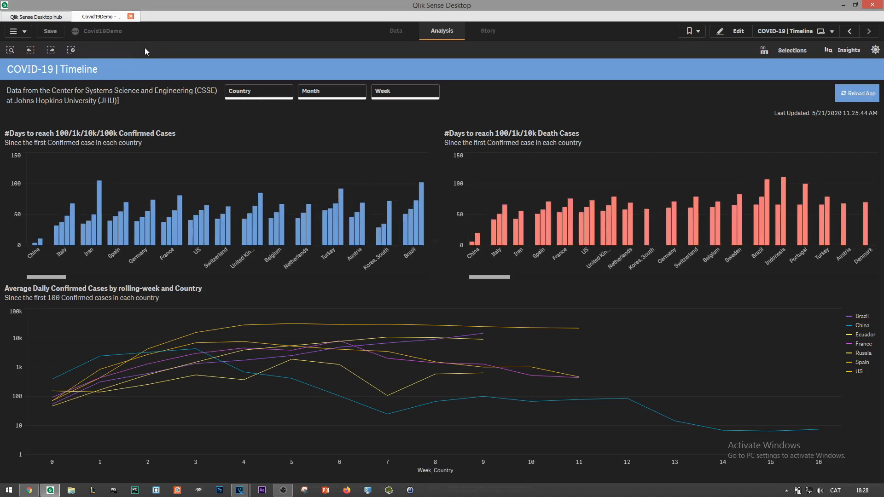
# - Go to the Personal space and open the Covid19Demo app card's options menu
pyautogui.click(849, 31)
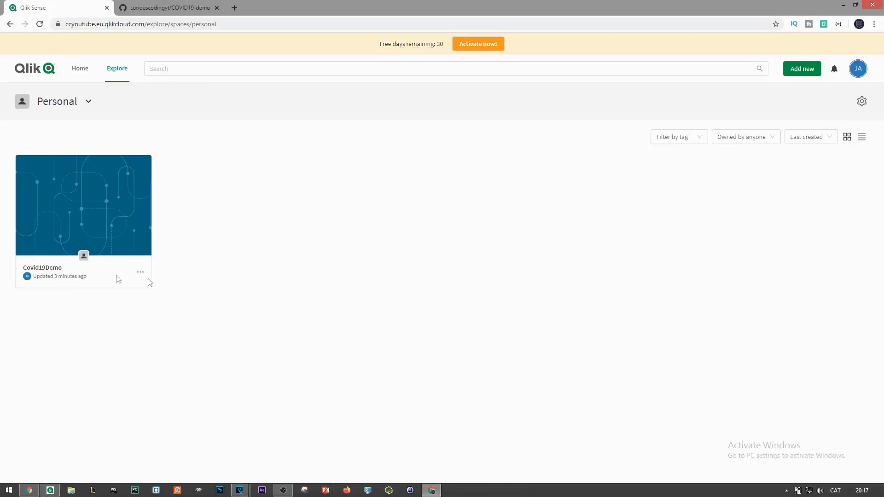
pyautogui.click(140, 272)
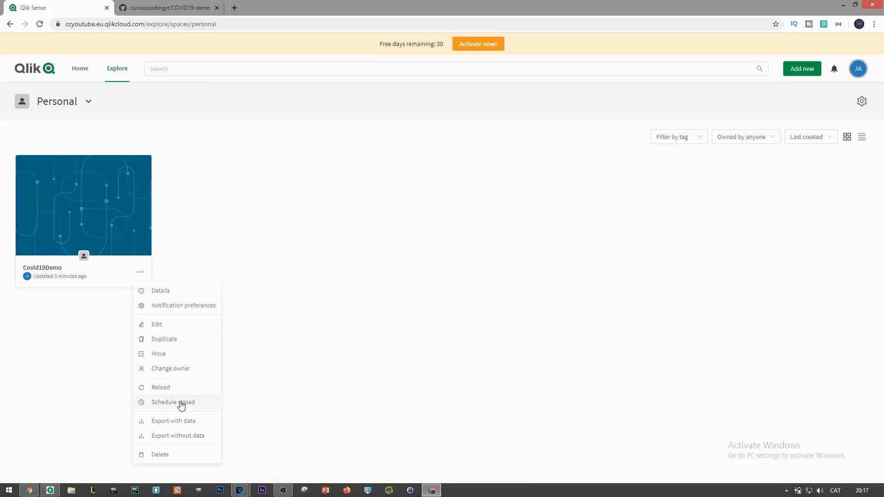
# - Start a reload schedule for Covid19Demo and choose how often it repeats
pyautogui.click(174, 402)
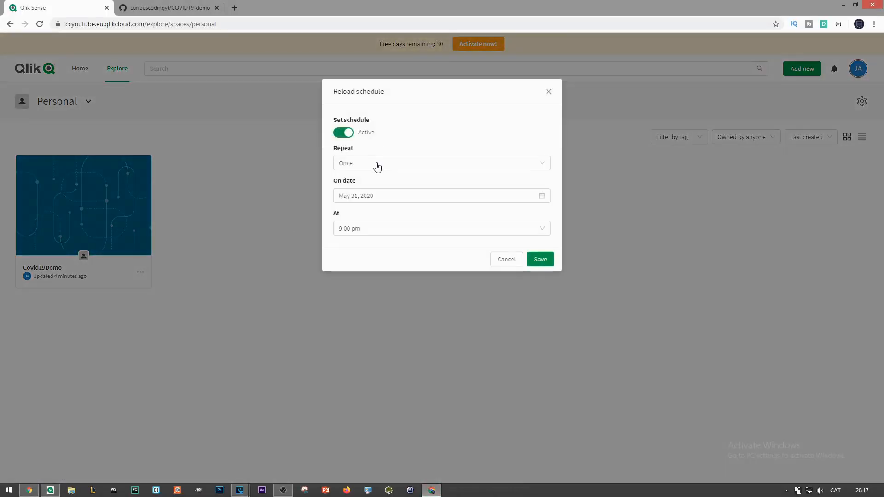
pyautogui.click(442, 163)
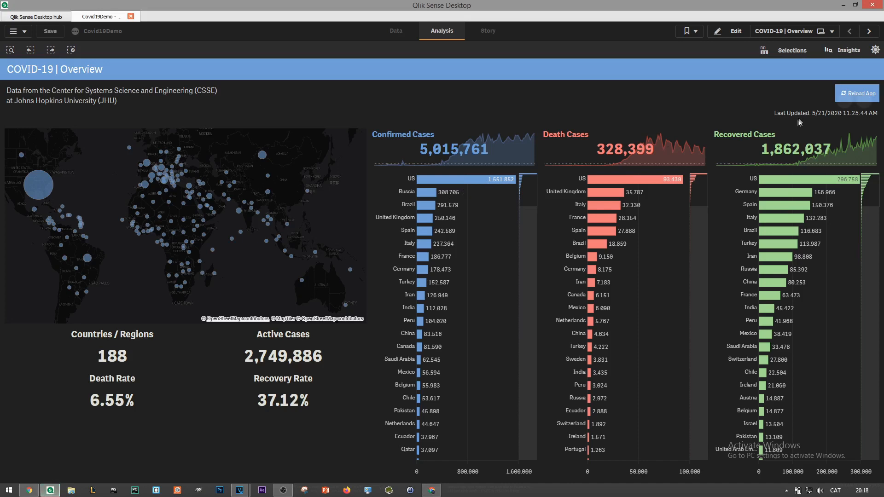
pyautogui.moveTo(857, 93)
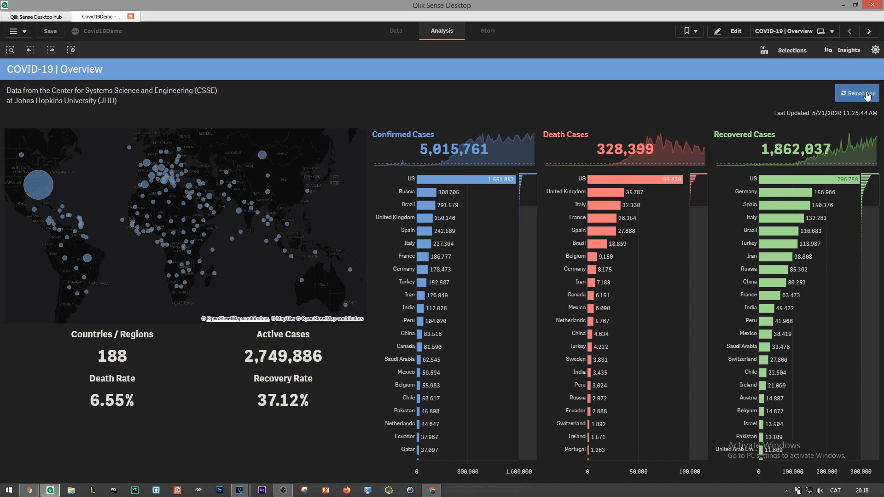
pyautogui.moveTo(795, 93)
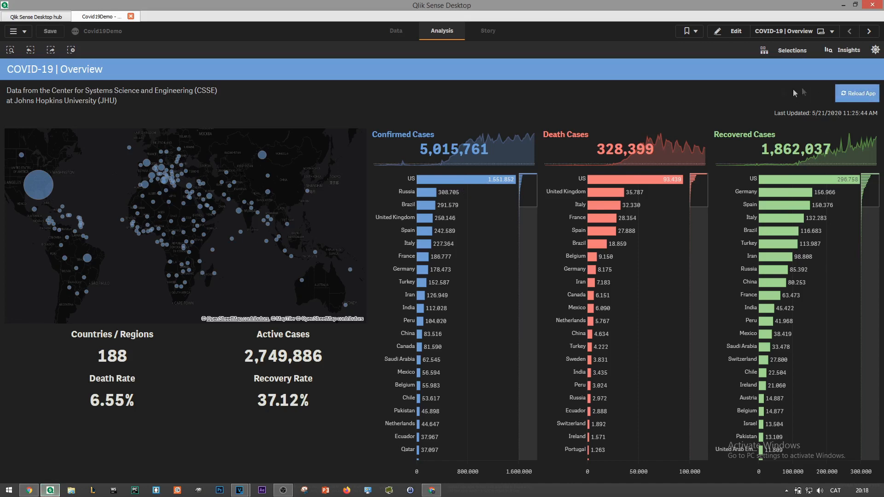
pyautogui.moveTo(762, 94)
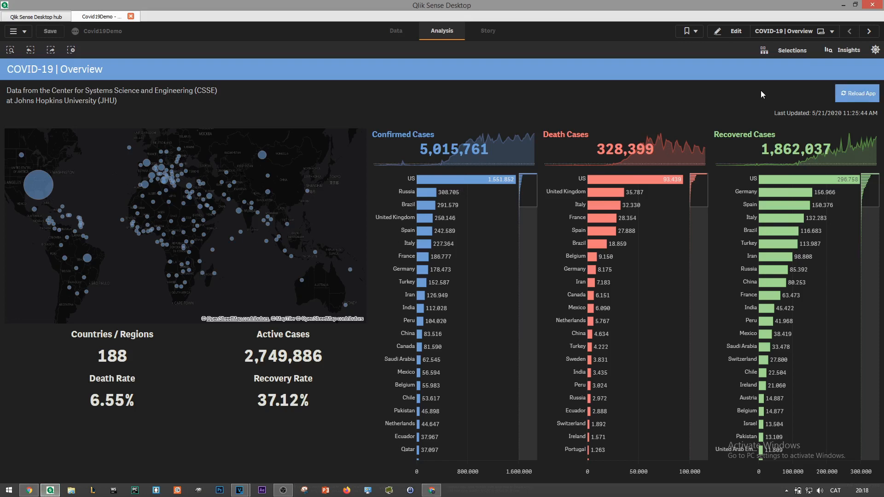
pyautogui.click(858, 94)
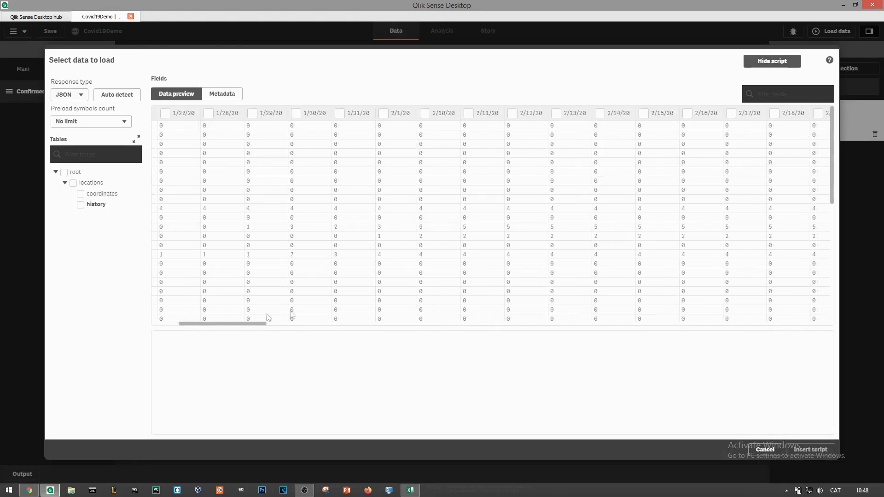
pyautogui.hscroll(3)
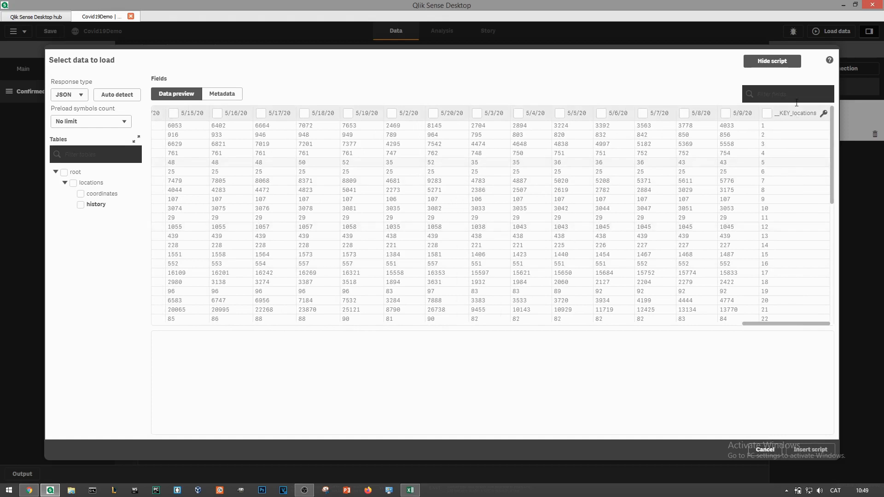
pyautogui.moveTo(776, 151)
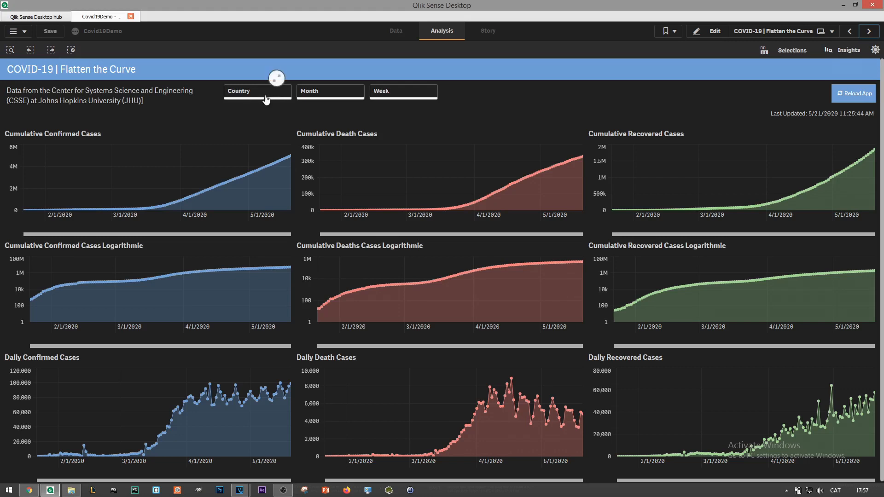
# - Filter Flatten the Curve to US, France, Brazil, China, Russia, then view GeoAnalysis and Overview
pyautogui.click(257, 90)
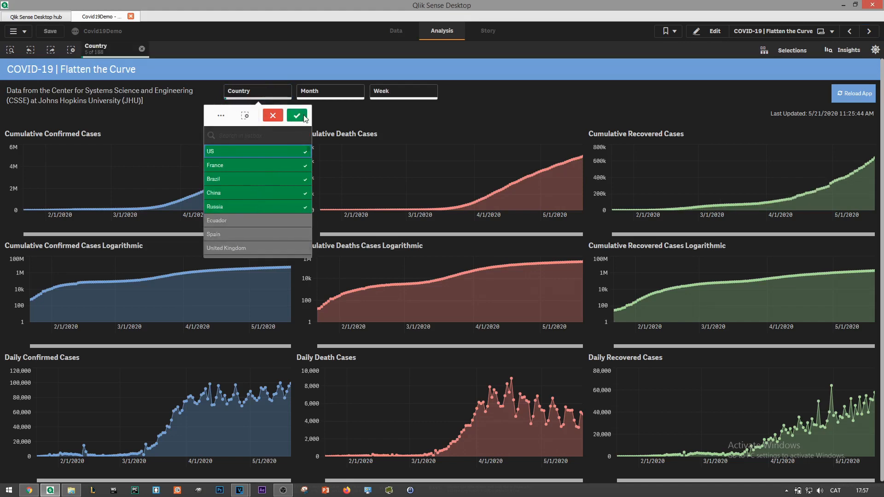
pyautogui.click(297, 115)
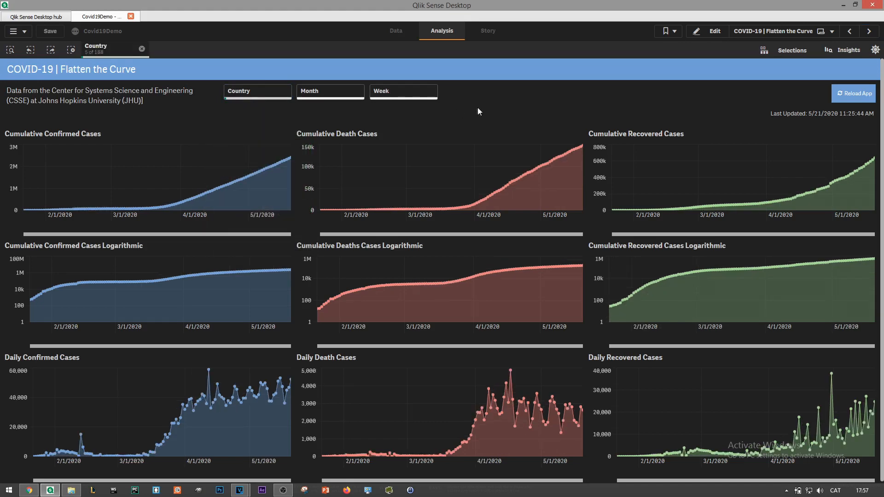
pyautogui.click(869, 31)
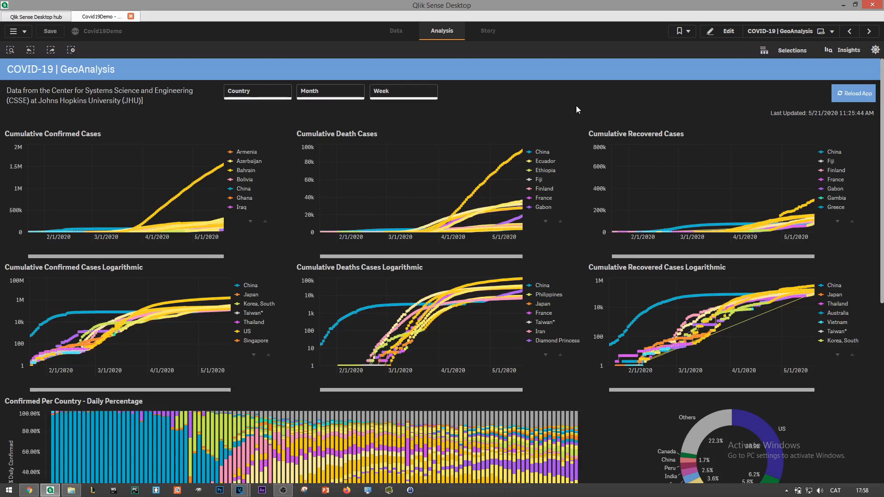
pyautogui.moveTo(587, 100)
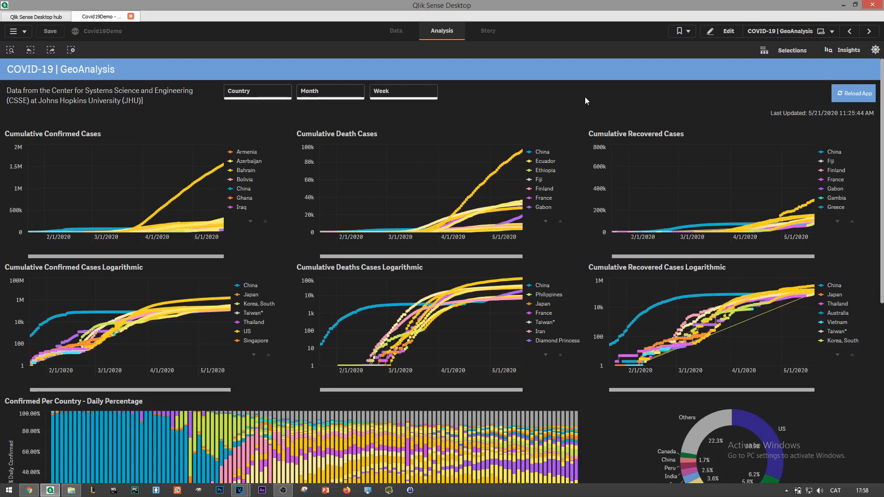
pyautogui.moveTo(572, 183)
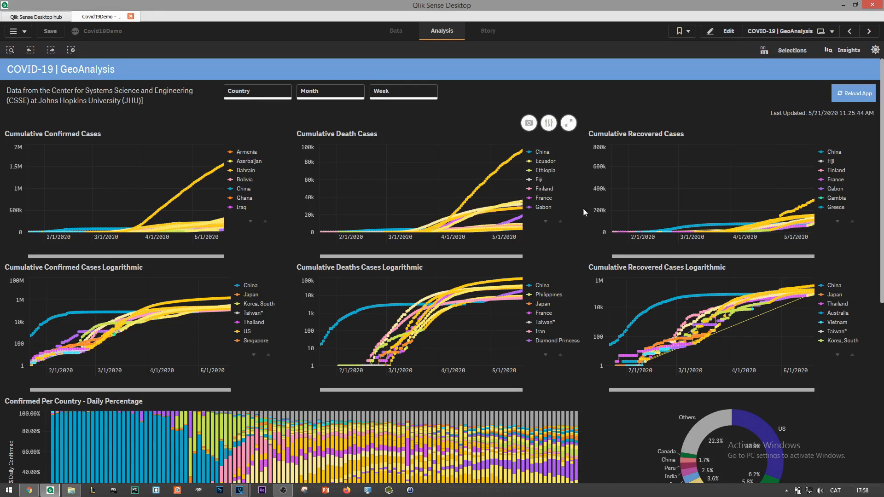
pyautogui.moveTo(589, 207)
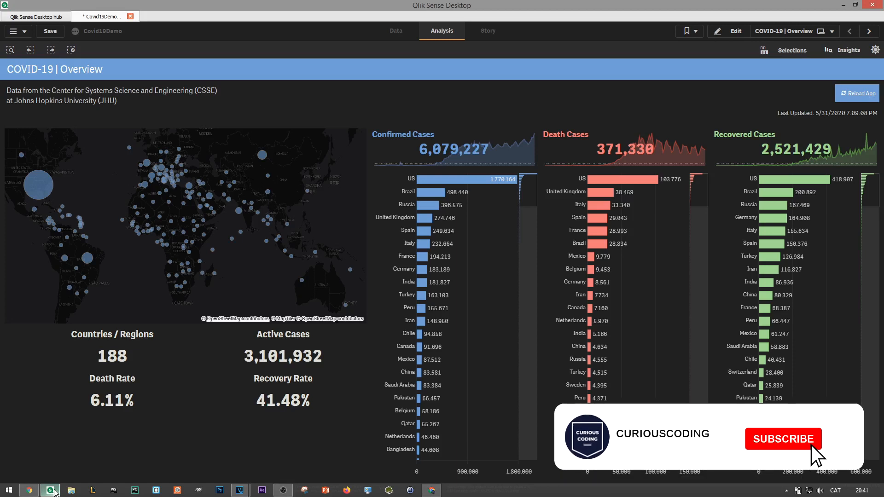
pyautogui.click(784, 439)
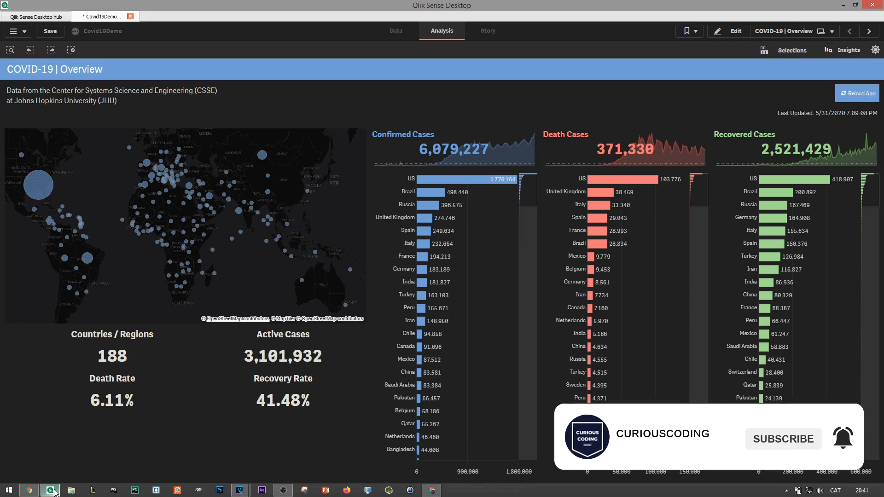